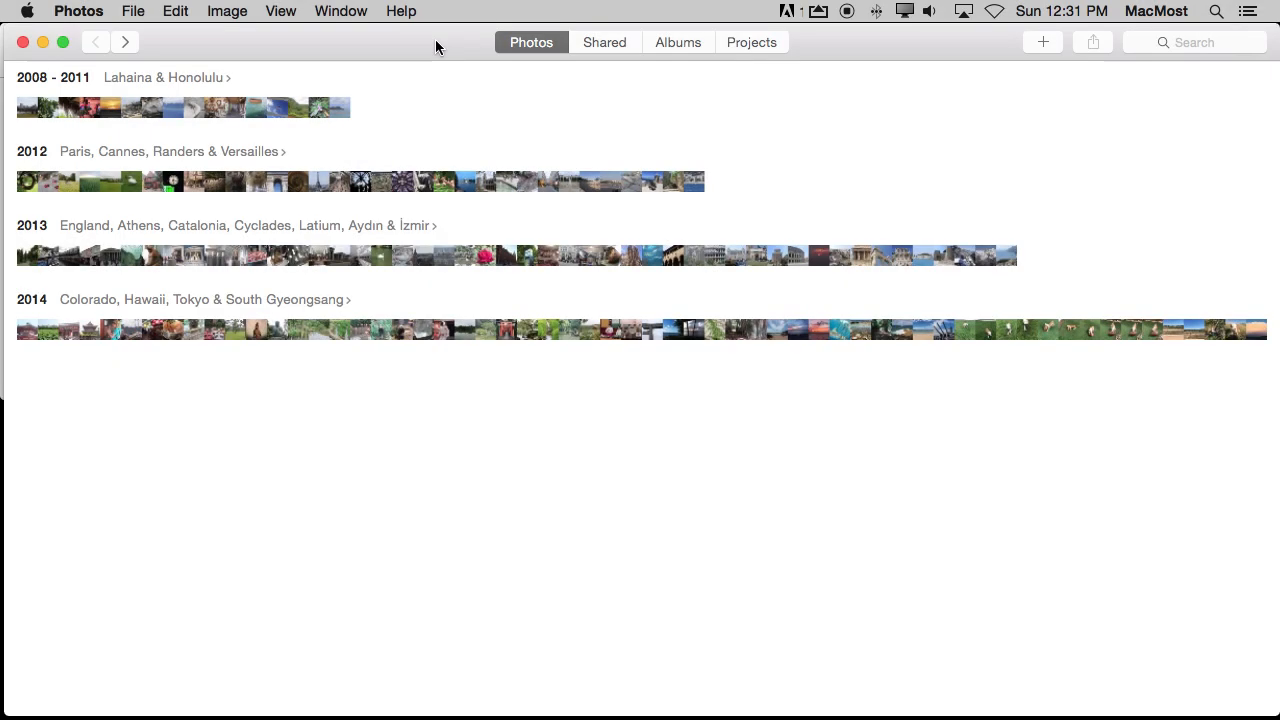
{"action": "mouse_move", "coordinate": [280, 11]}
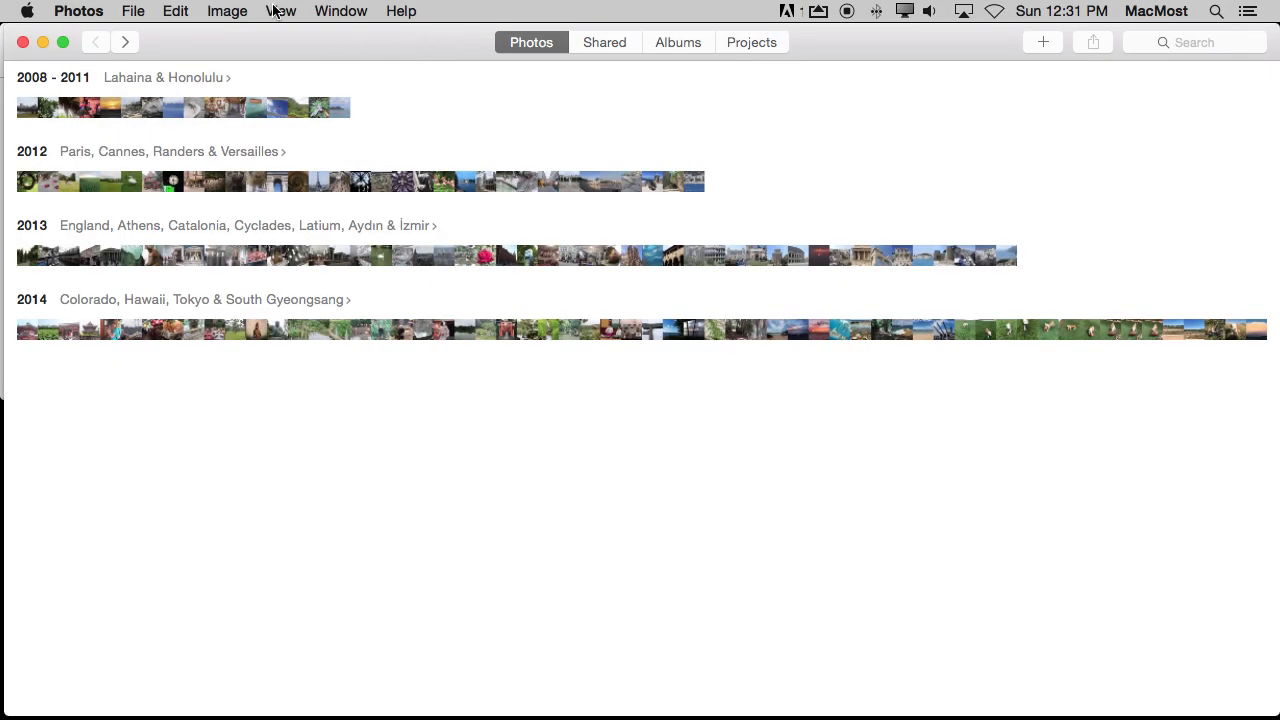
{"action": "mouse_move", "coordinate": [377, 271]}
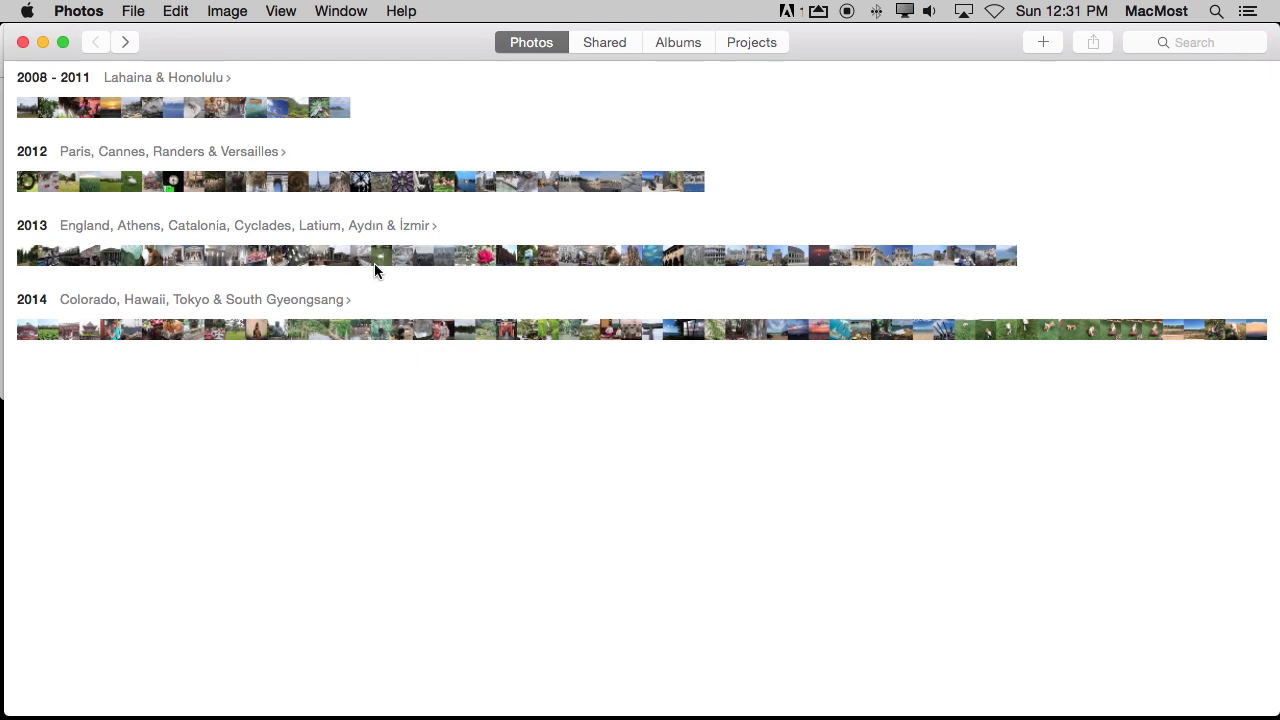
Open the View menu to reach options such as Show Sidebar.
{"action": "left_click", "coordinate": [281, 11]}
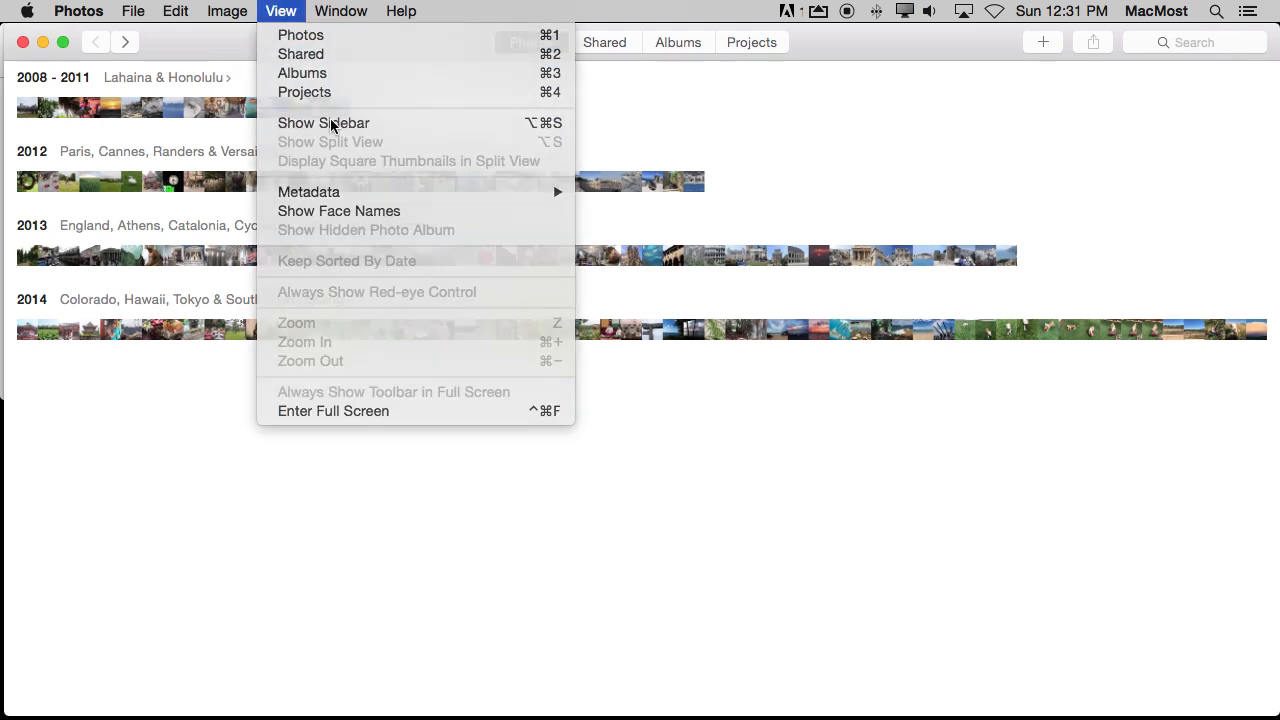
Turn on Show Sidebar so library, shared albums and albums appear beside Years.
{"action": "left_click", "coordinate": [323, 122]}
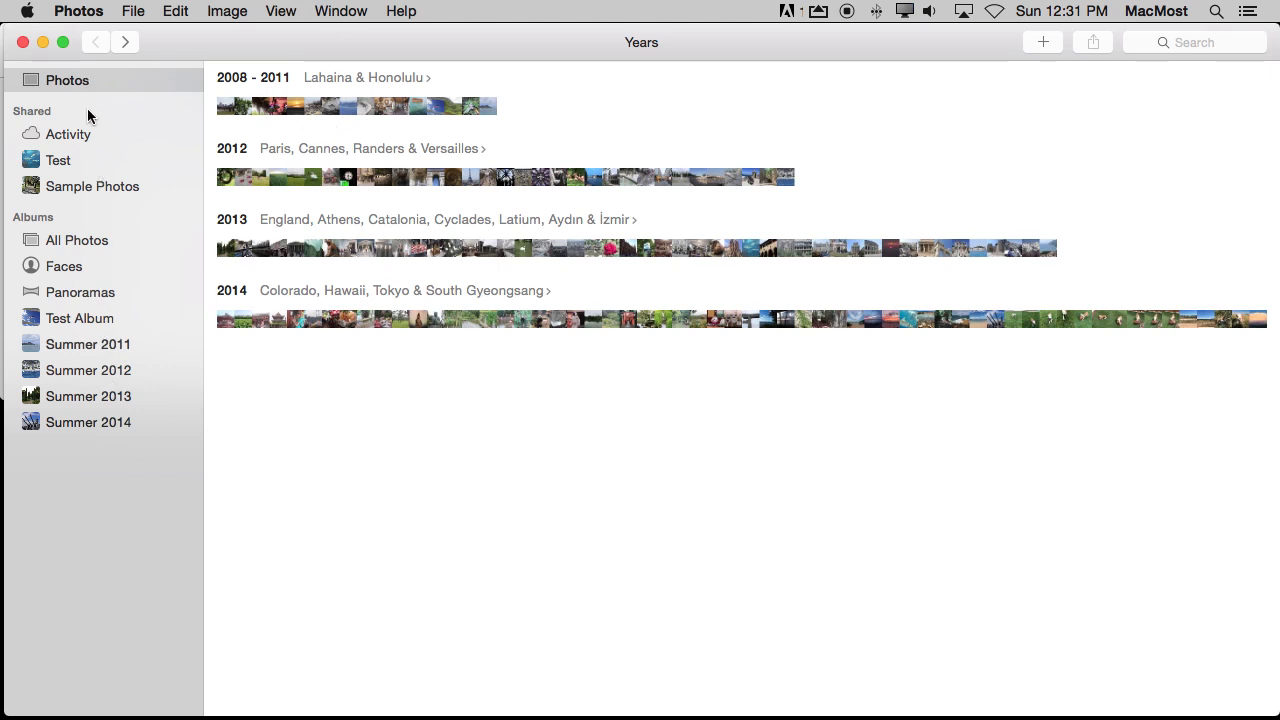
{"action": "mouse_move", "coordinate": [68, 388]}
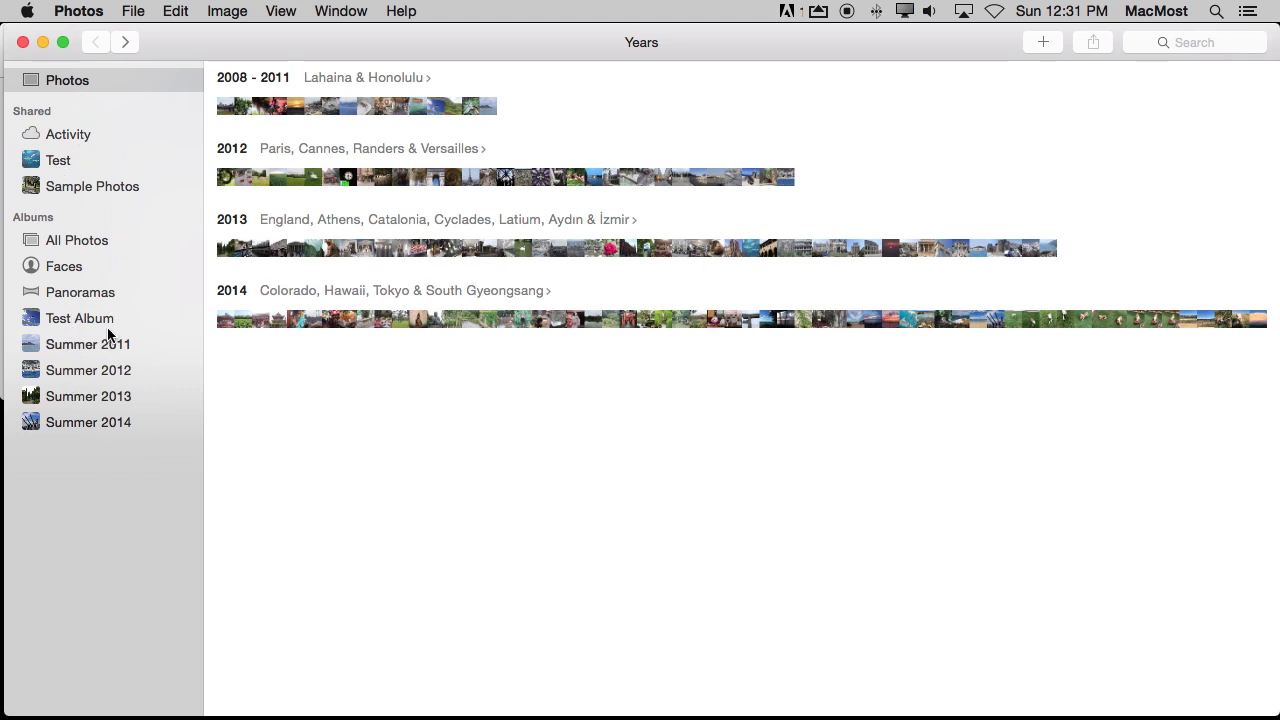
{"action": "mouse_move", "coordinate": [778, 229]}
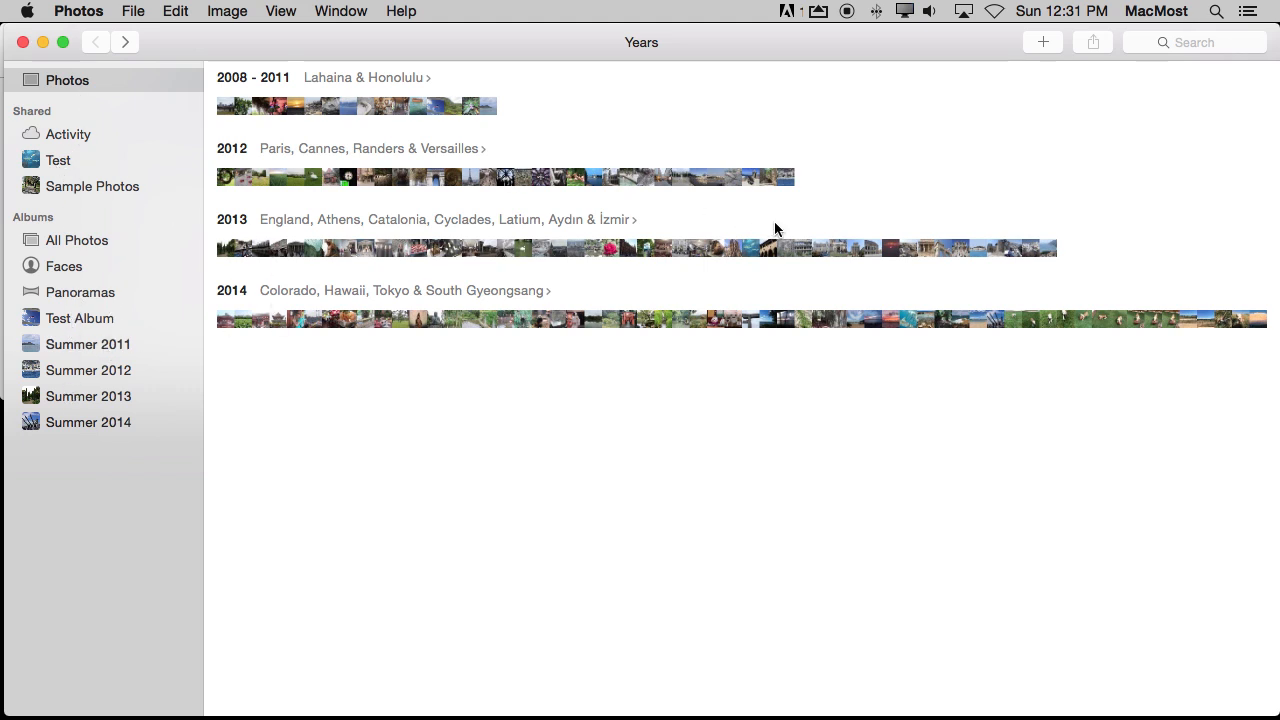
{"action": "mouse_move", "coordinate": [65, 338]}
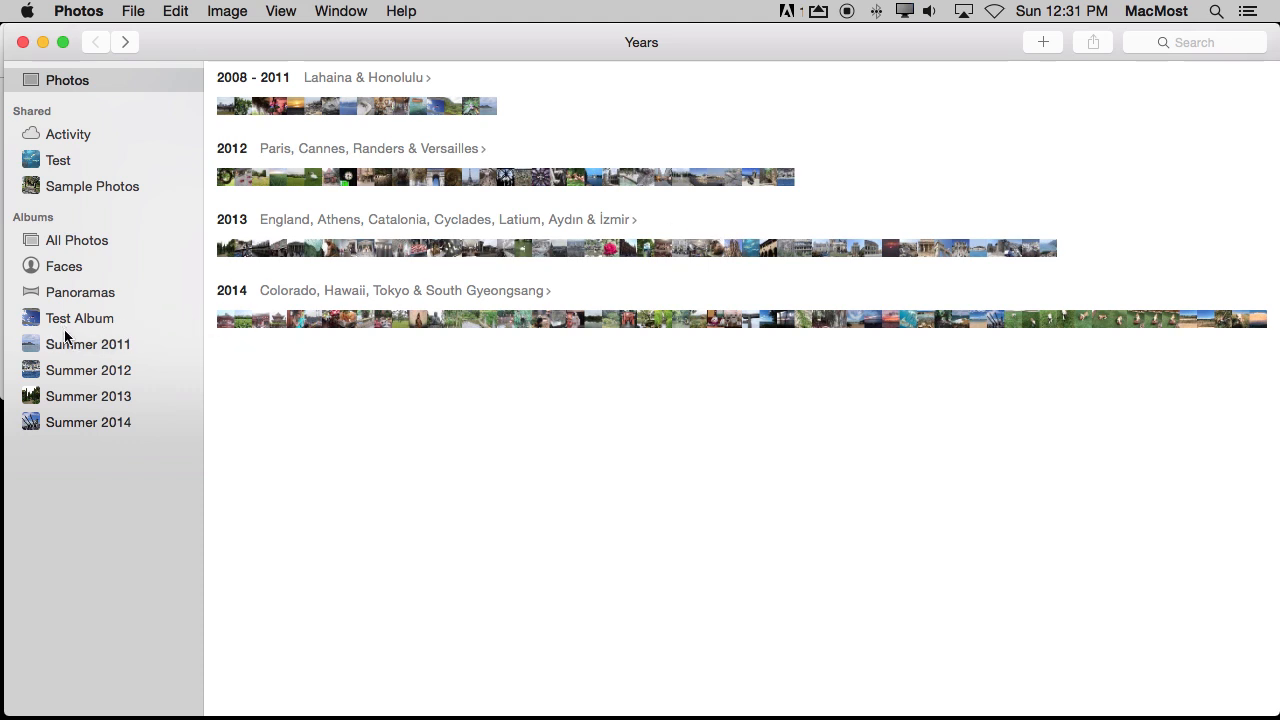
{"action": "mouse_move", "coordinate": [88, 369]}
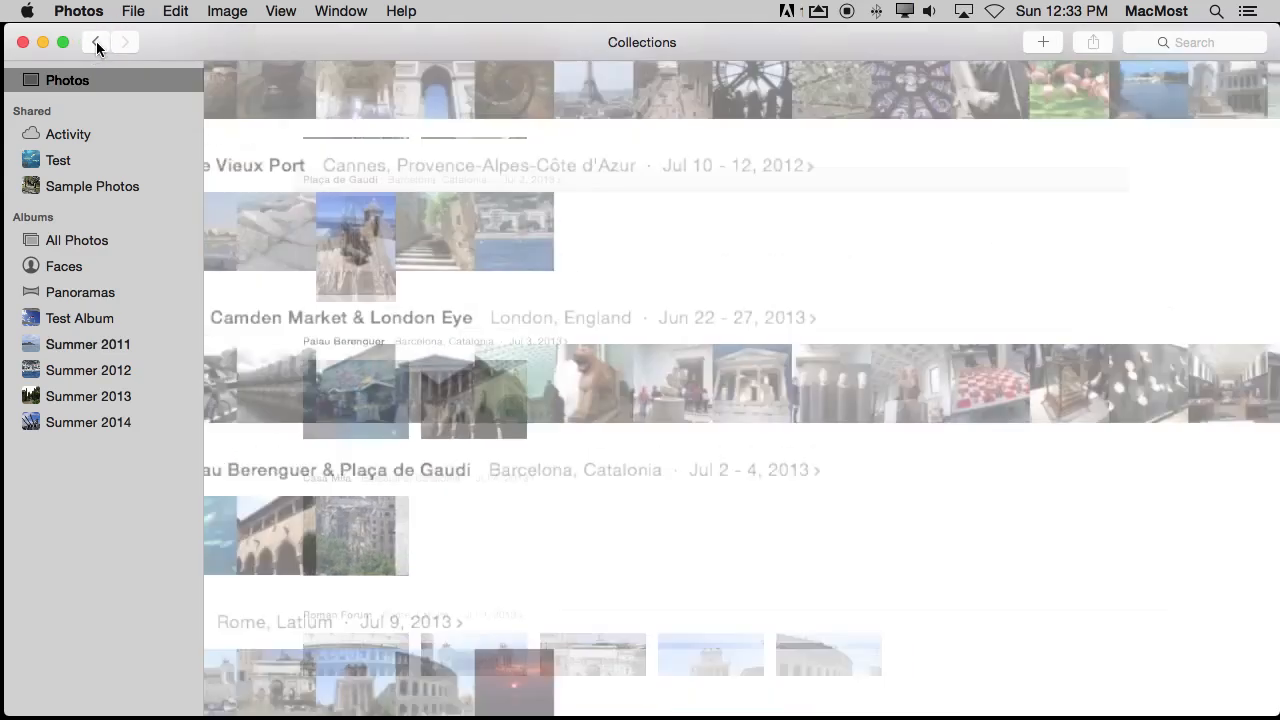
Open the 2012 Paris clock photo, then back out through its moment to Collections.
{"action": "left_click", "coordinate": [96, 42]}
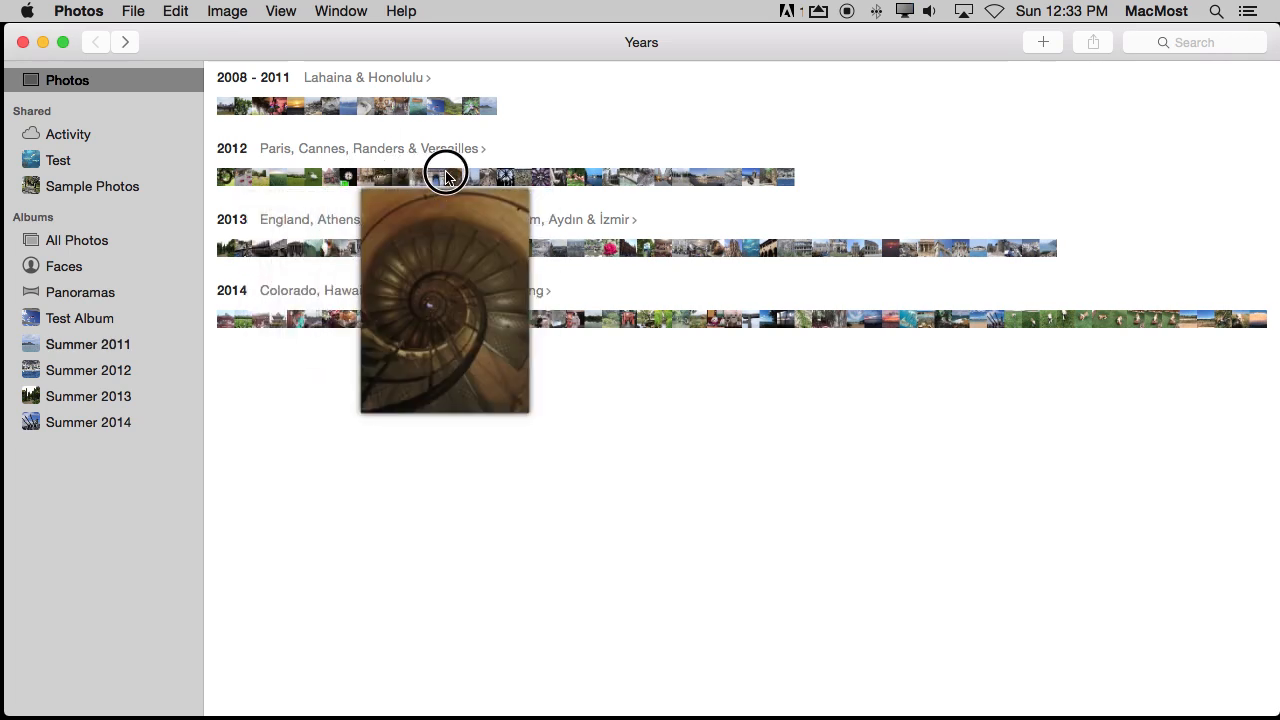
{"action": "mouse_move", "coordinate": [527, 178]}
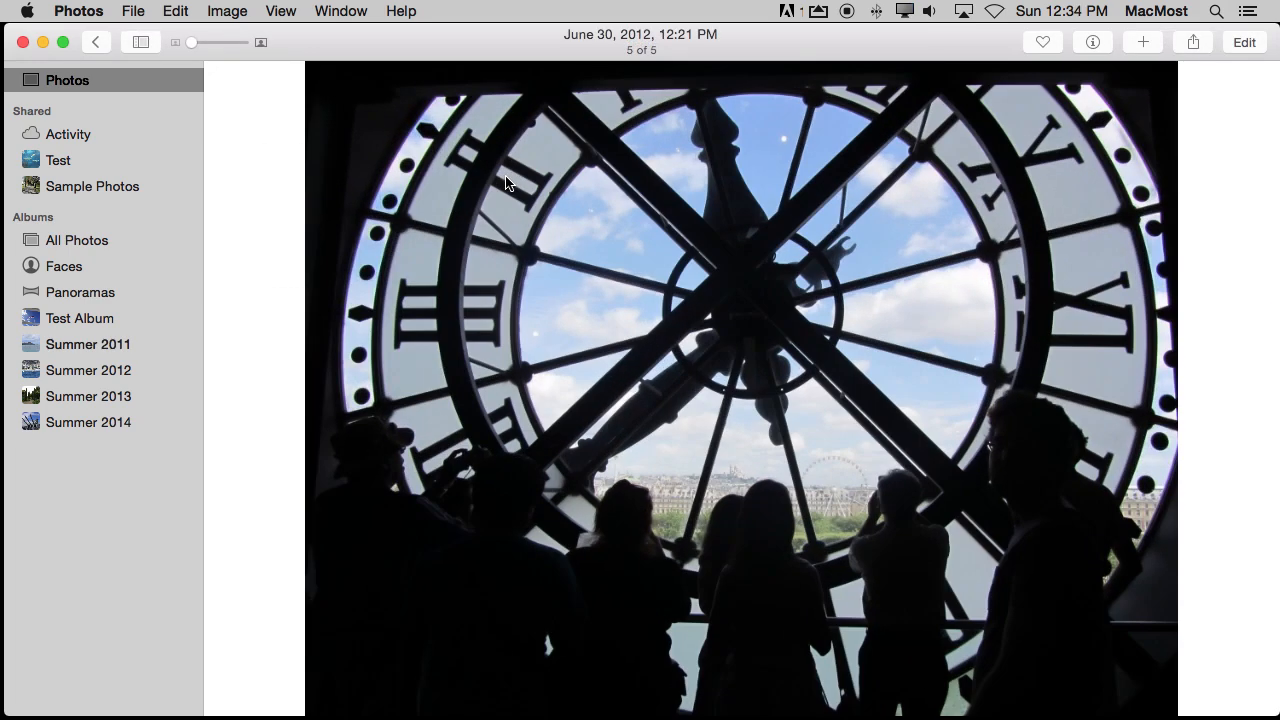
{"action": "left_click", "coordinate": [96, 41]}
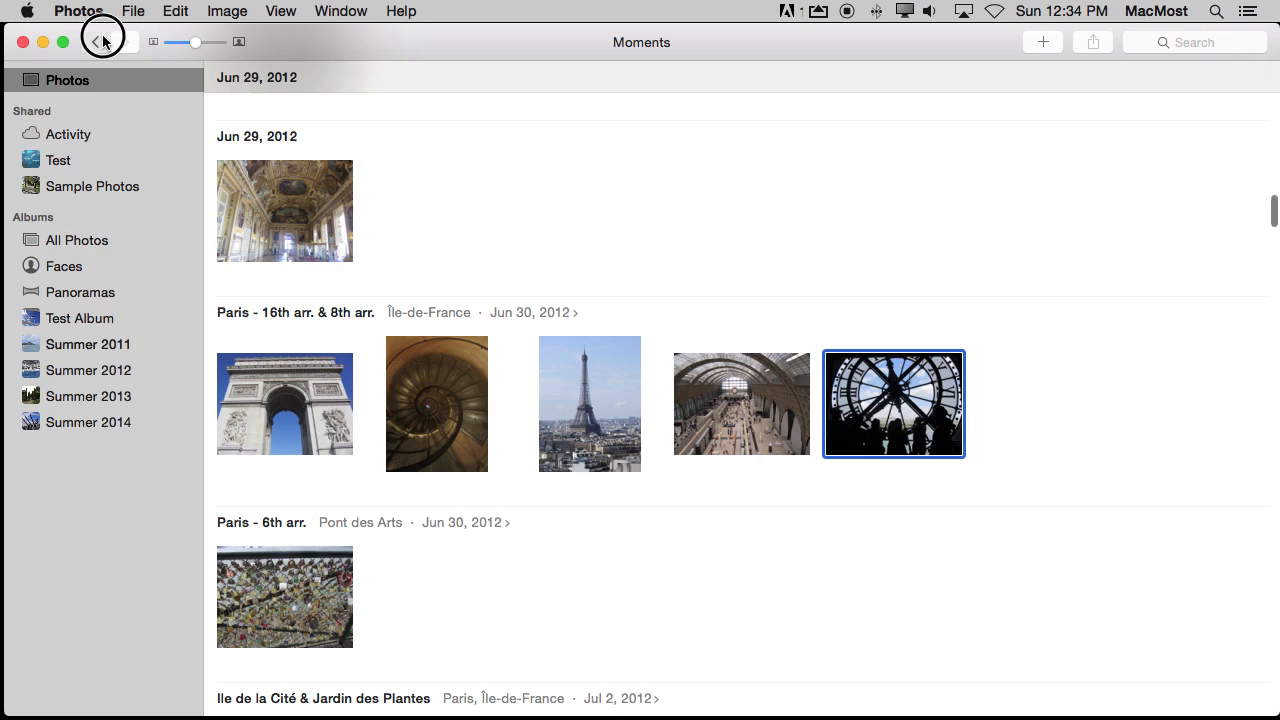
{"action": "left_click", "coordinate": [96, 42]}
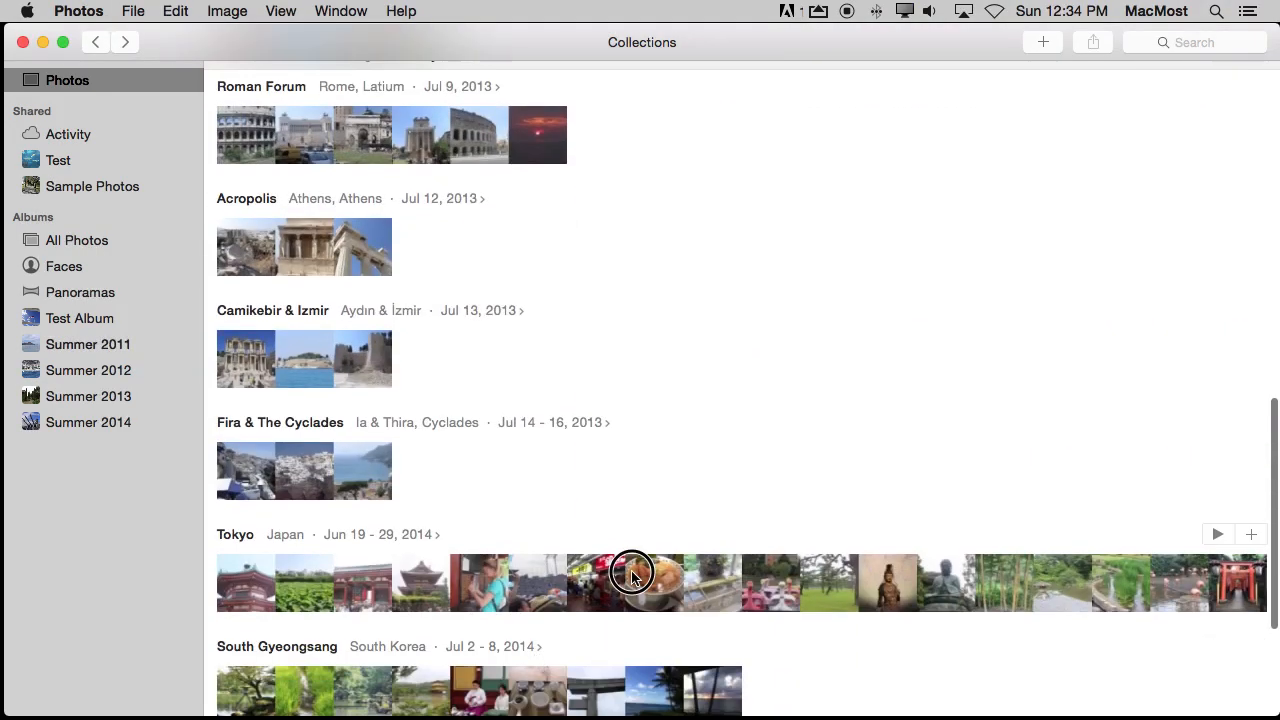
{"action": "mouse_move", "coordinate": [710, 575]}
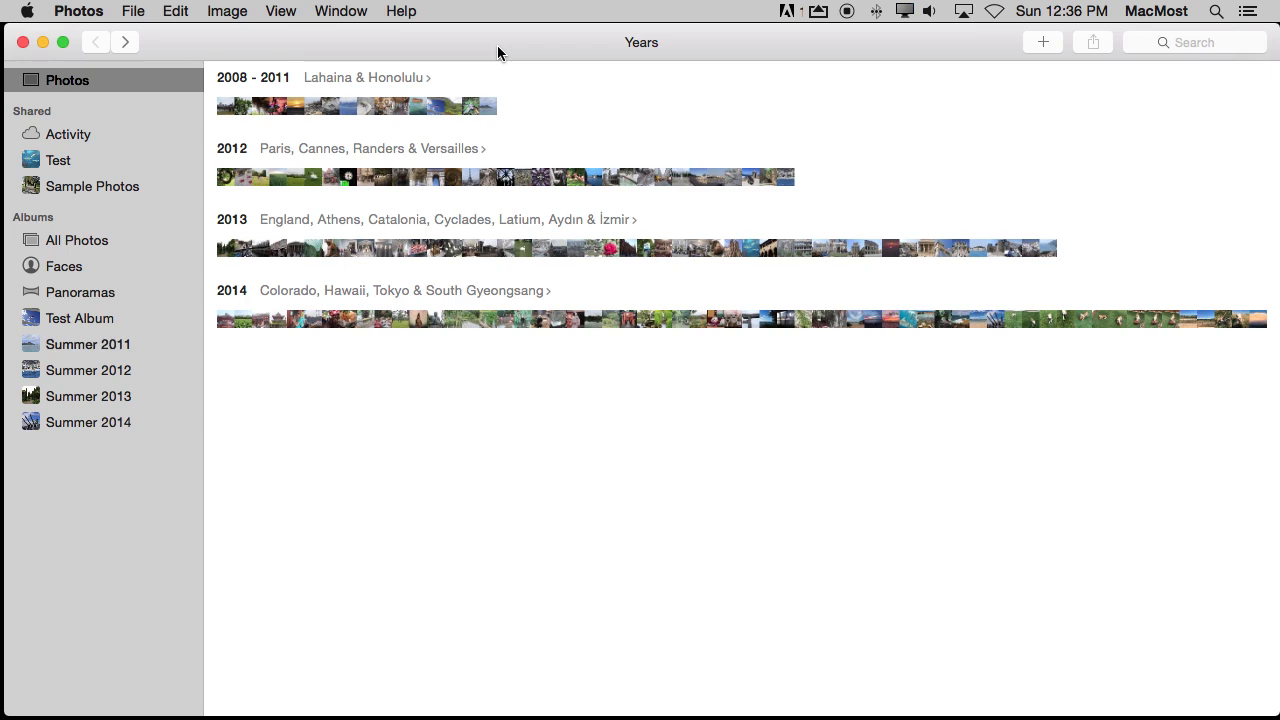
{"action": "mouse_move", "coordinate": [140, 57]}
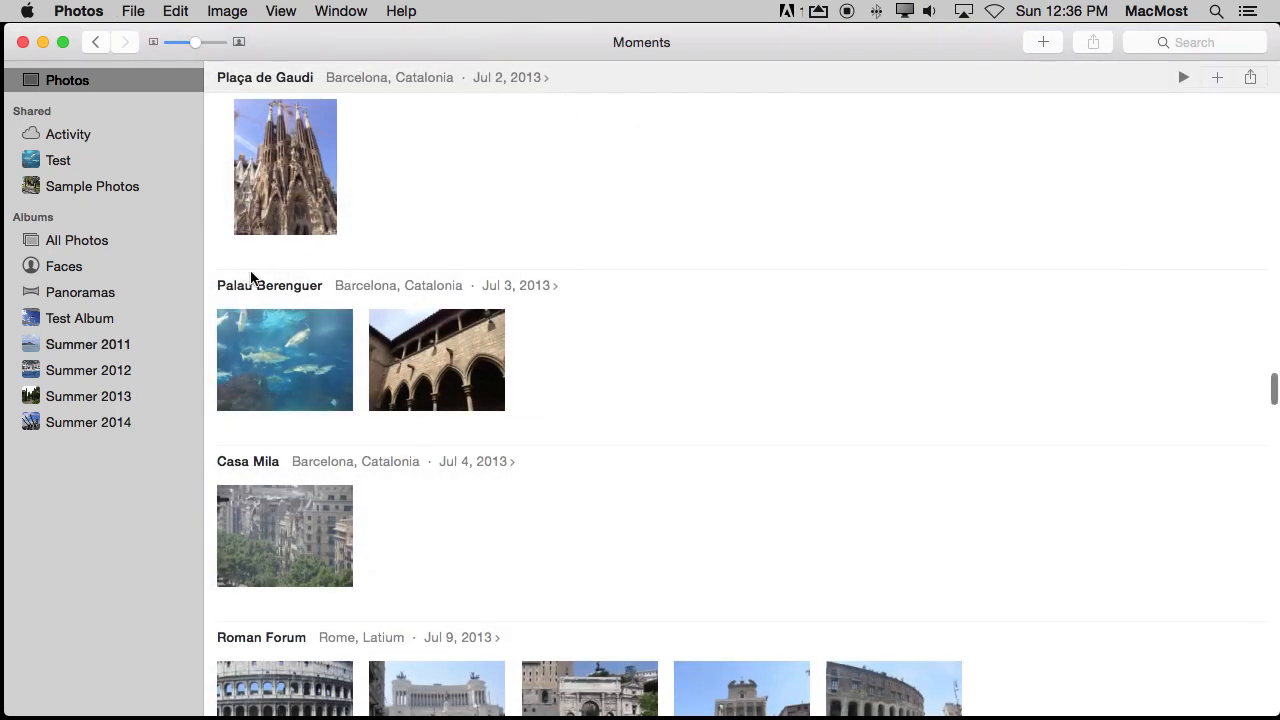
{"action": "mouse_move", "coordinate": [148, 318]}
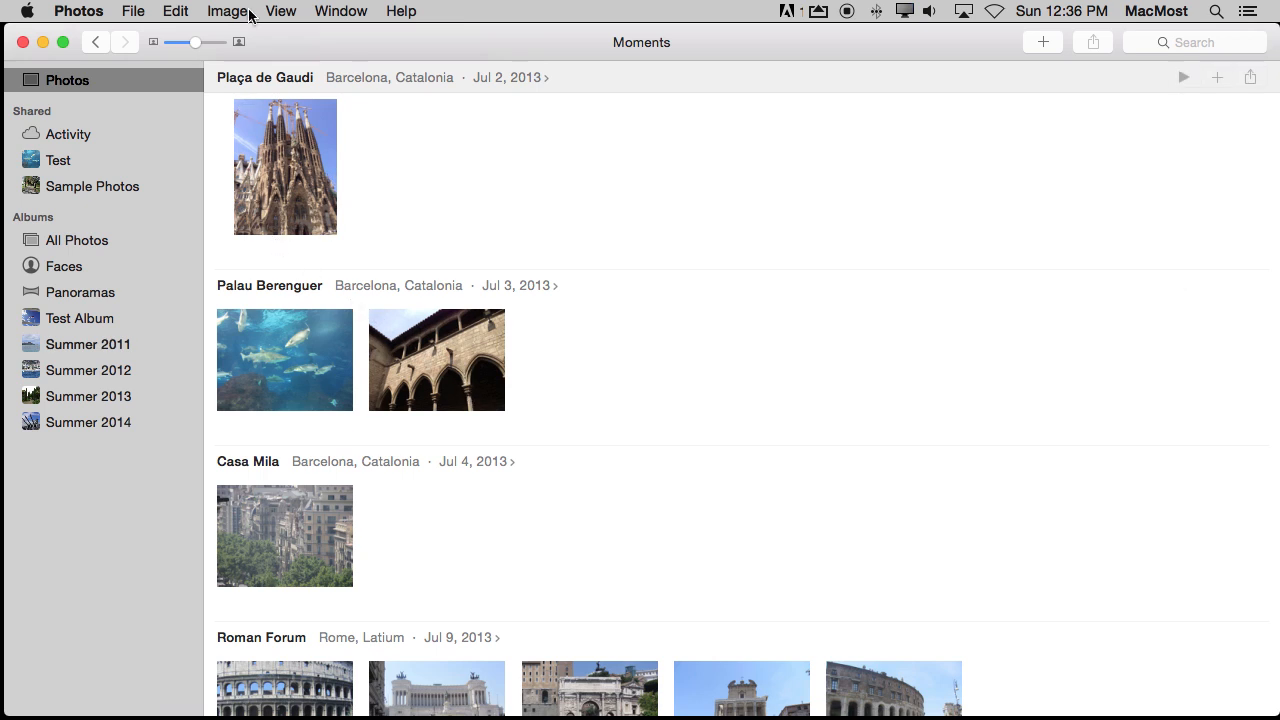
Turn on View > Metadata > Titles so names like Denver City Park appear.
{"action": "left_click", "coordinate": [280, 11]}
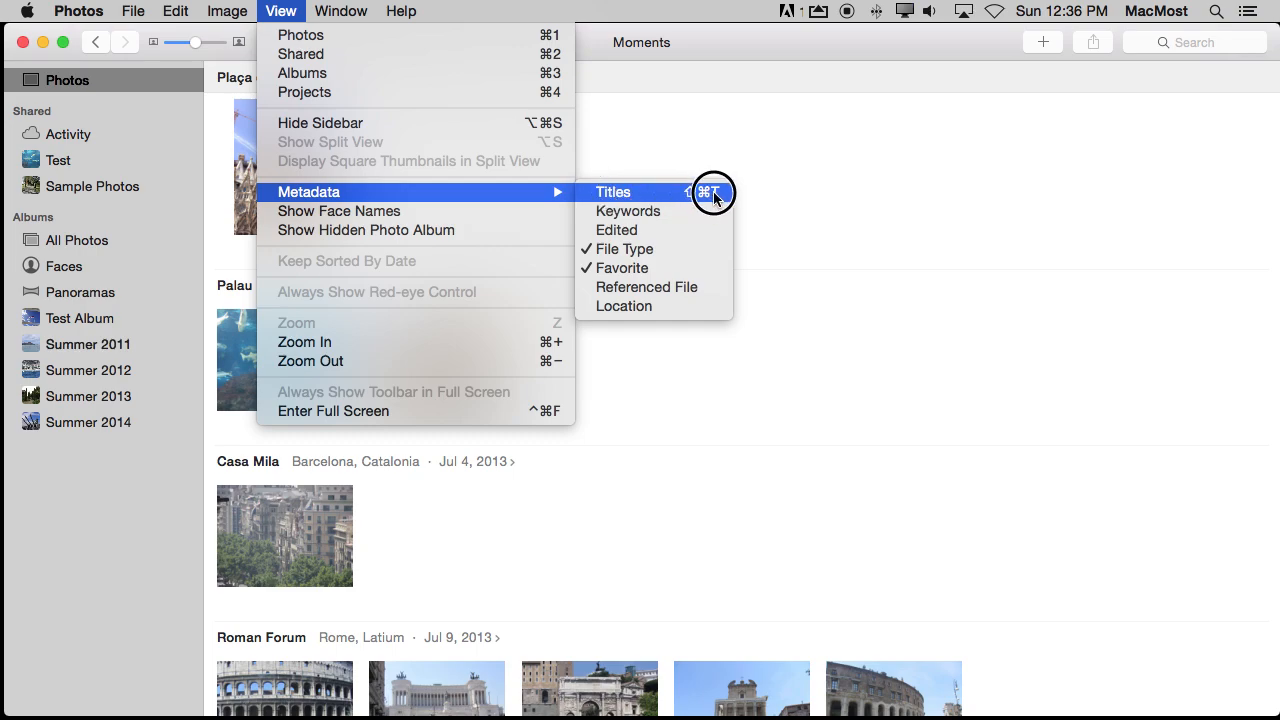
{"action": "left_click", "coordinate": [613, 191]}
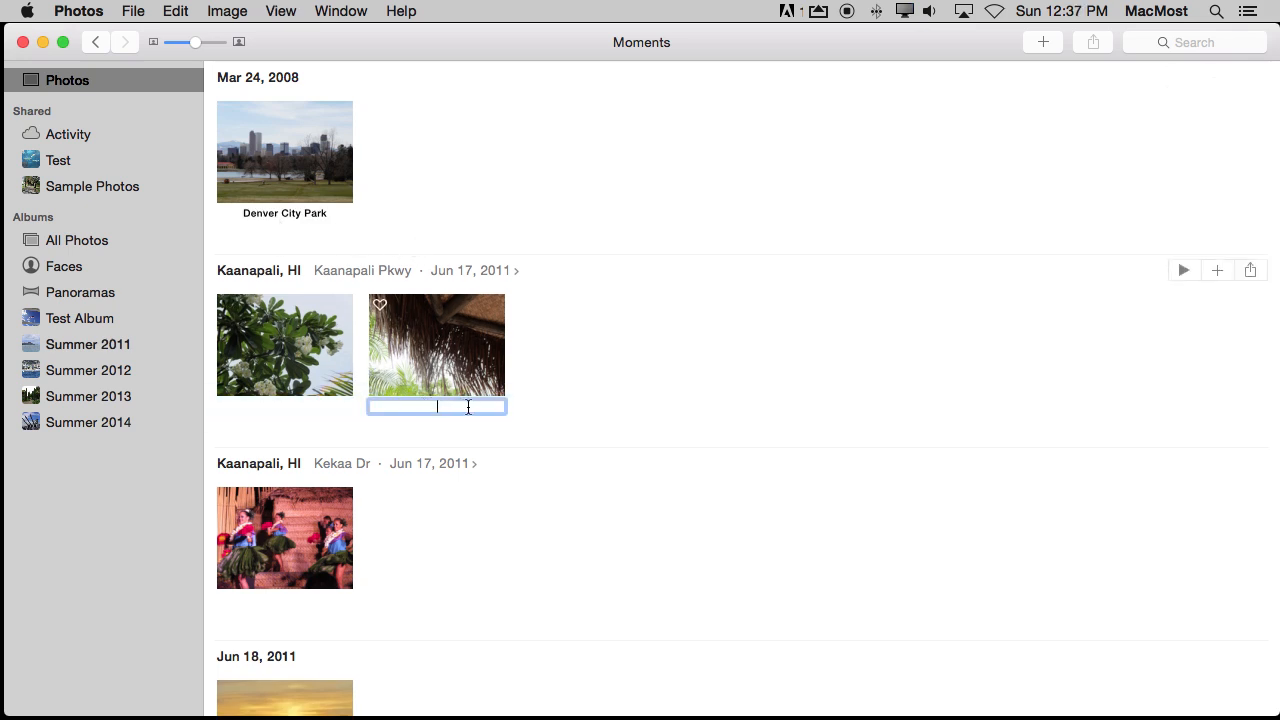
{"action": "left_click", "coordinate": [284, 213]}
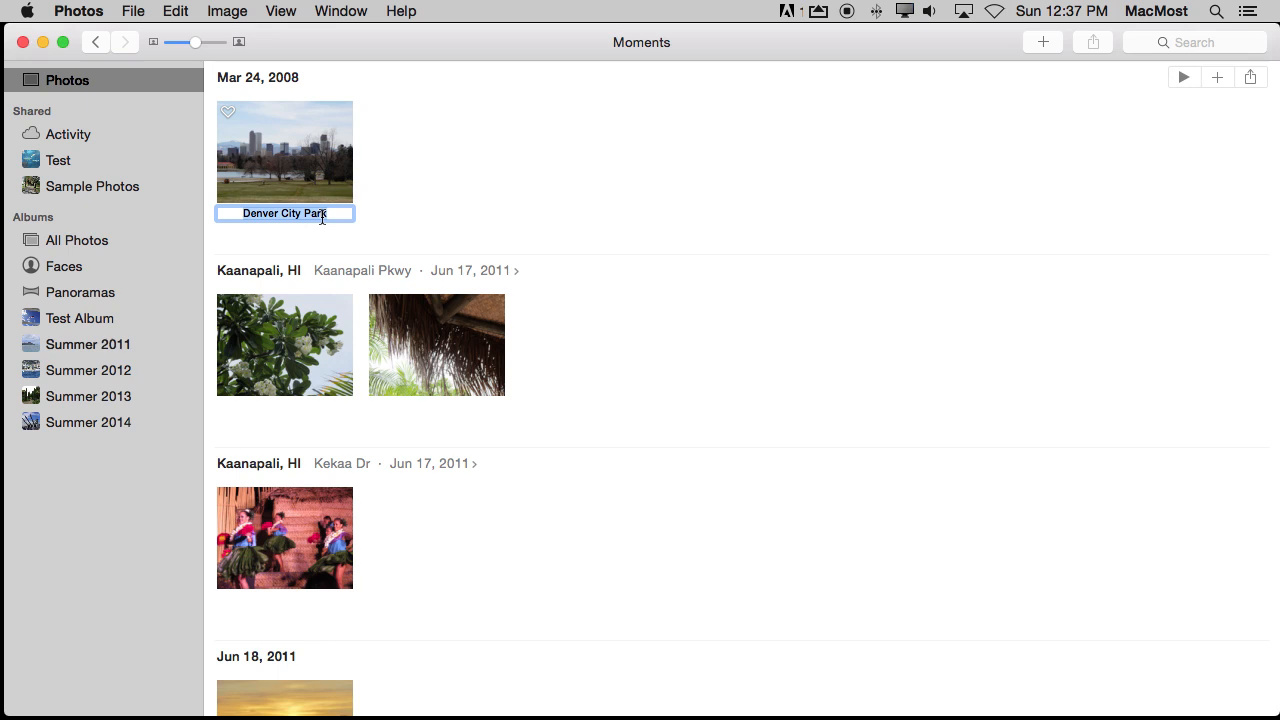
{"action": "left_click", "coordinate": [281, 11]}
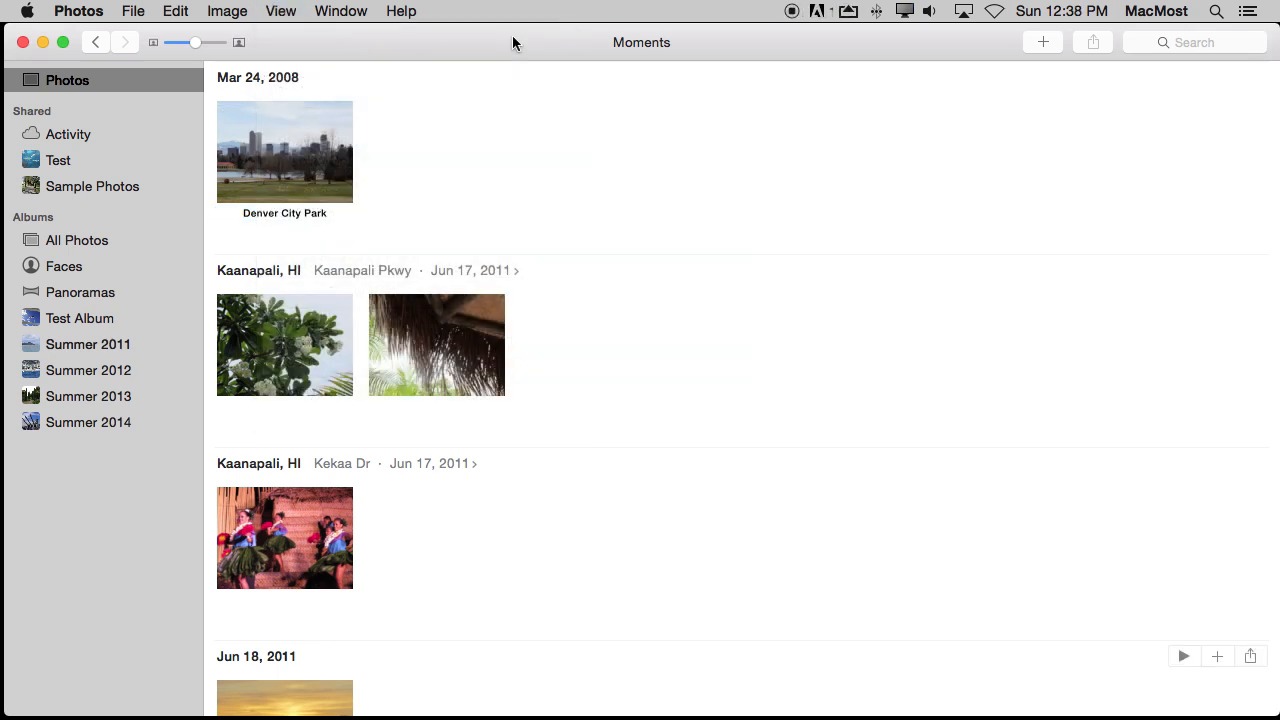
Delete the thatched palm photo from Kaanapali, confirming removal from all devices.
{"action": "left_click", "coordinate": [436, 344]}
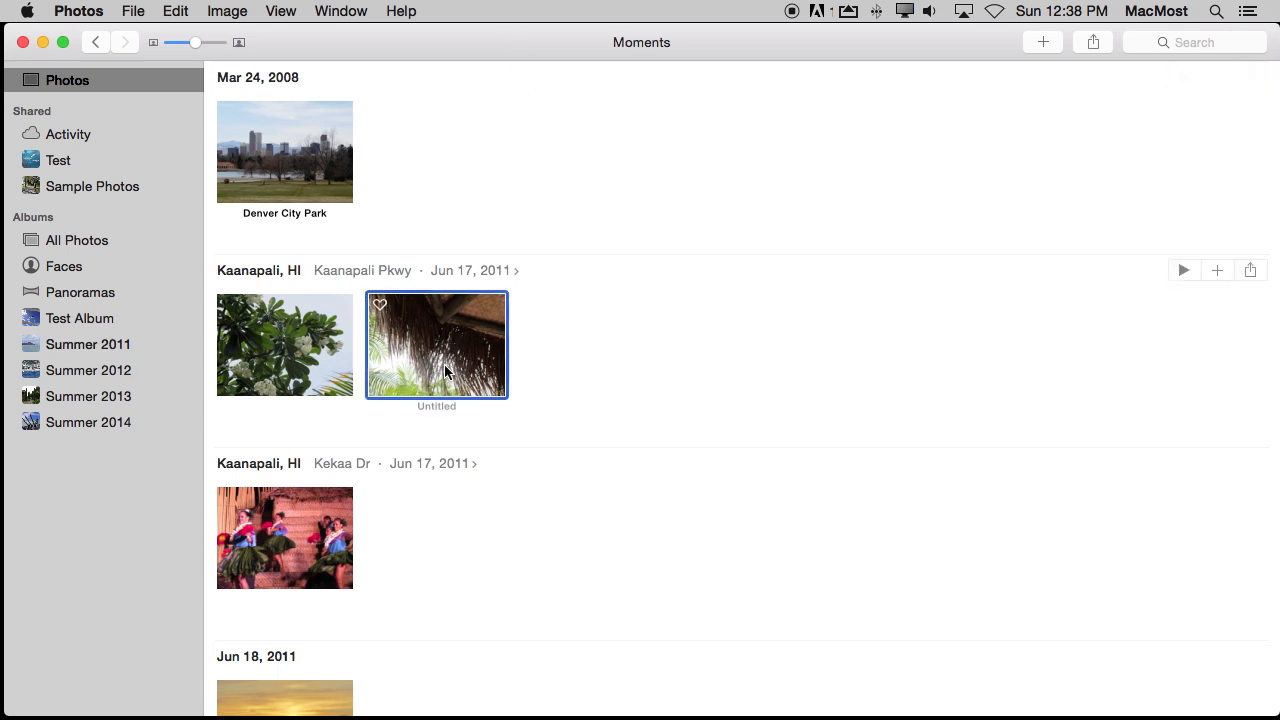
{"action": "key", "text": "Delete"}
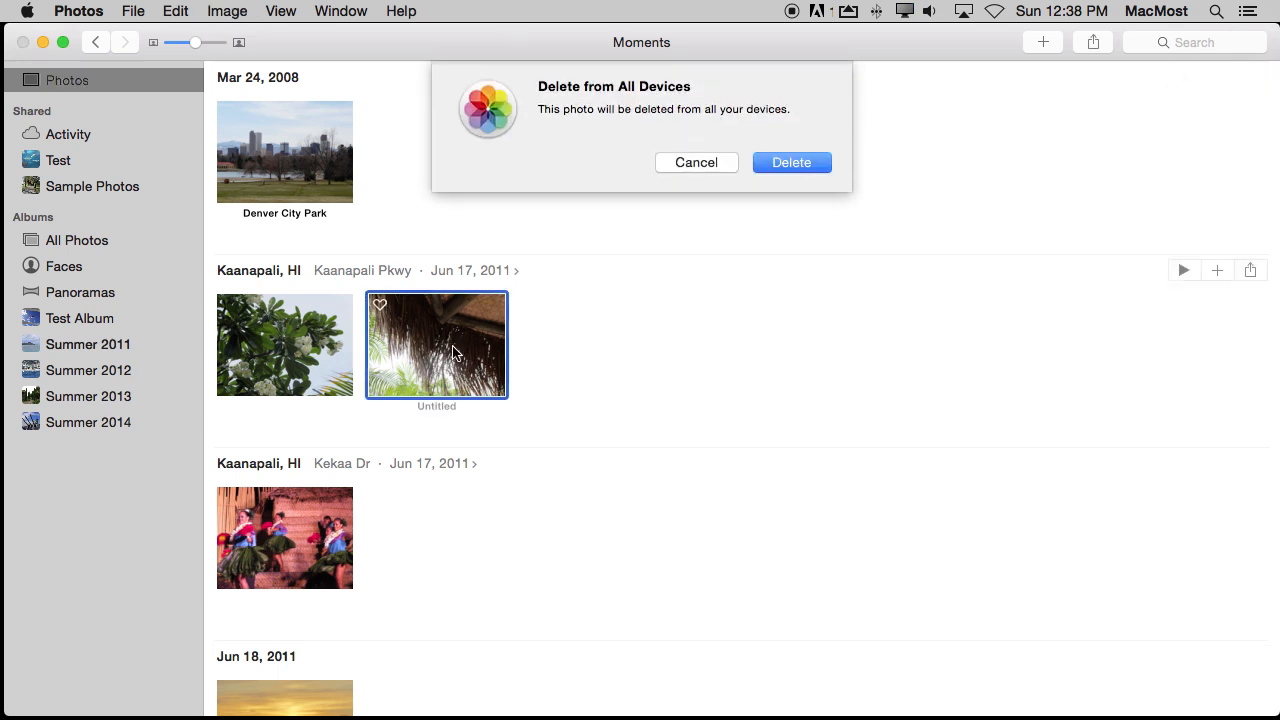
{"action": "left_click", "coordinate": [791, 162]}
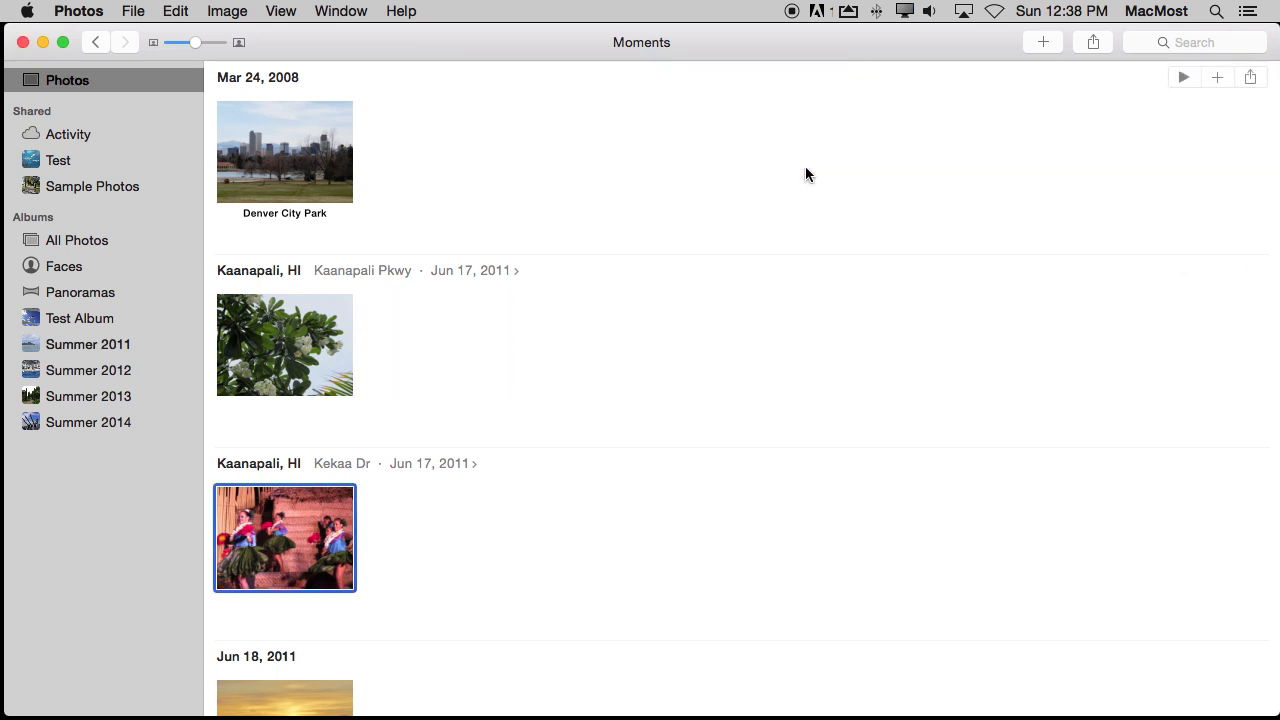
{"action": "mouse_move", "coordinate": [362, 81]}
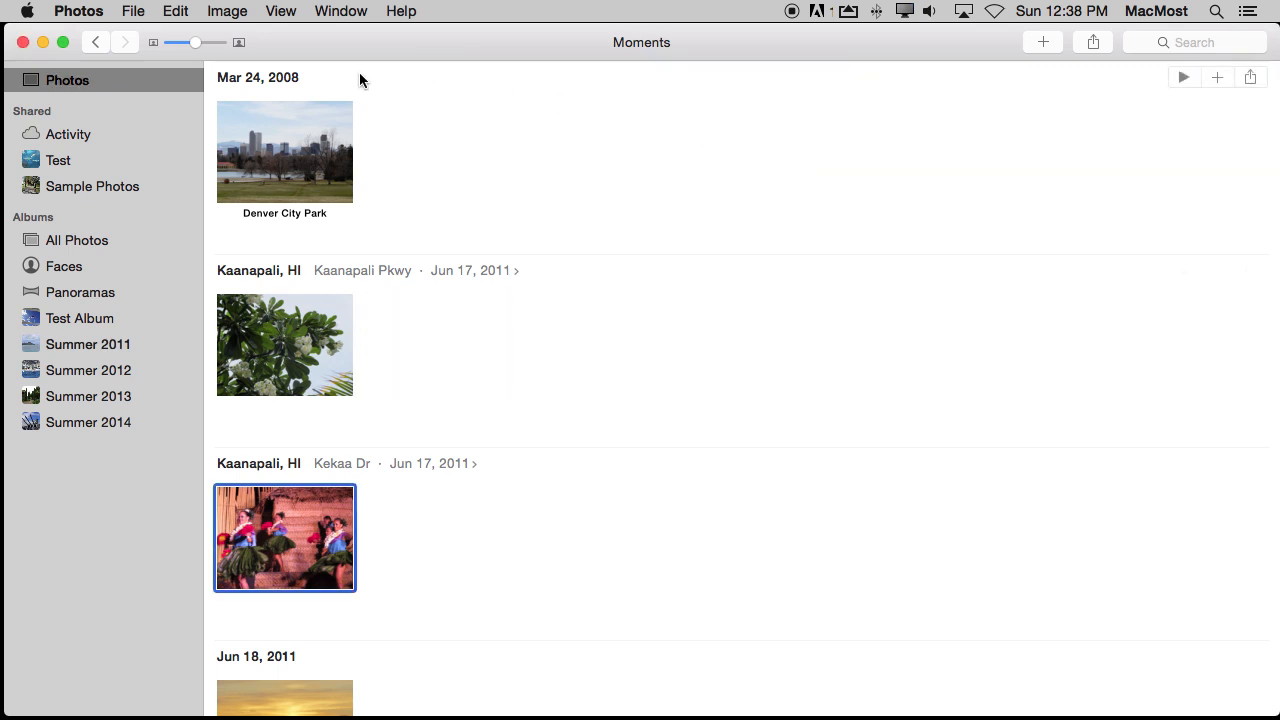
{"action": "mouse_move", "coordinate": [143, 8]}
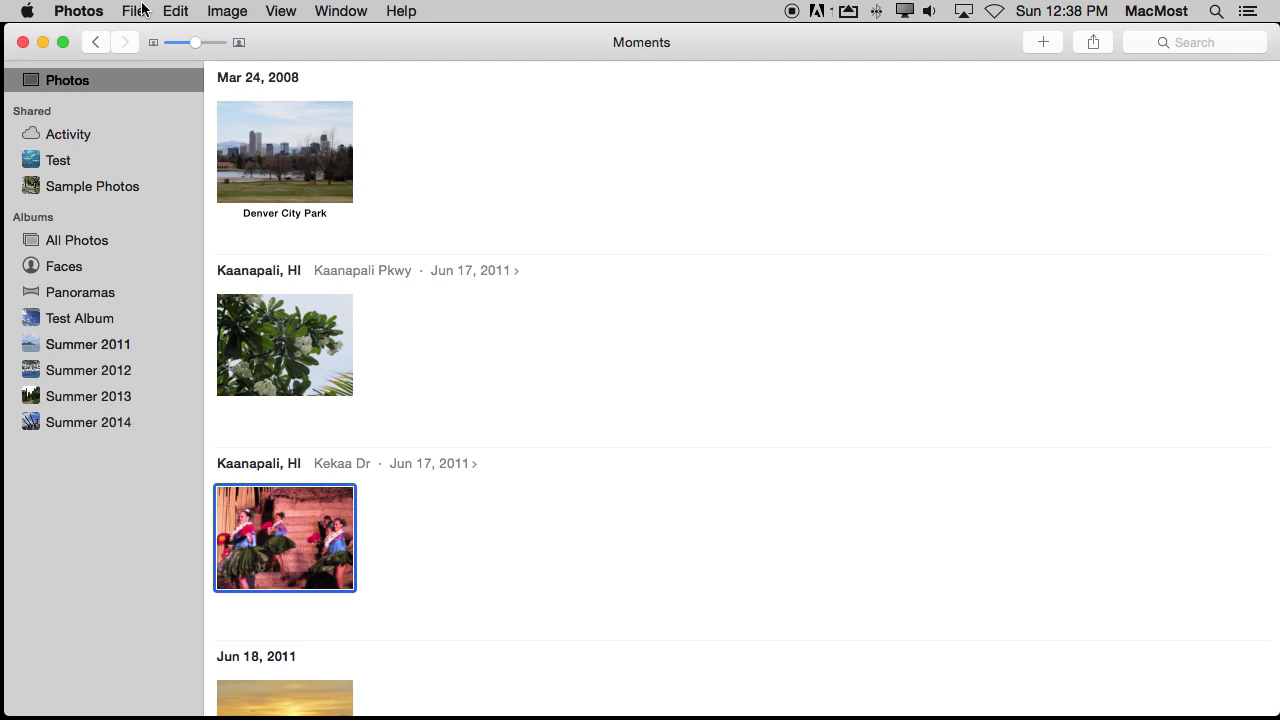
{"action": "left_click", "coordinate": [133, 11]}
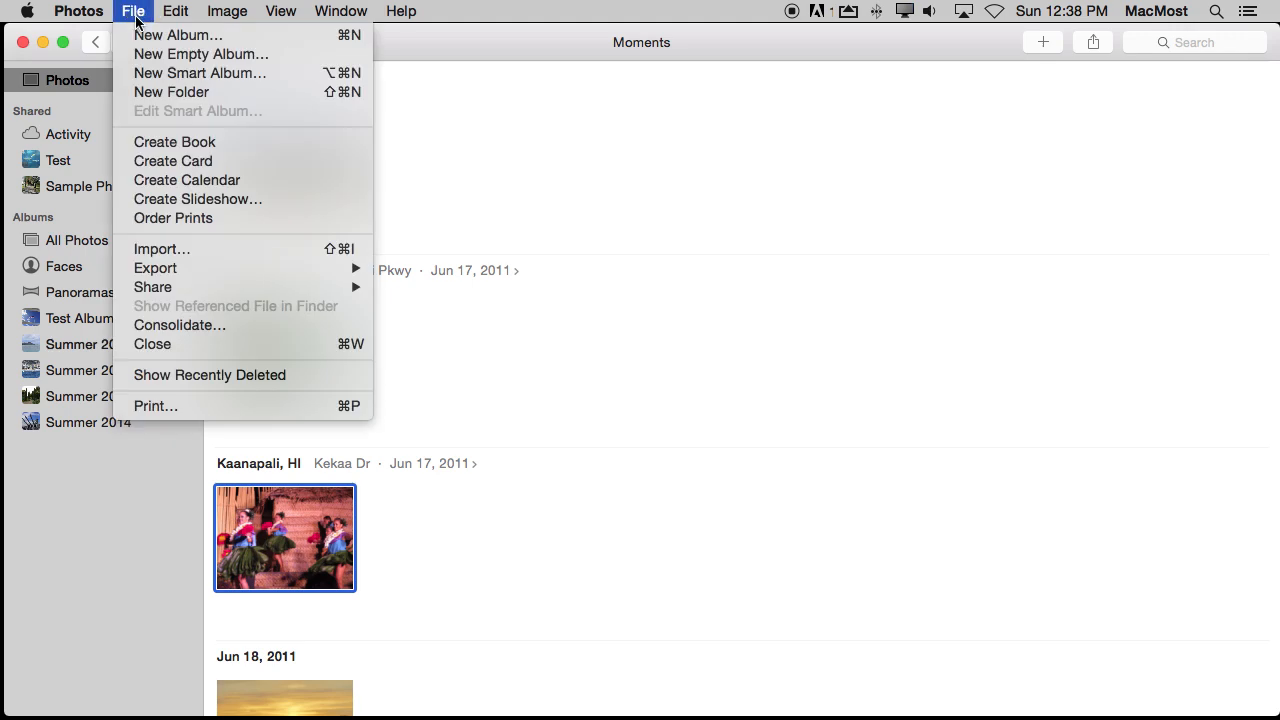
{"action": "left_click", "coordinate": [209, 375]}
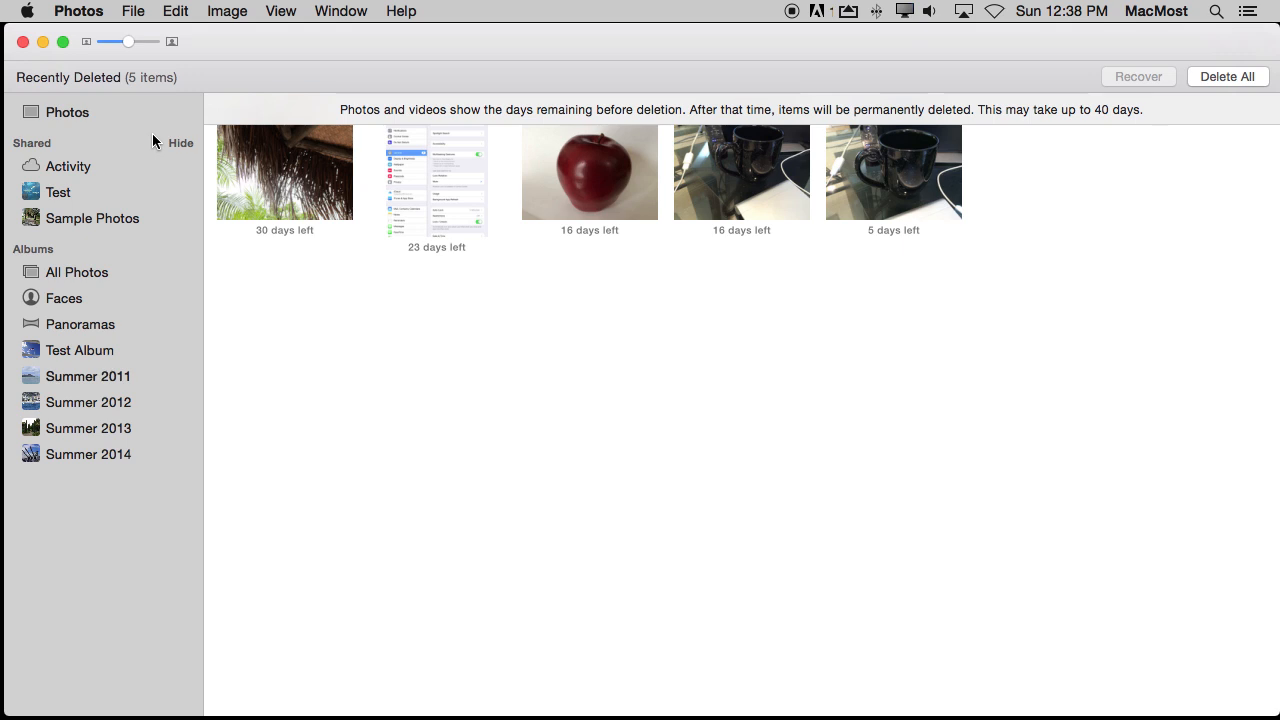
{"action": "mouse_move", "coordinate": [312, 261]}
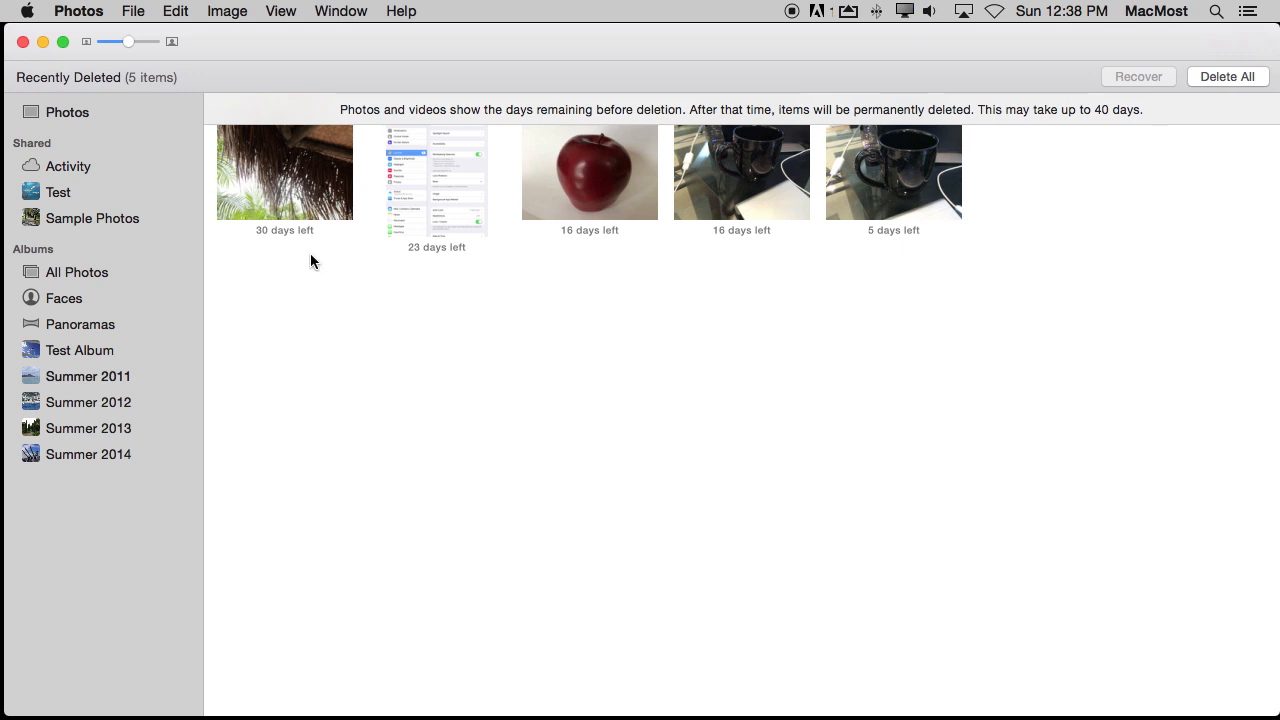
{"action": "mouse_move", "coordinate": [897, 197]}
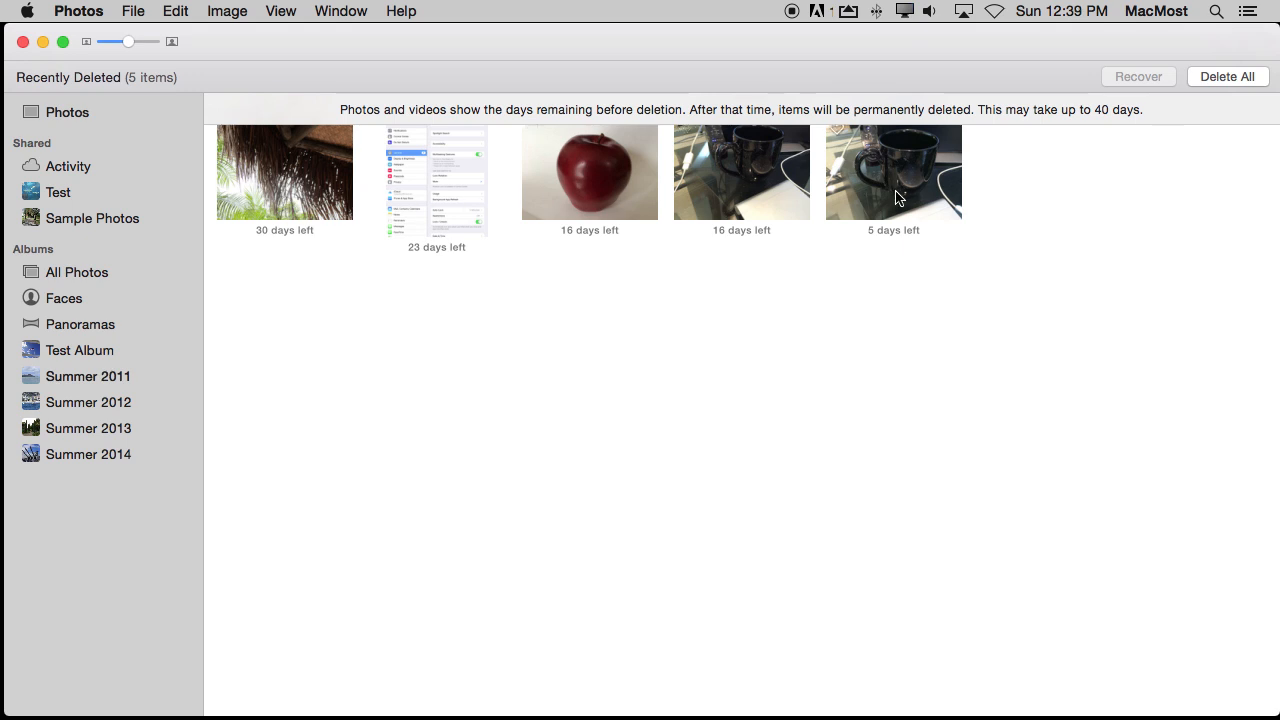
{"action": "mouse_move", "coordinate": [294, 268]}
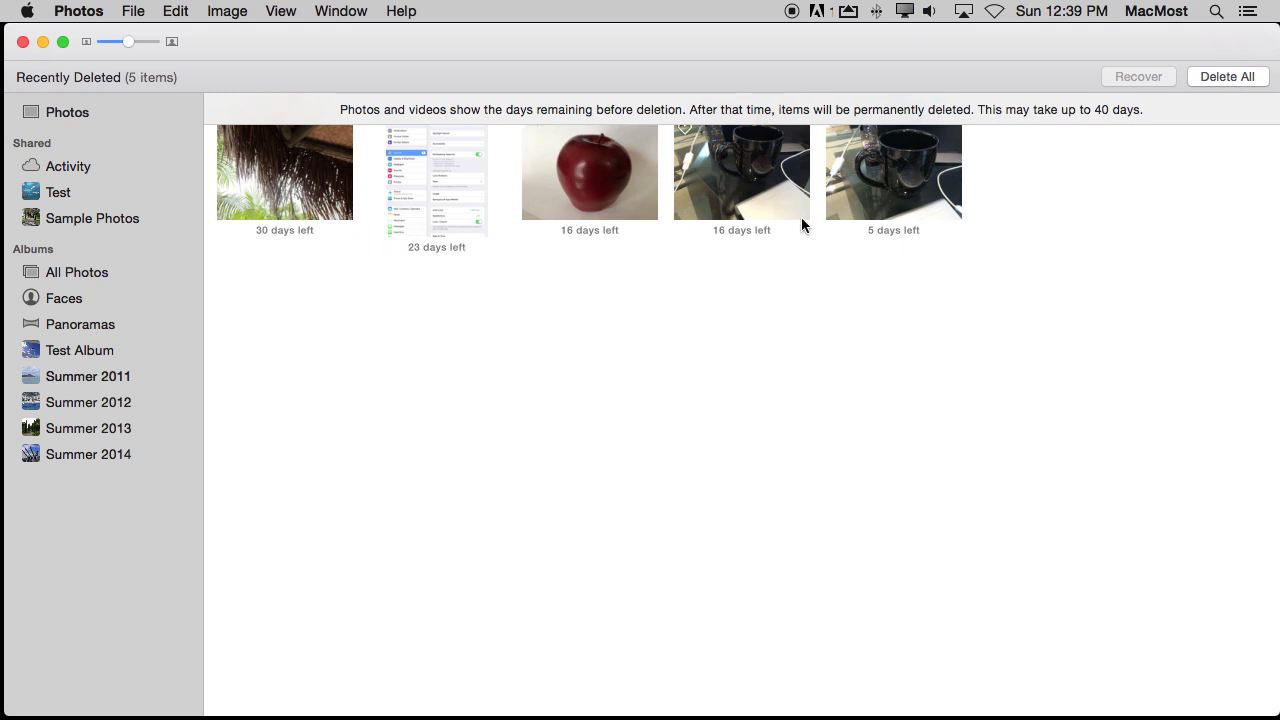
{"action": "mouse_move", "coordinate": [326, 245]}
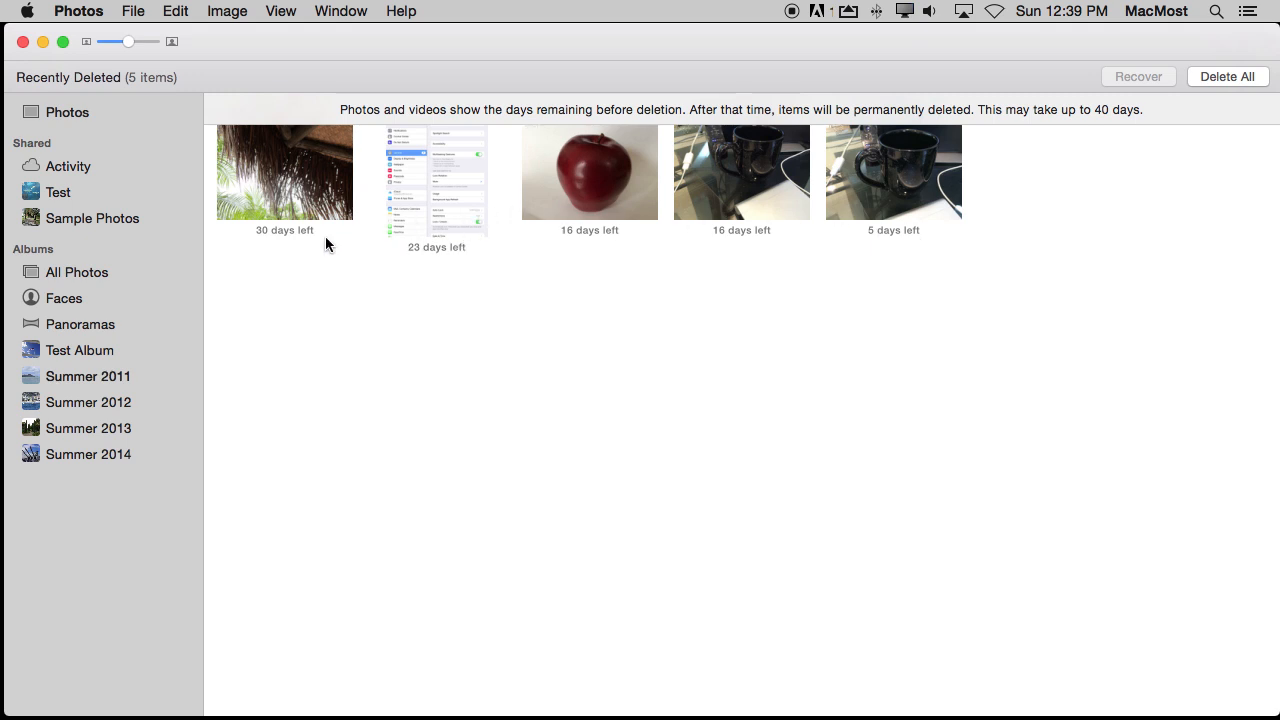
{"action": "mouse_move", "coordinate": [272, 249]}
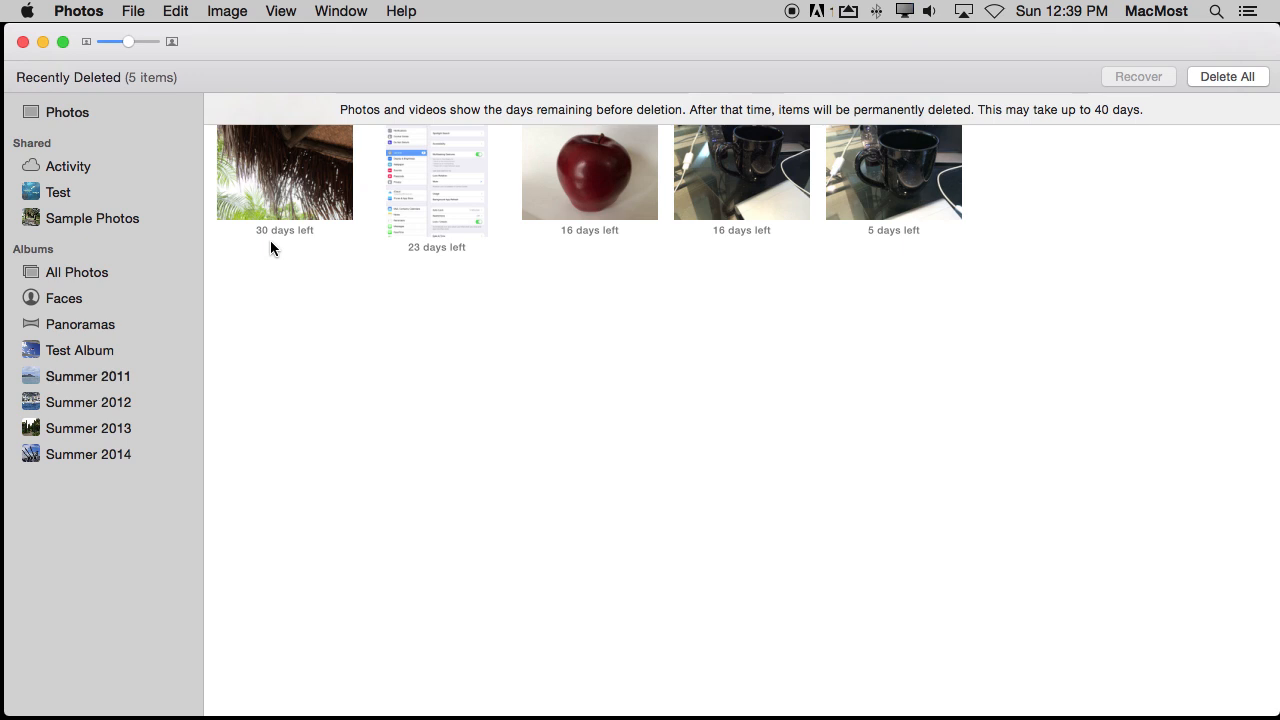
{"action": "mouse_move", "coordinate": [890, 249]}
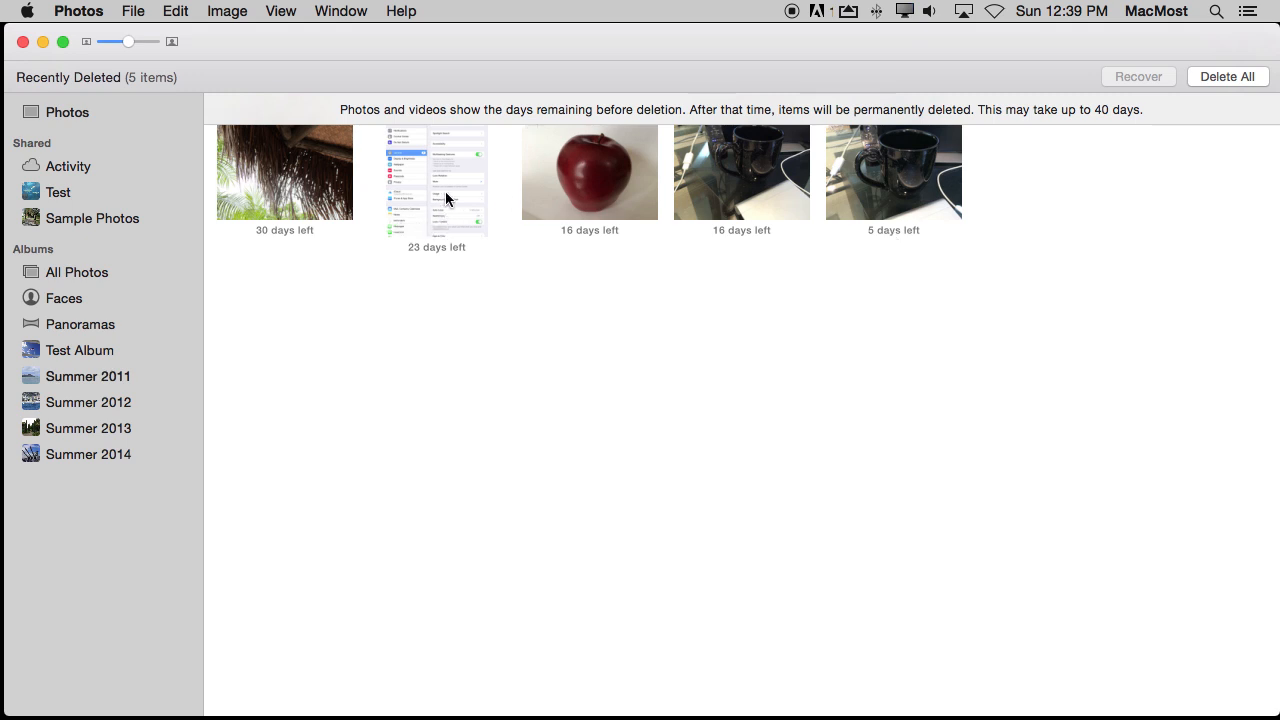
Permanently delete the screenshot with 23 days left from Recently Deleted.
{"action": "left_click", "coordinate": [436, 200]}
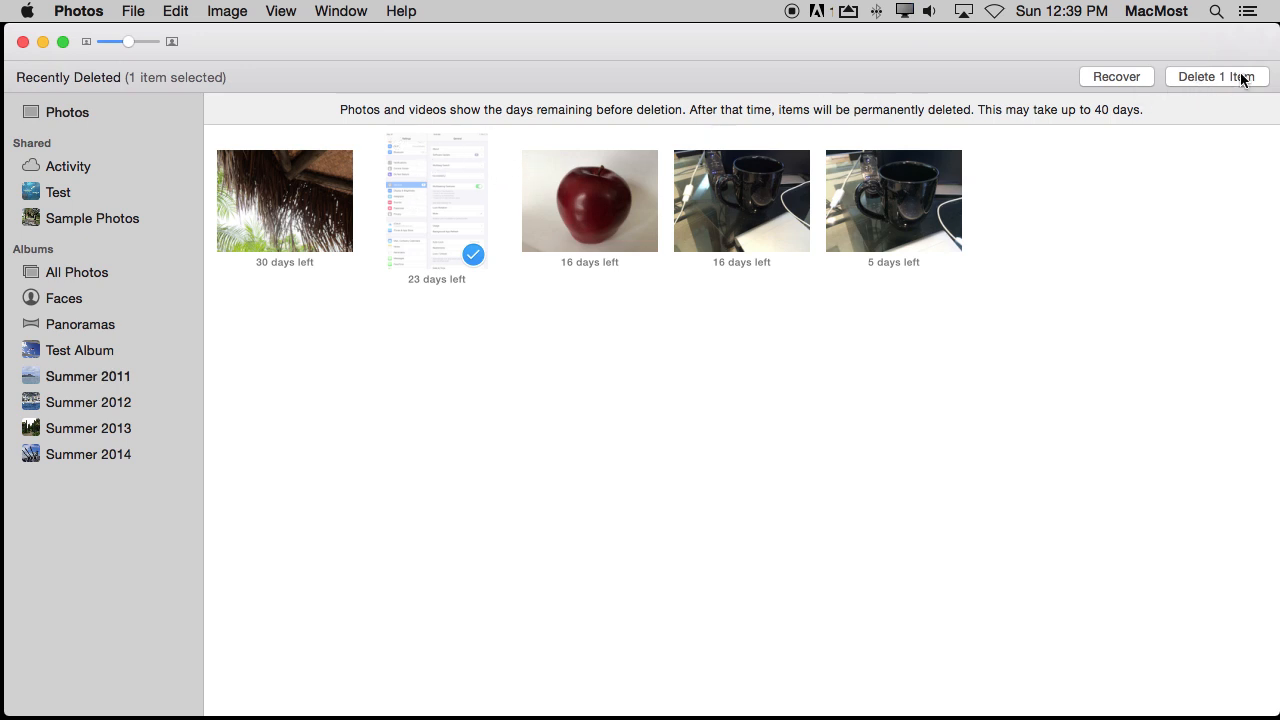
{"action": "left_click", "coordinate": [1216, 76]}
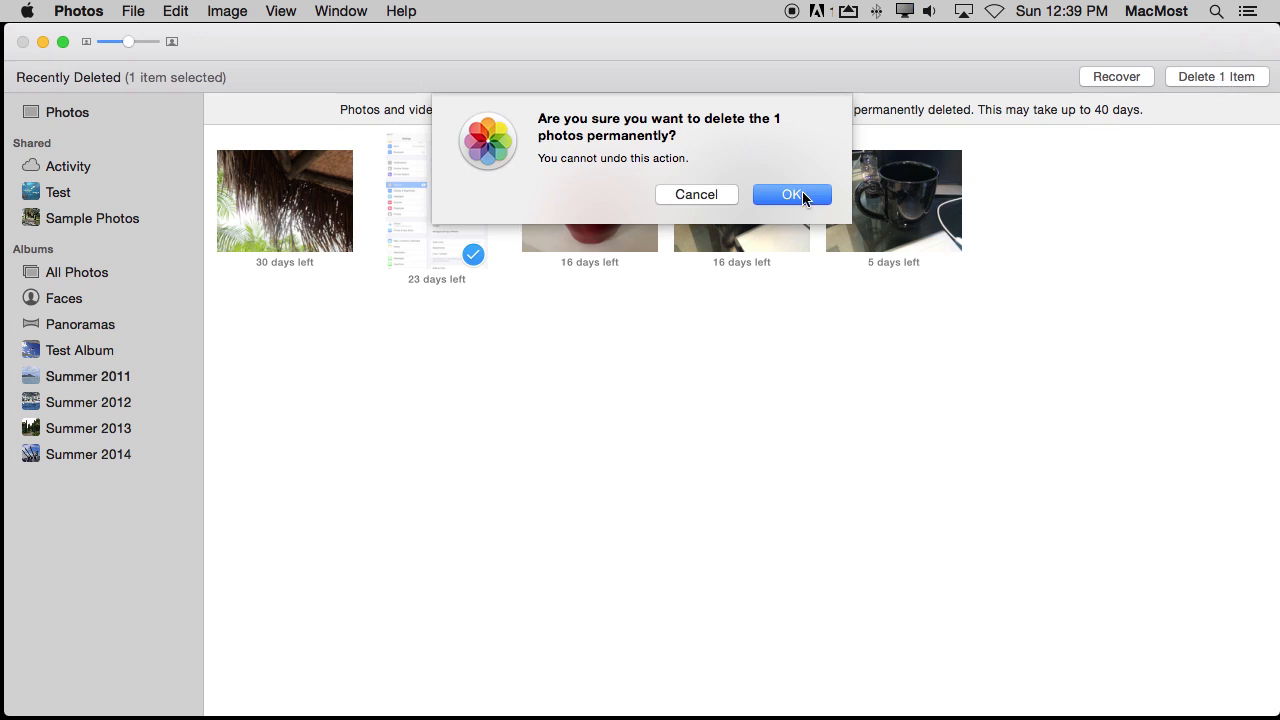
{"action": "left_click", "coordinate": [791, 194]}
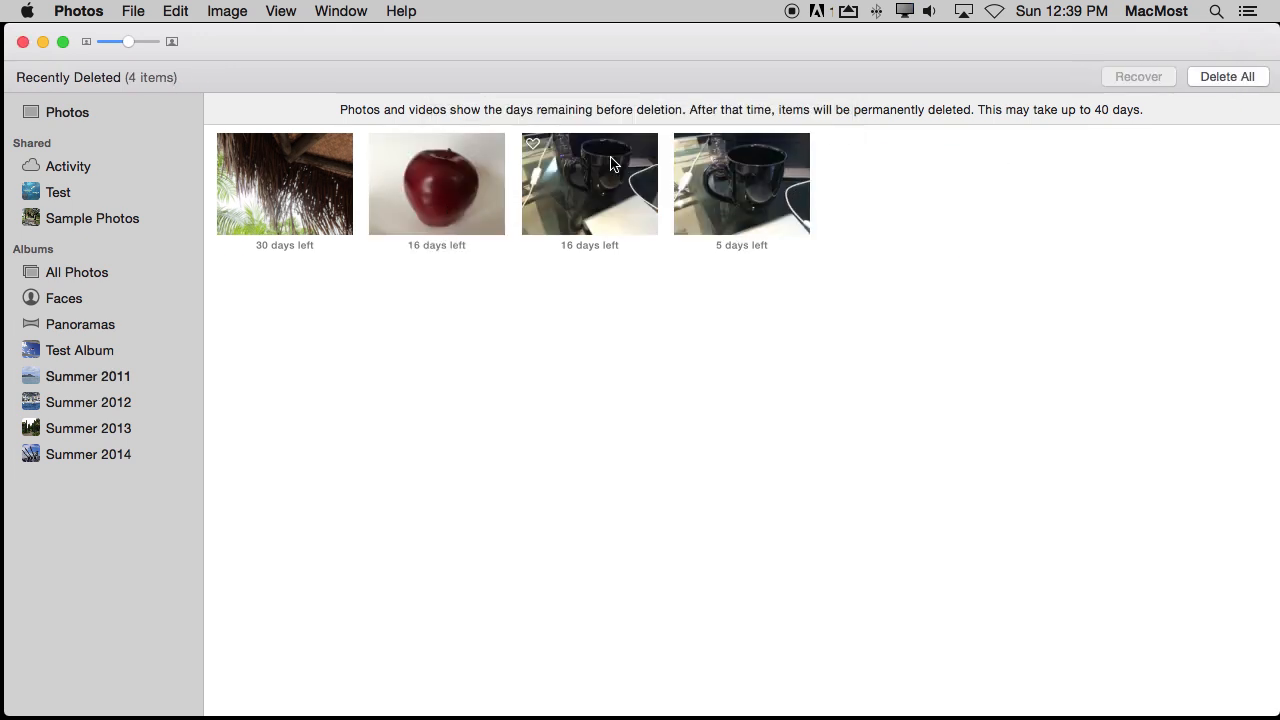
Select the red apple photo with 16 days left in Recently Deleted.
{"action": "left_click", "coordinate": [436, 184]}
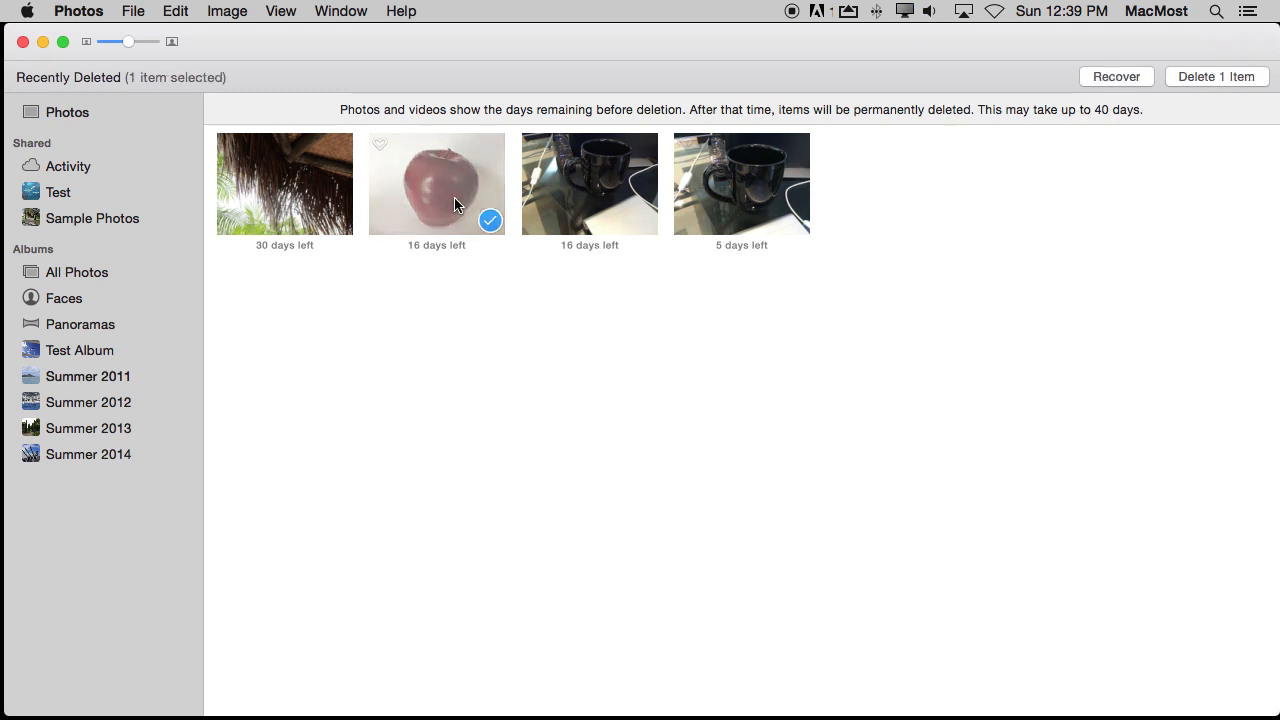
{"action": "mouse_move", "coordinate": [1116, 77]}
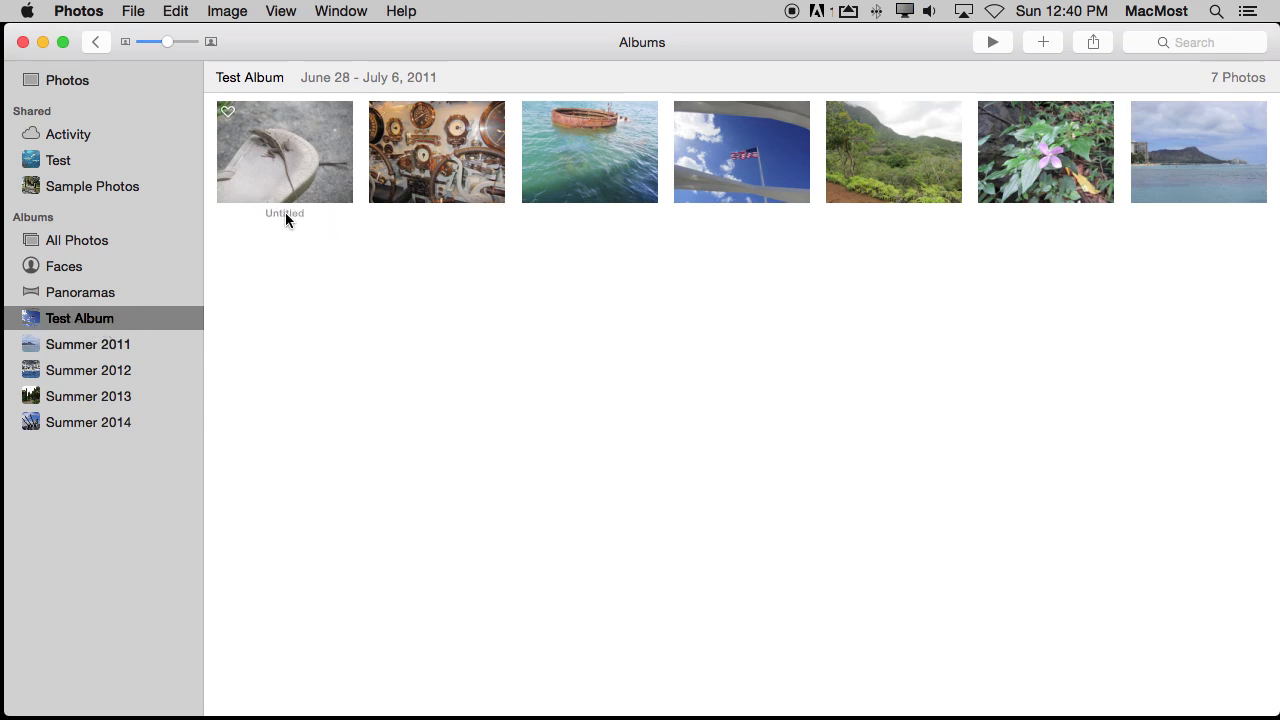
In Test Album, toggle Keep Sorted By Date, reorder the photos, then toggle it back.
{"action": "left_click", "coordinate": [281, 11]}
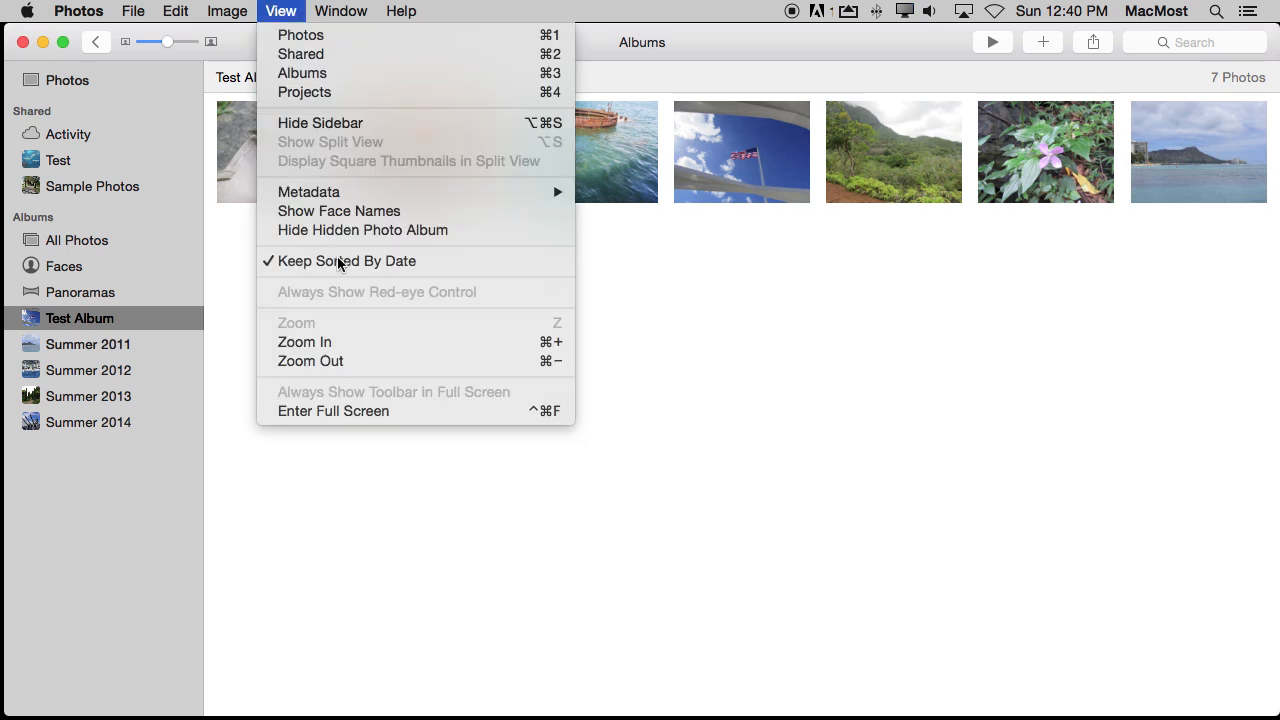
{"action": "mouse_move", "coordinate": [395, 261]}
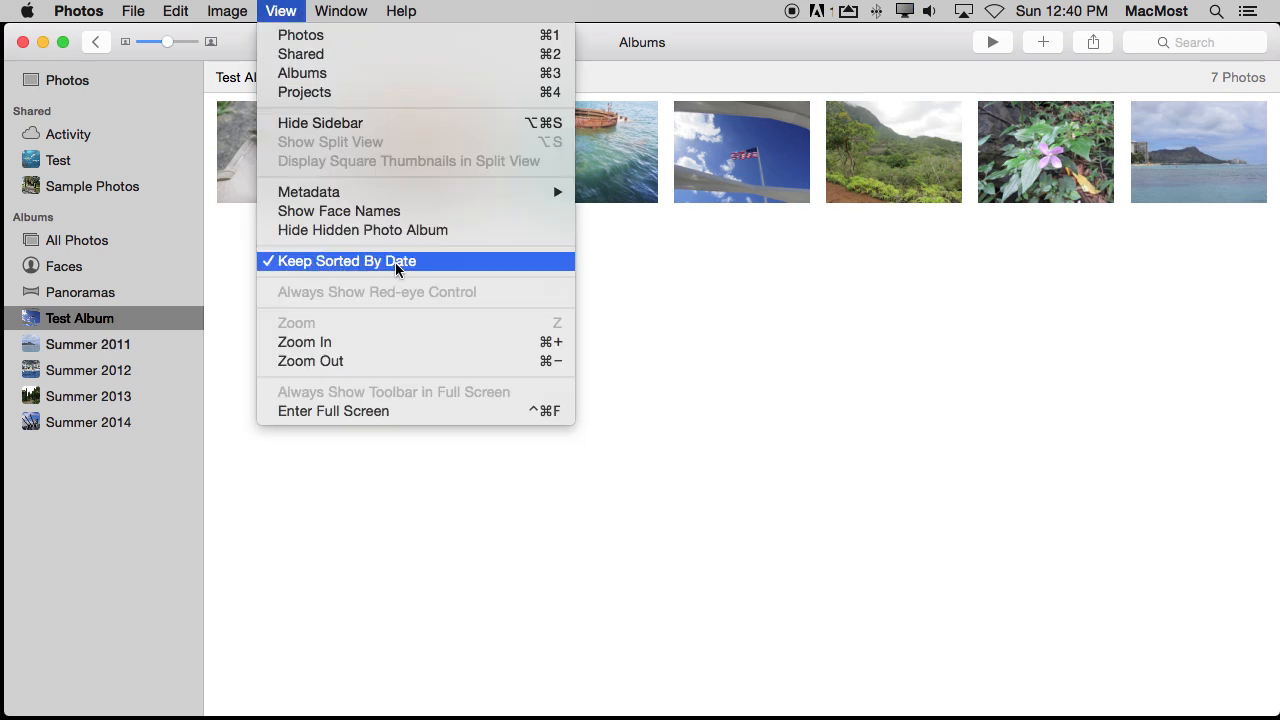
{"action": "mouse_move", "coordinate": [252, 191]}
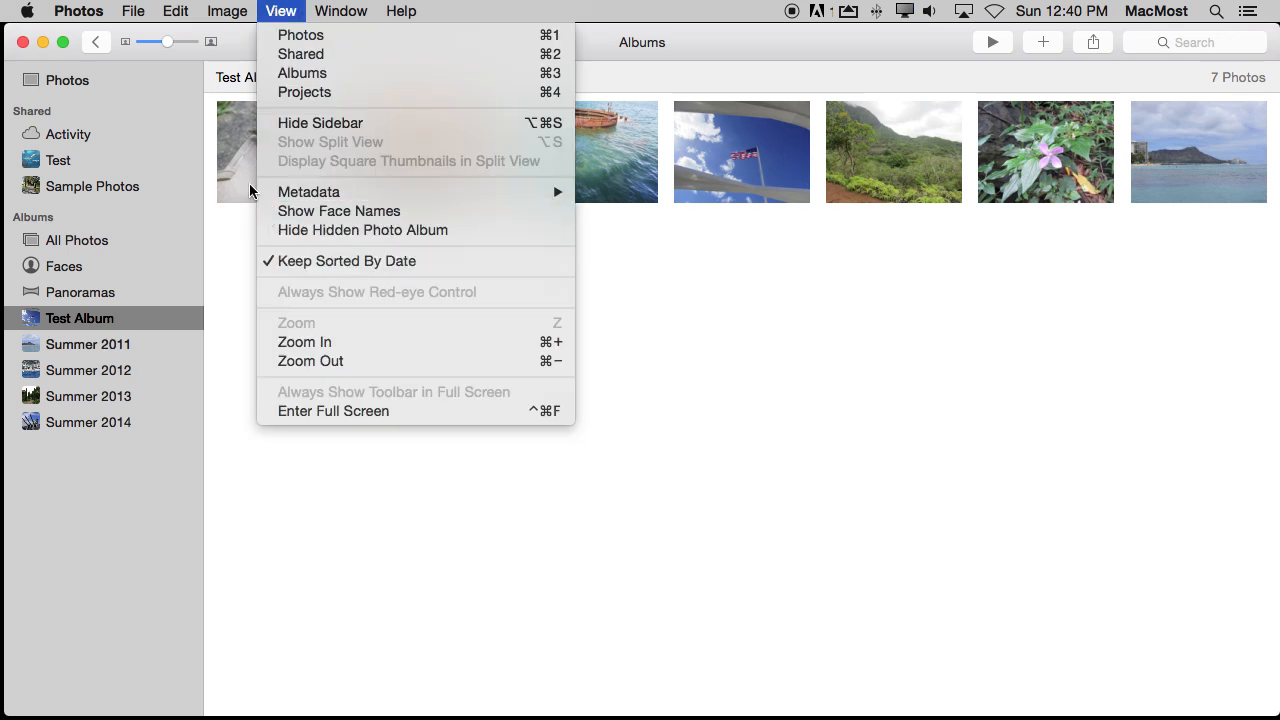
{"action": "mouse_move", "coordinate": [498, 252]}
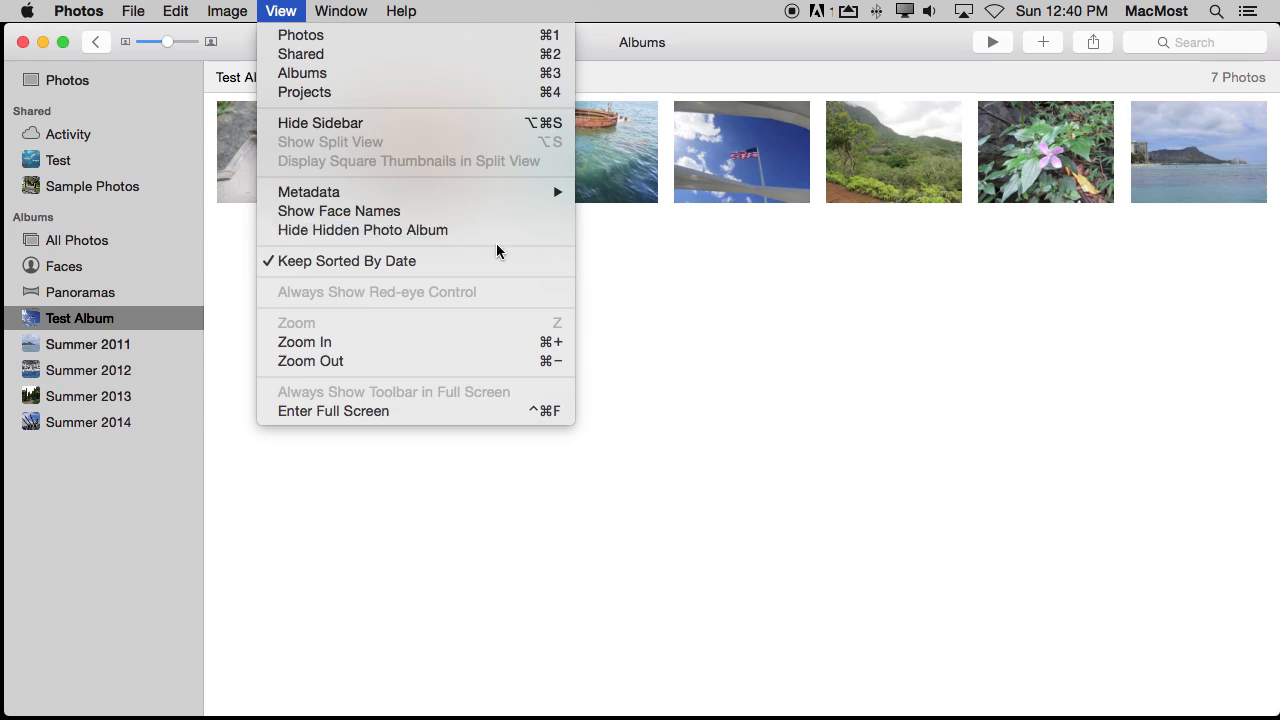
{"action": "left_click", "coordinate": [347, 261]}
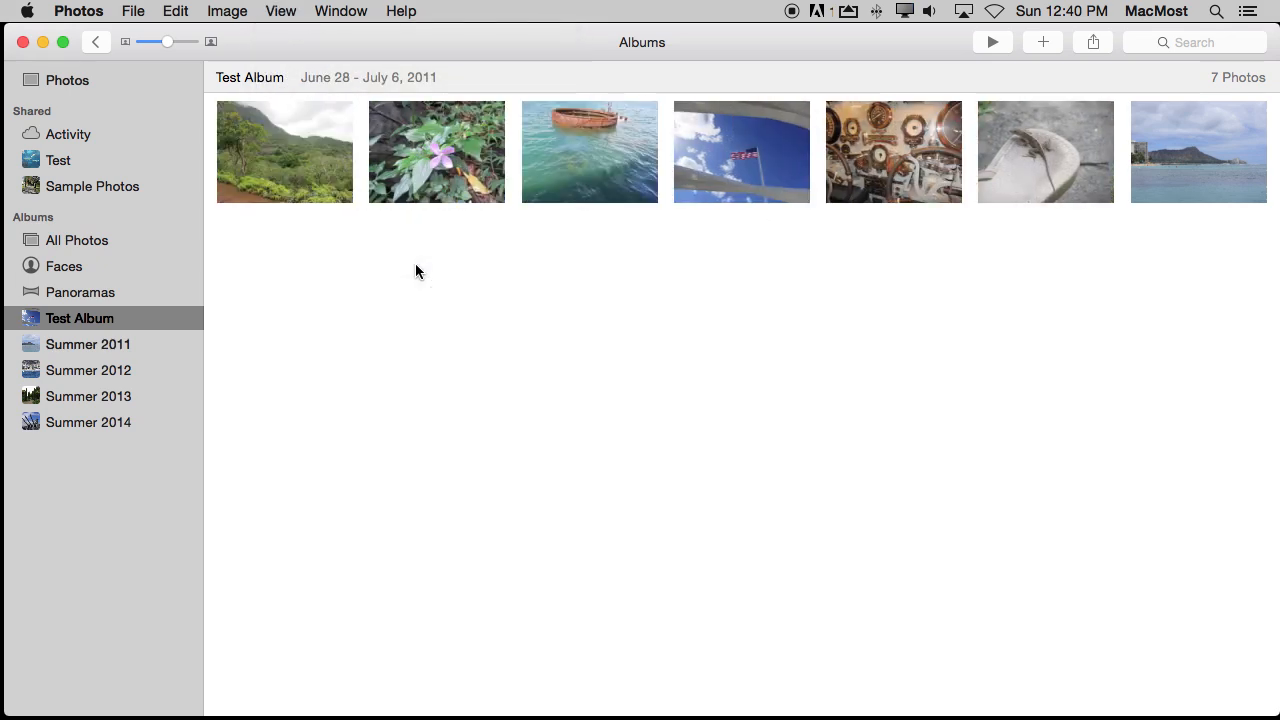
{"action": "left_click", "coordinate": [741, 165]}
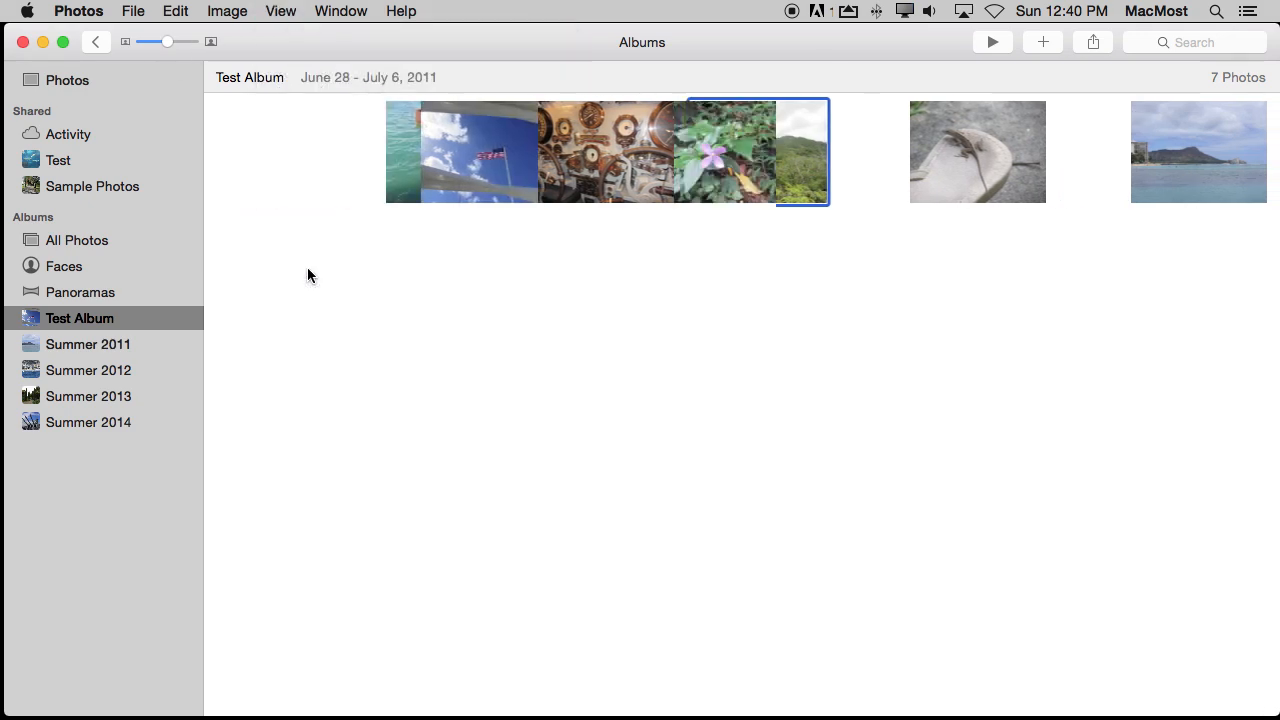
{"action": "left_click", "coordinate": [280, 11]}
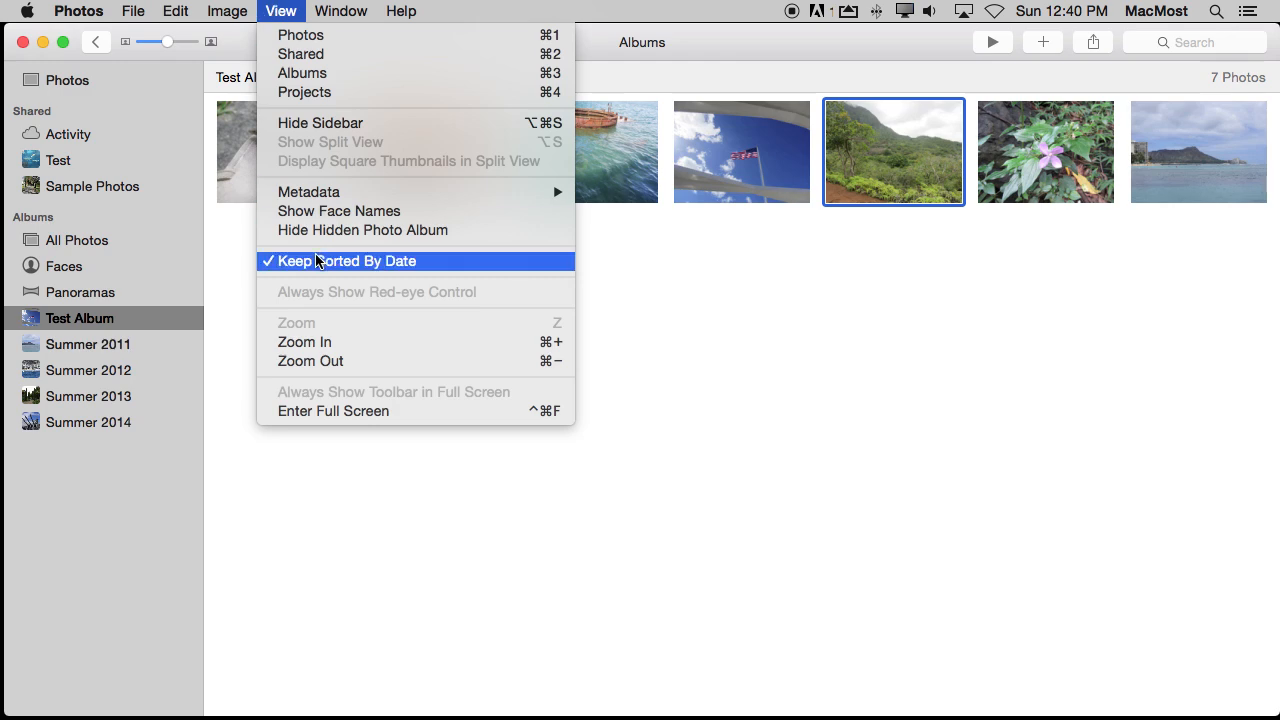
{"action": "left_click", "coordinate": [346, 261]}
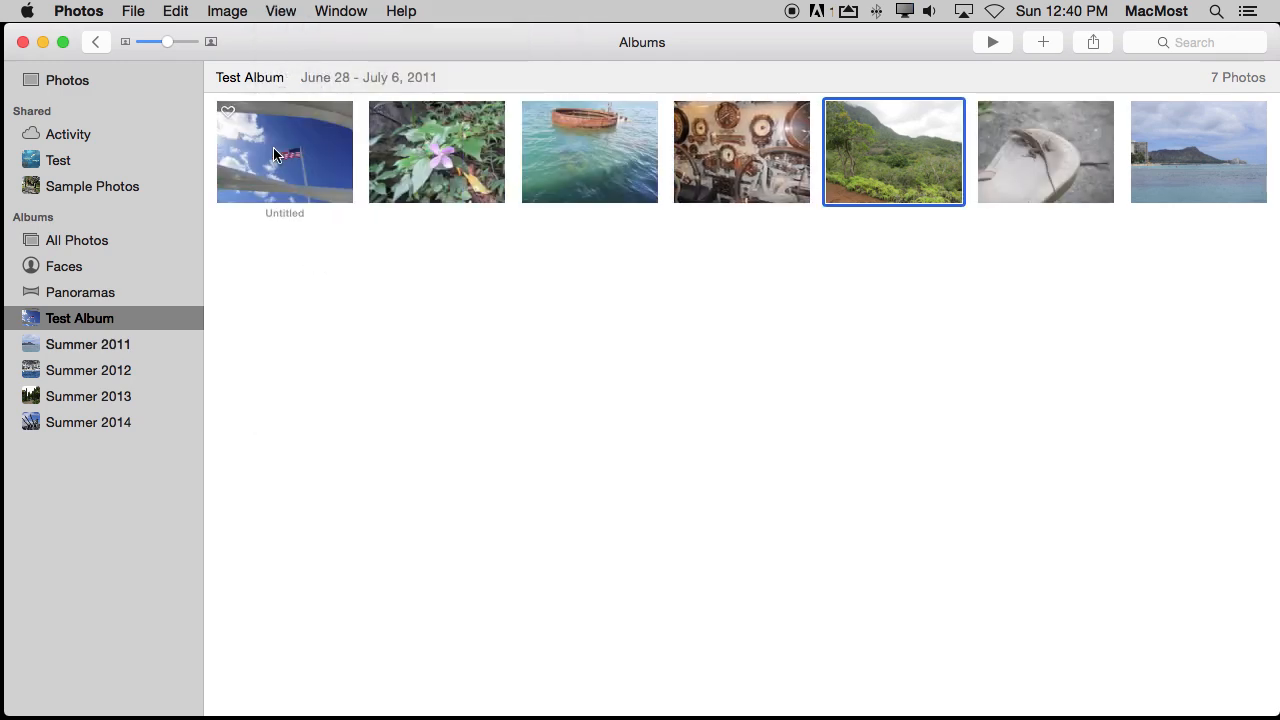
{"action": "mouse_move", "coordinate": [330, 165]}
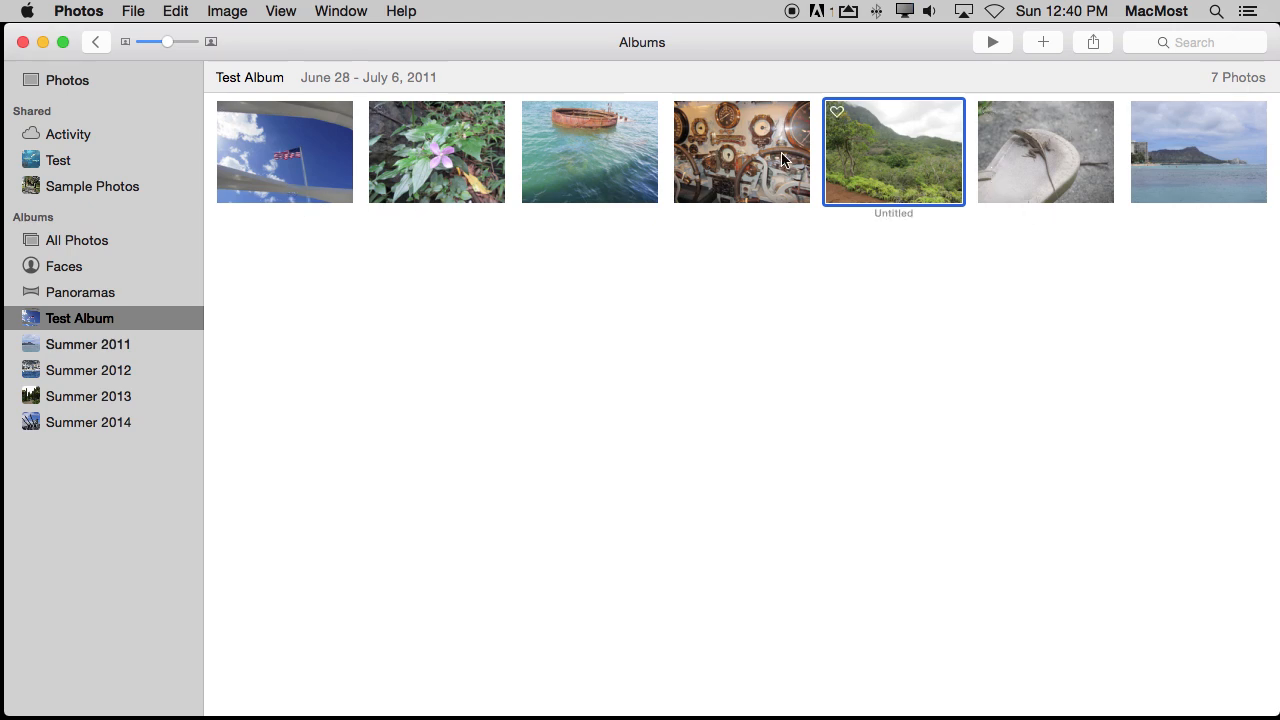
{"action": "mouse_move", "coordinate": [400, 173]}
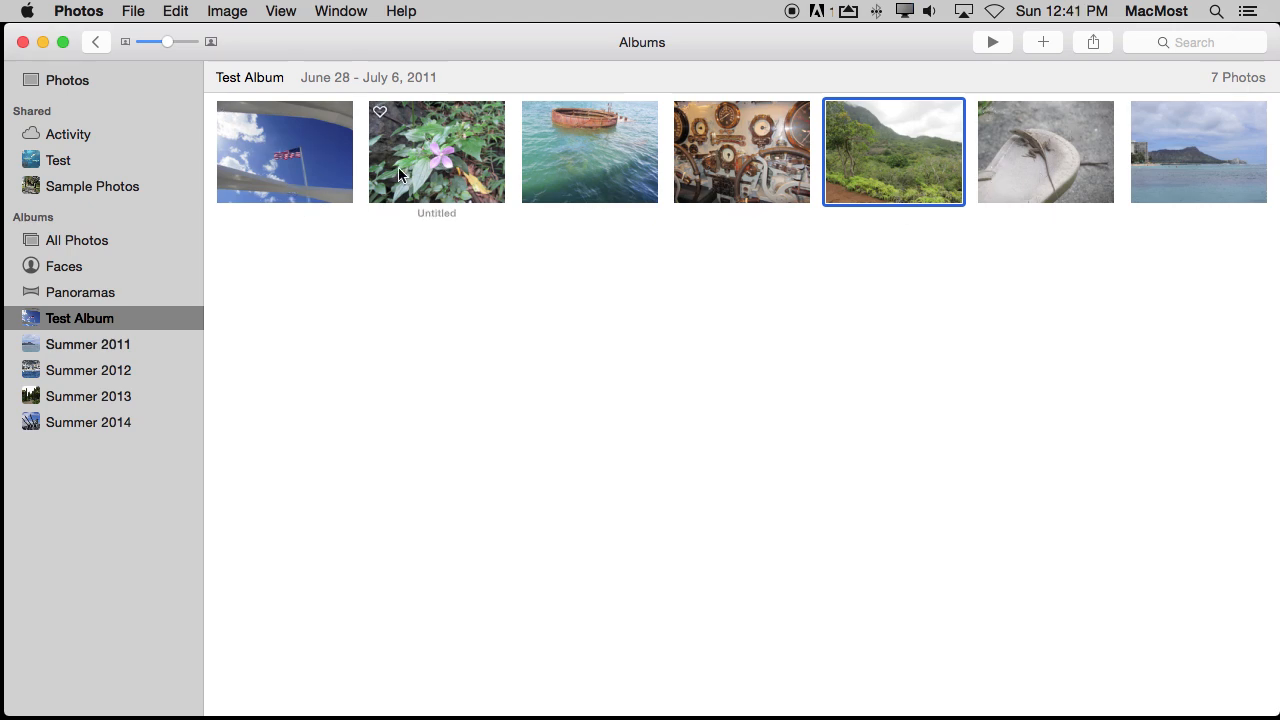
{"action": "left_click", "coordinate": [67, 80]}
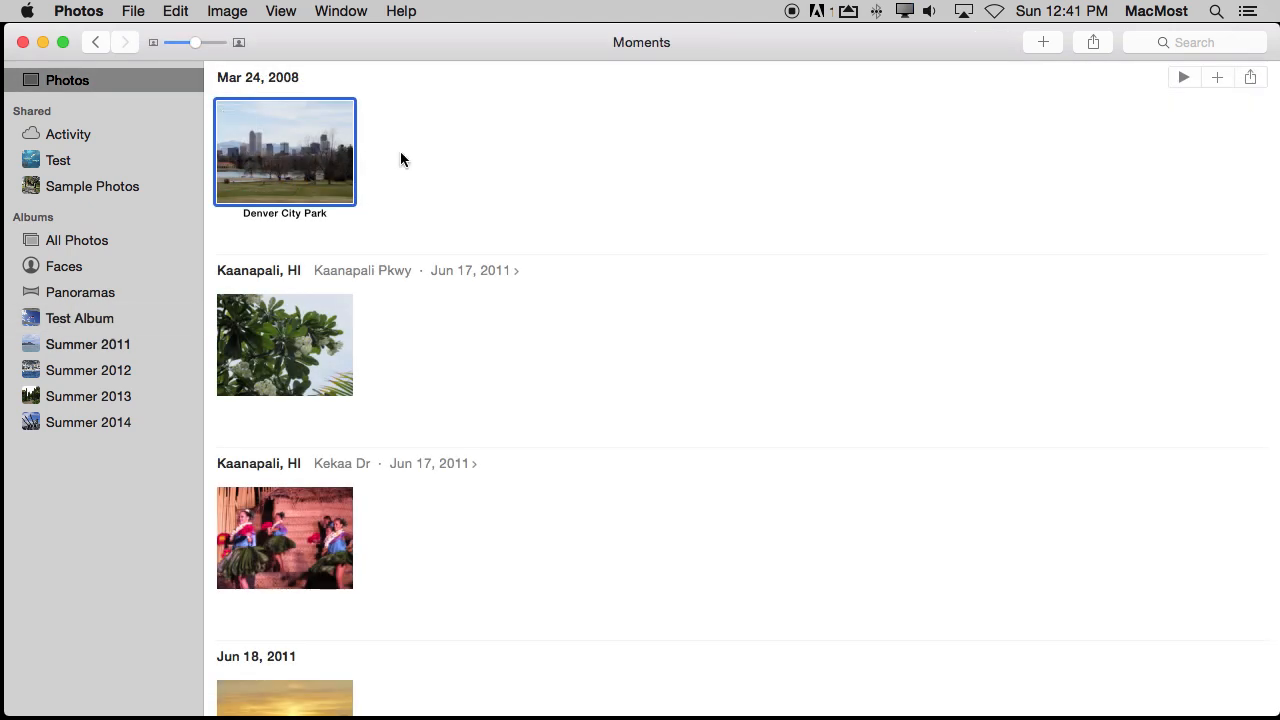
Check Denver City Park's date (March 24, 2008, 2:51 PM), cancel, then open it full size.
{"action": "left_click", "coordinate": [226, 11]}
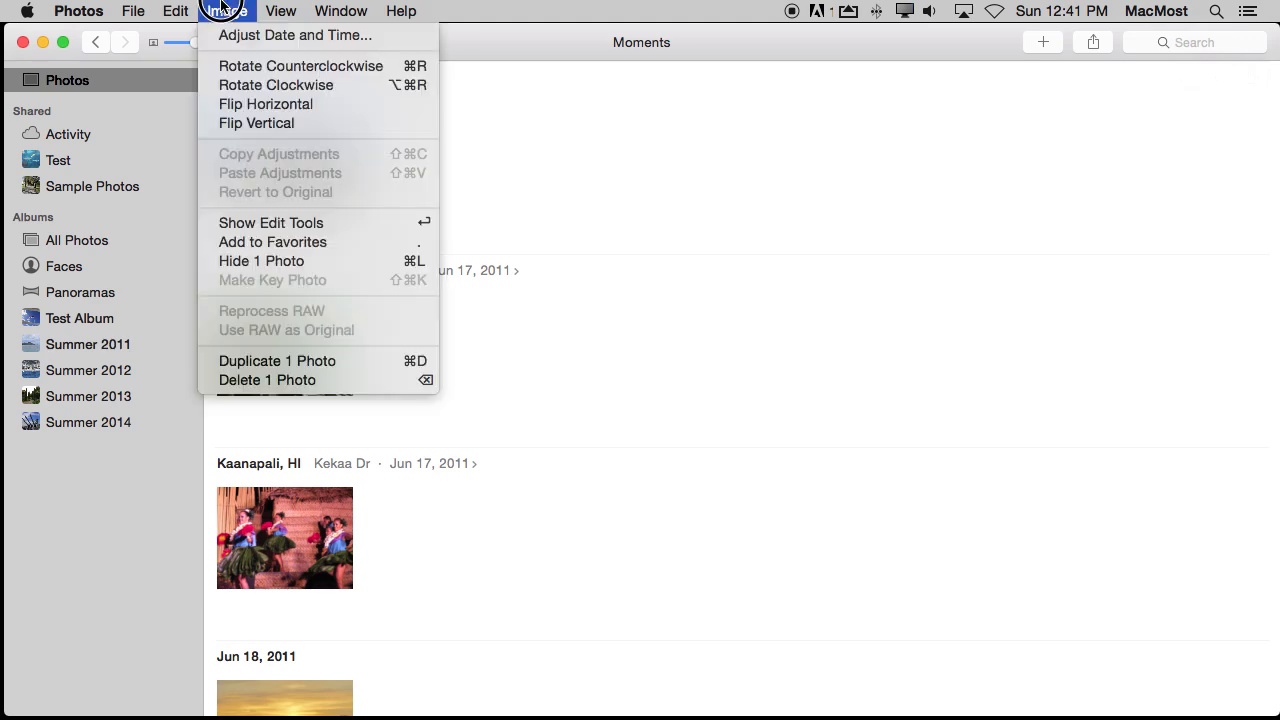
{"action": "left_click", "coordinate": [295, 35]}
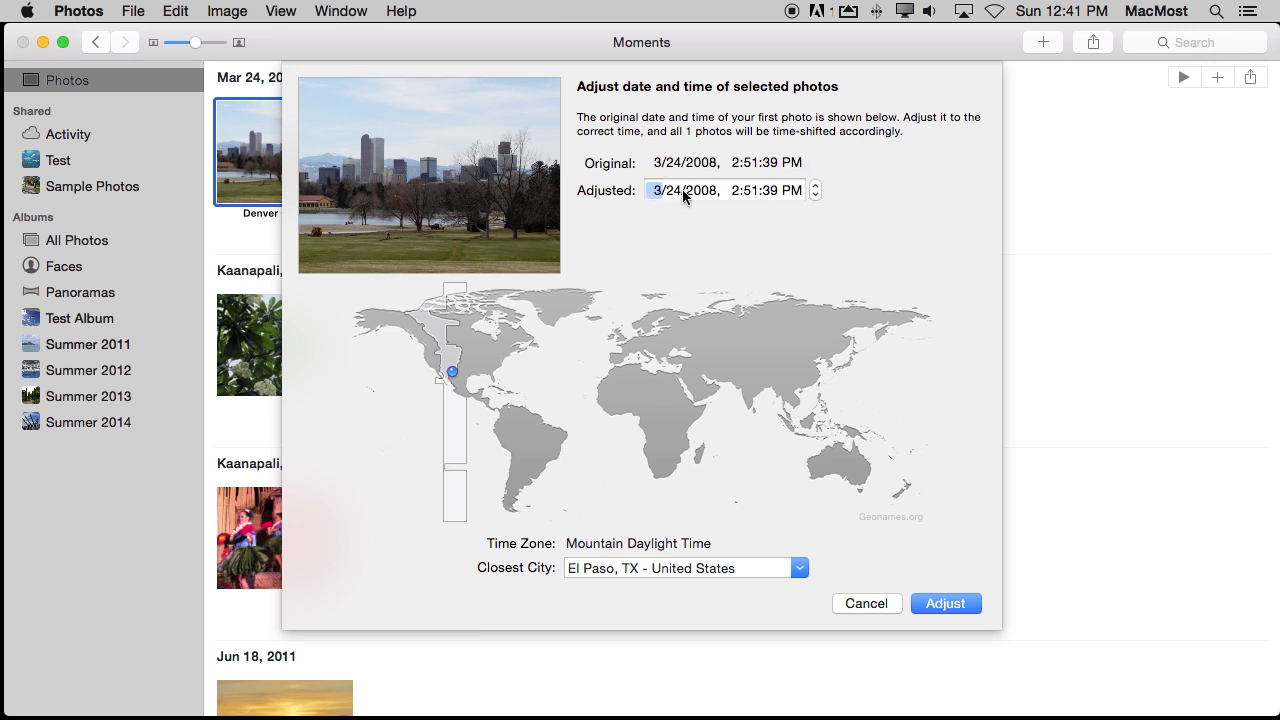
{"action": "mouse_move", "coordinate": [654, 690]}
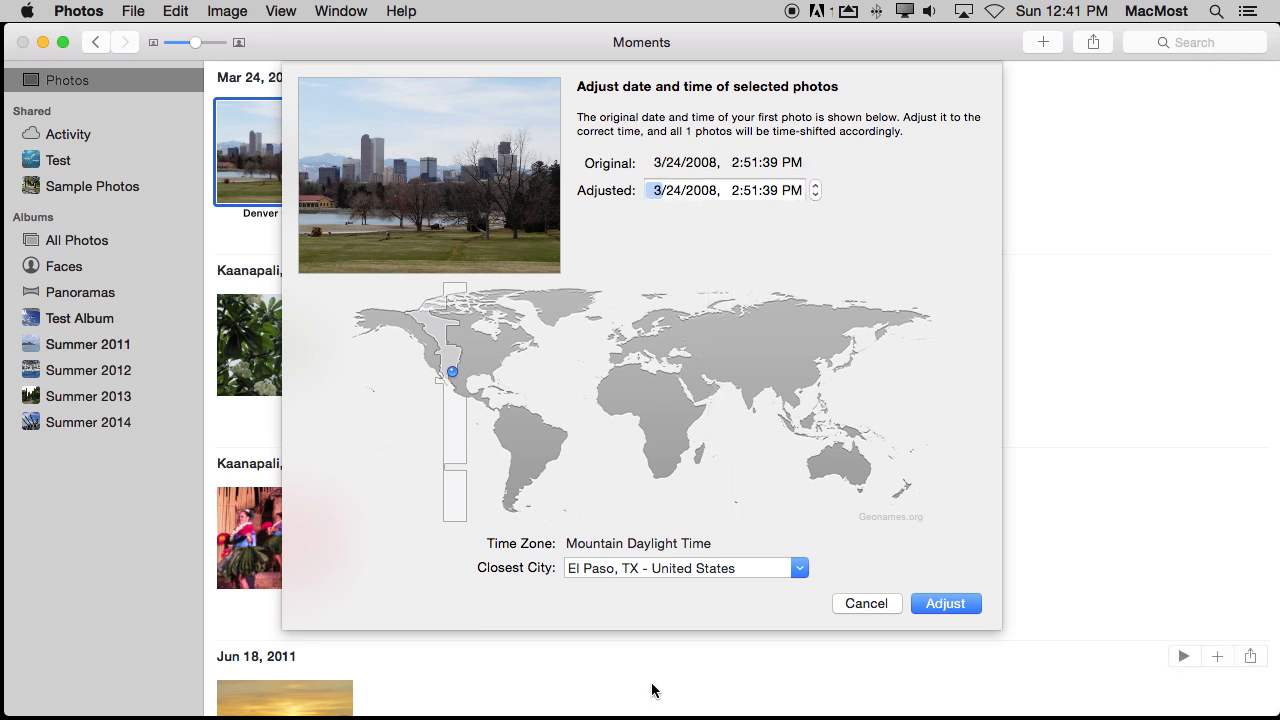
{"action": "mouse_move", "coordinate": [410, 222]}
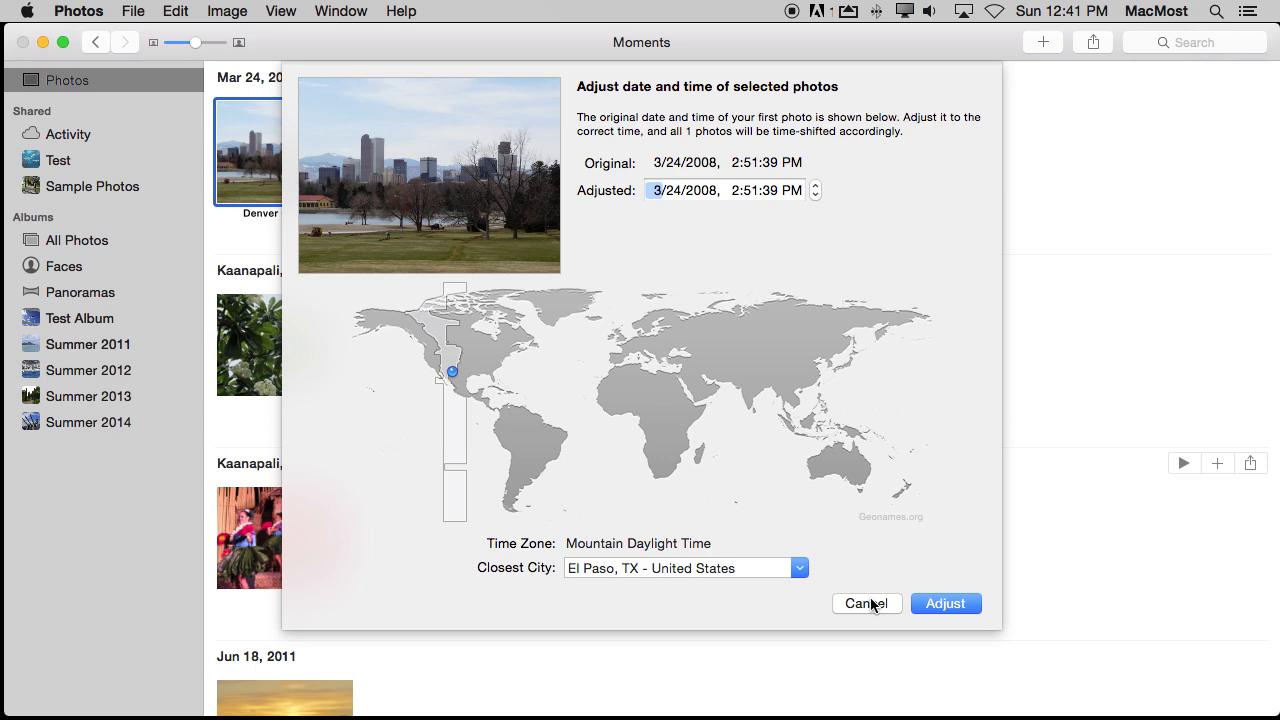
{"action": "left_click", "coordinate": [866, 603]}
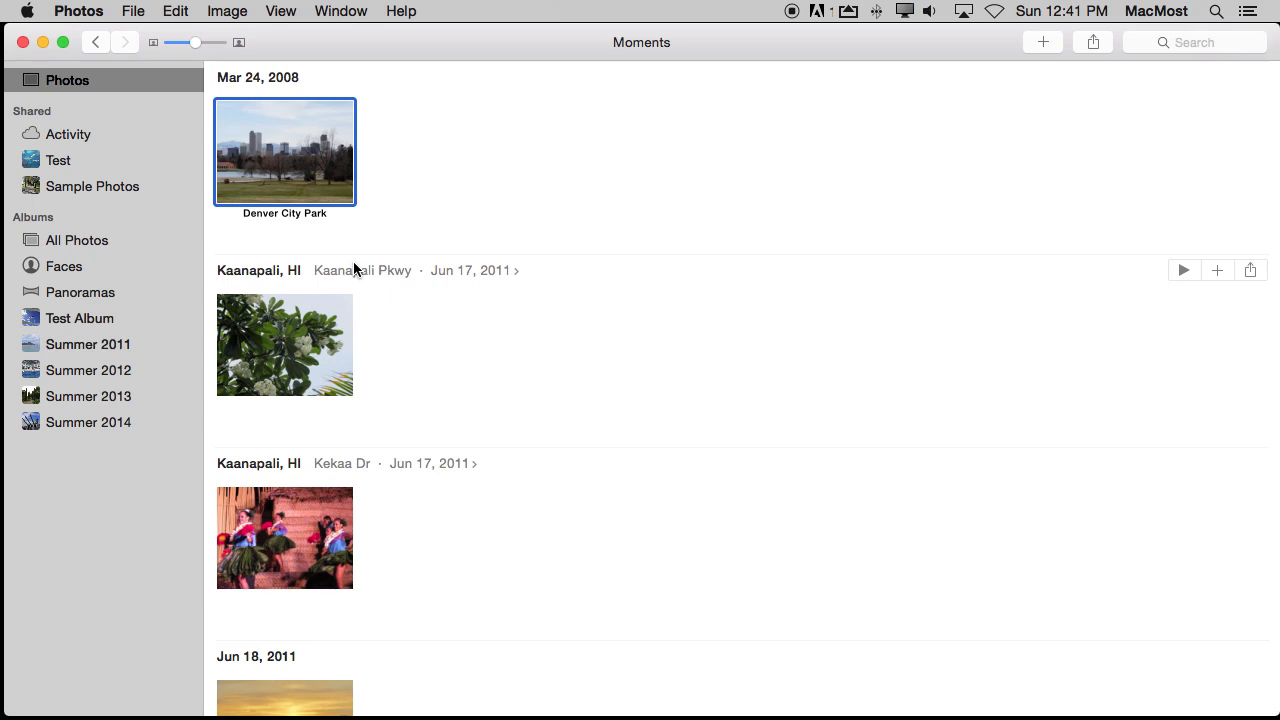
{"action": "double_click", "coordinate": [284, 152]}
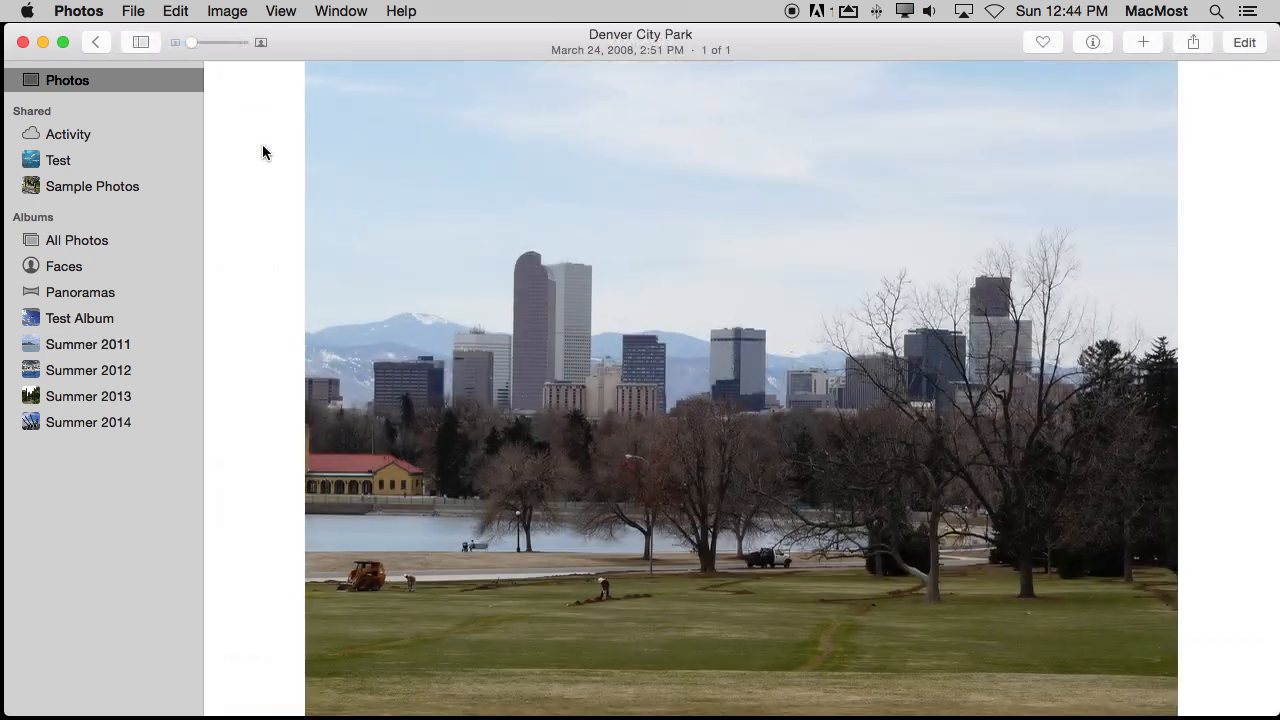
Edit Denver City Park with a Noir filter and an adjusted crop.
{"action": "left_click", "coordinate": [1244, 41]}
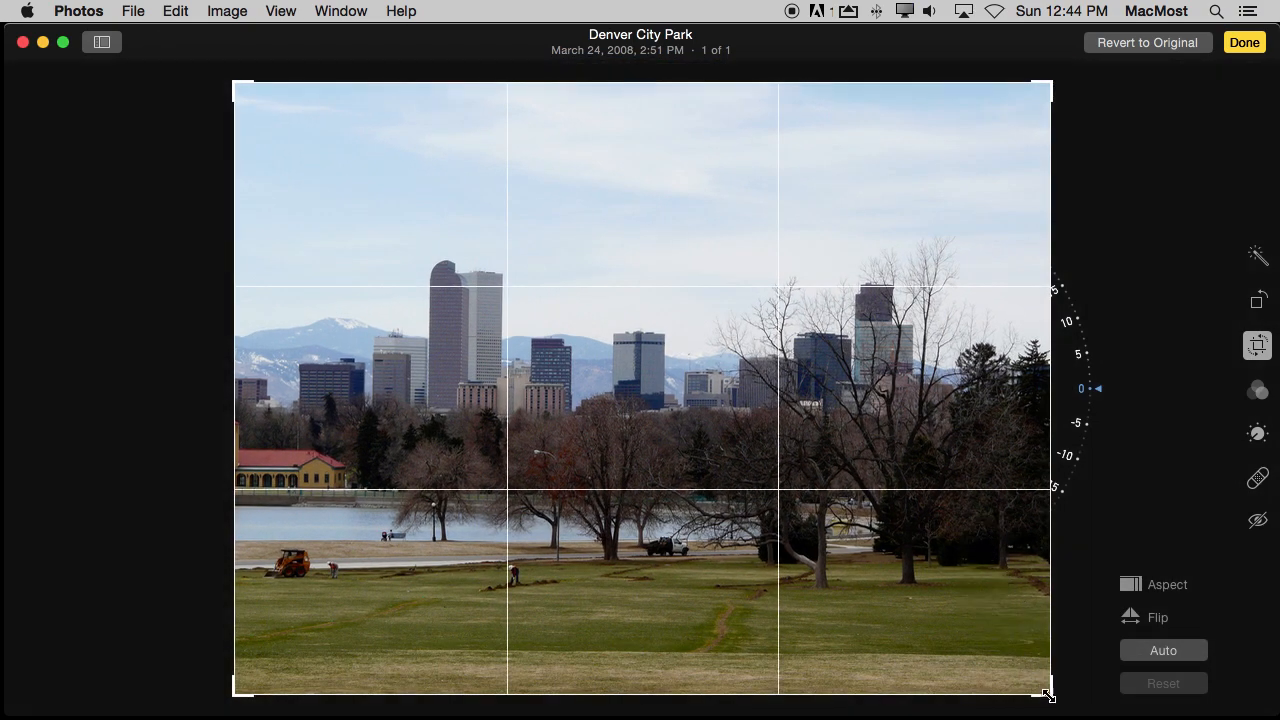
{"action": "left_click_drag", "start_coordinate": [1047, 693], "coordinate": [1000, 521]}
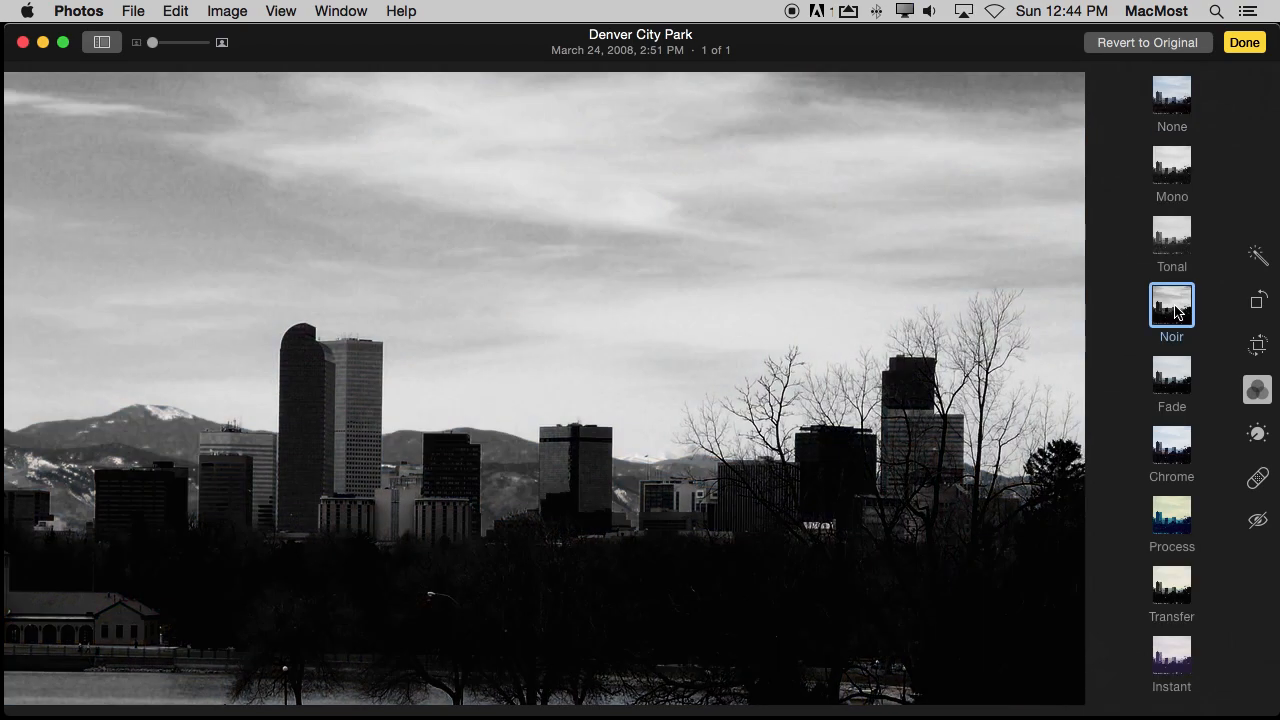
{"action": "left_click", "coordinate": [1244, 42]}
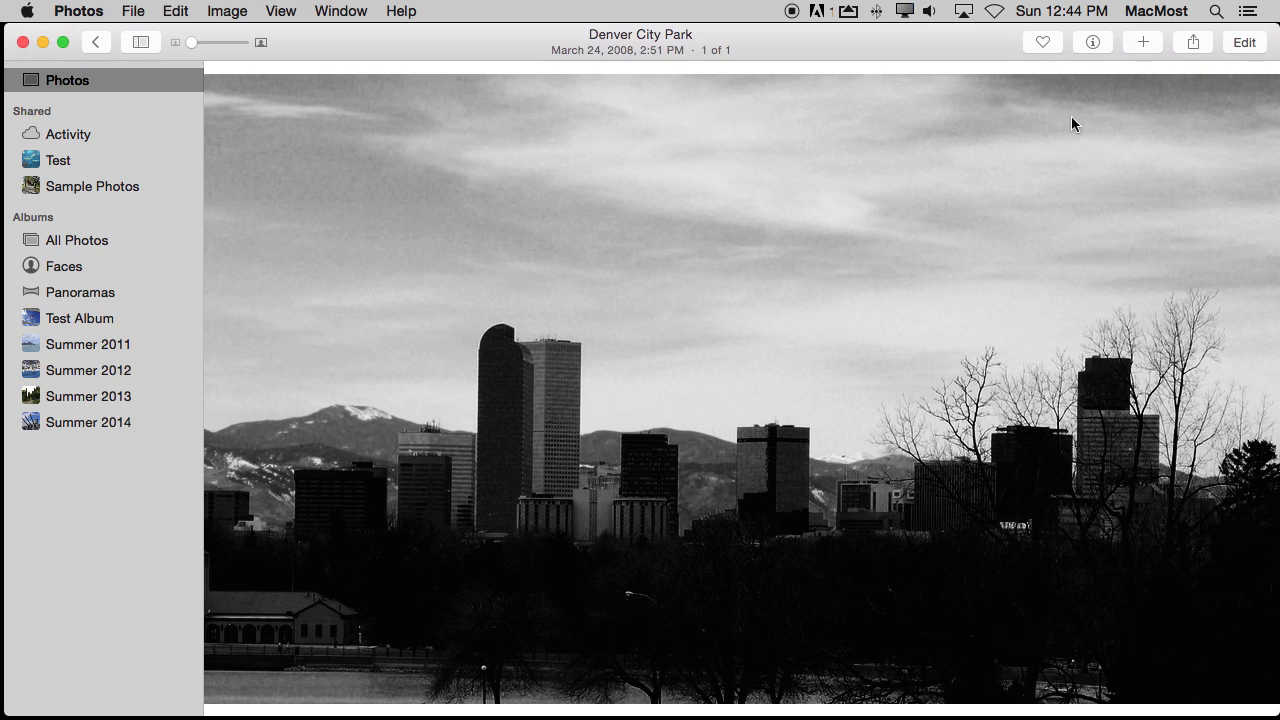
Revert Denver City Park to its original colour version and return to Moments.
{"action": "left_click", "coordinate": [1244, 41]}
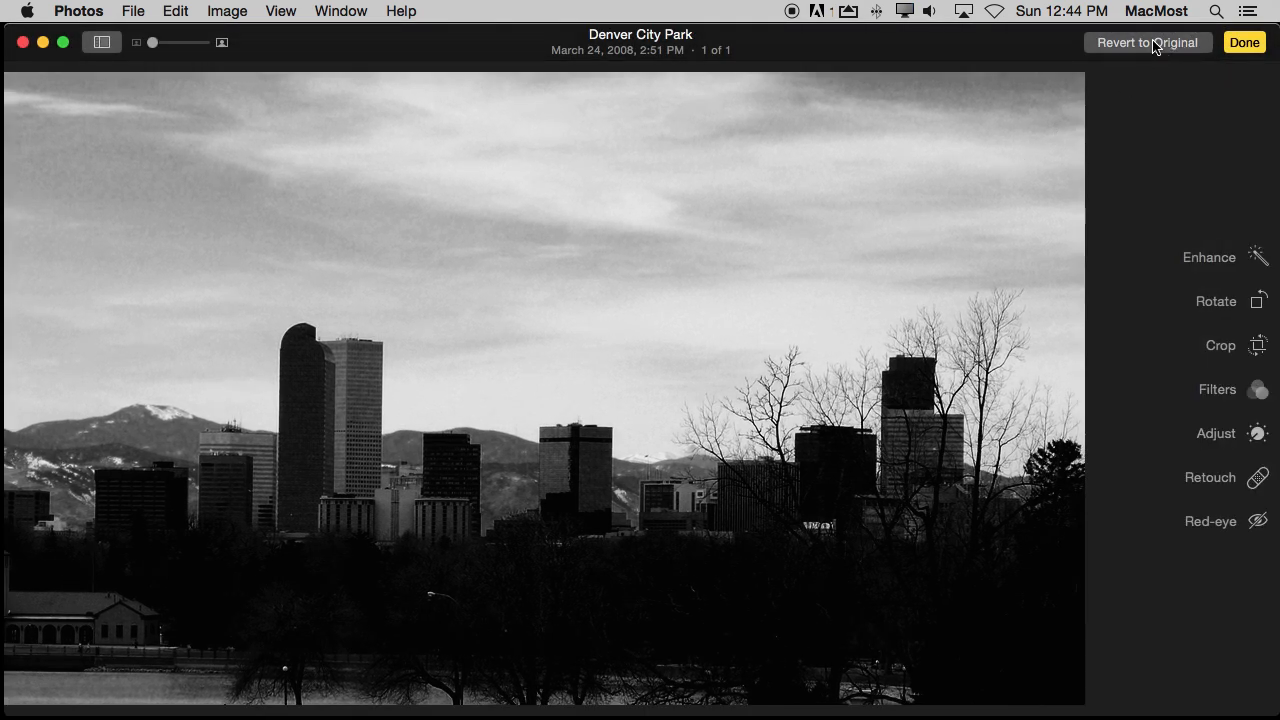
{"action": "left_click", "coordinate": [1147, 42]}
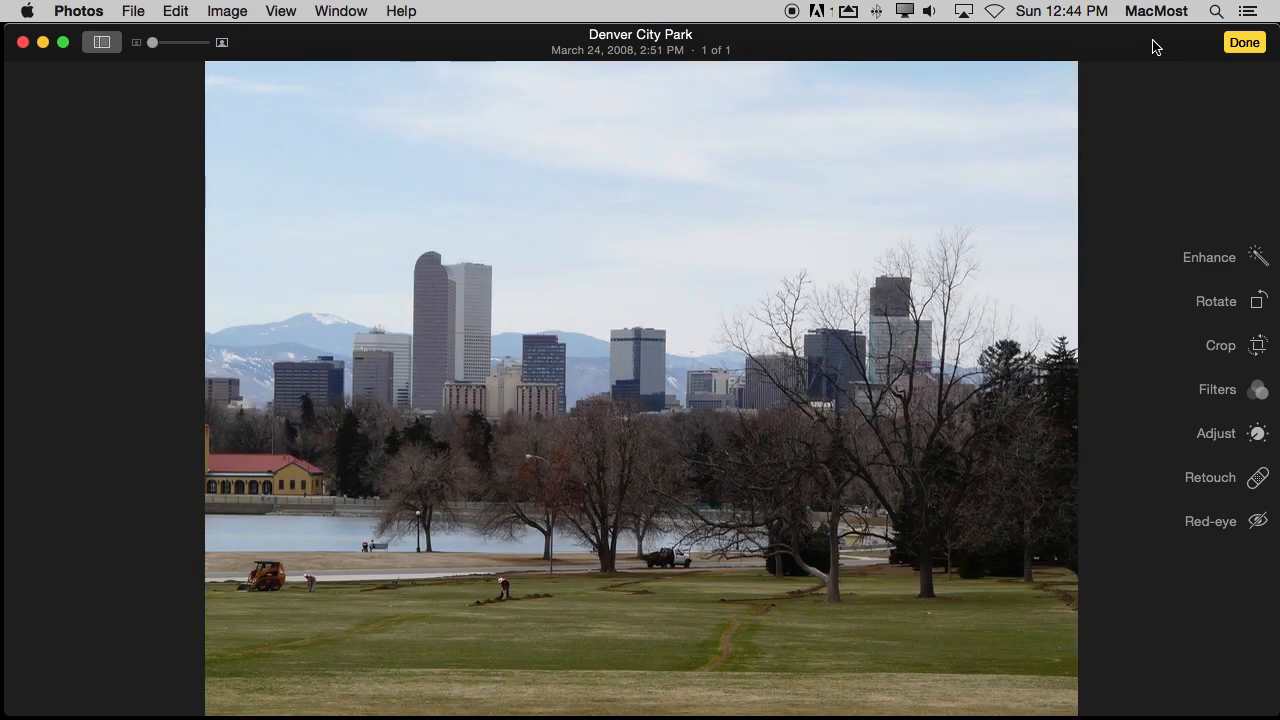
{"action": "left_click", "coordinate": [1244, 42]}
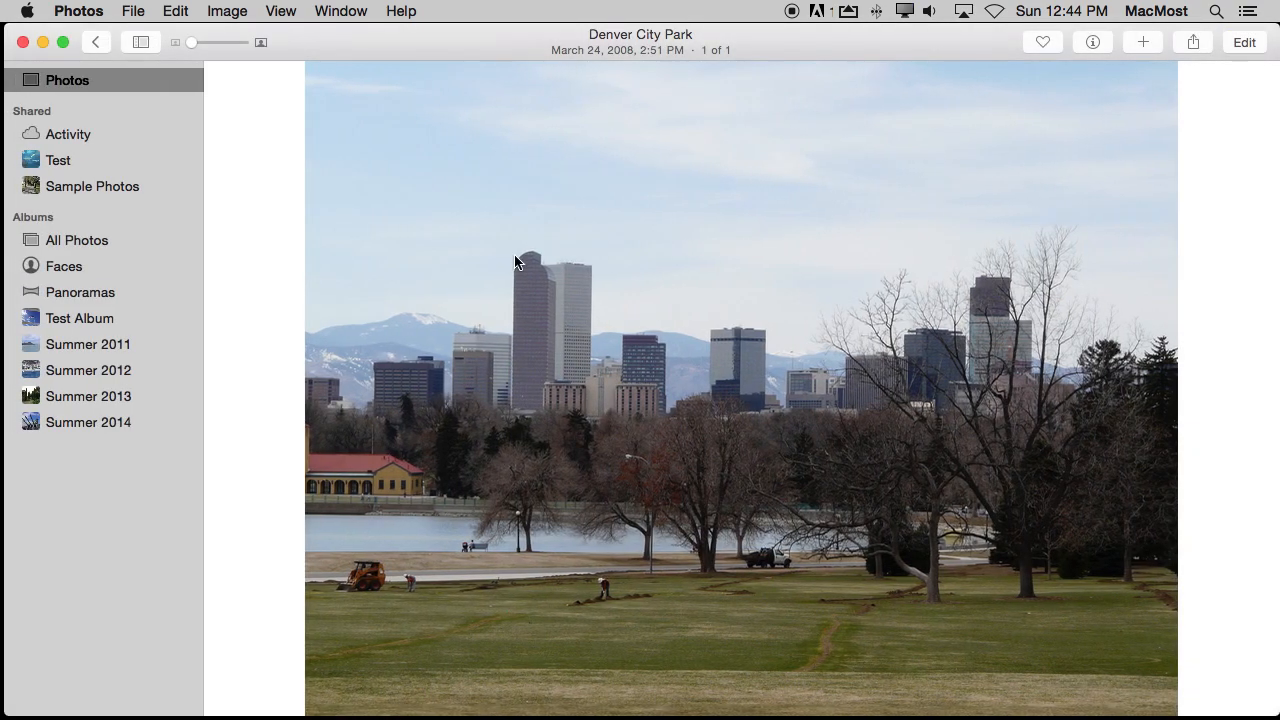
{"action": "left_click", "coordinate": [96, 42]}
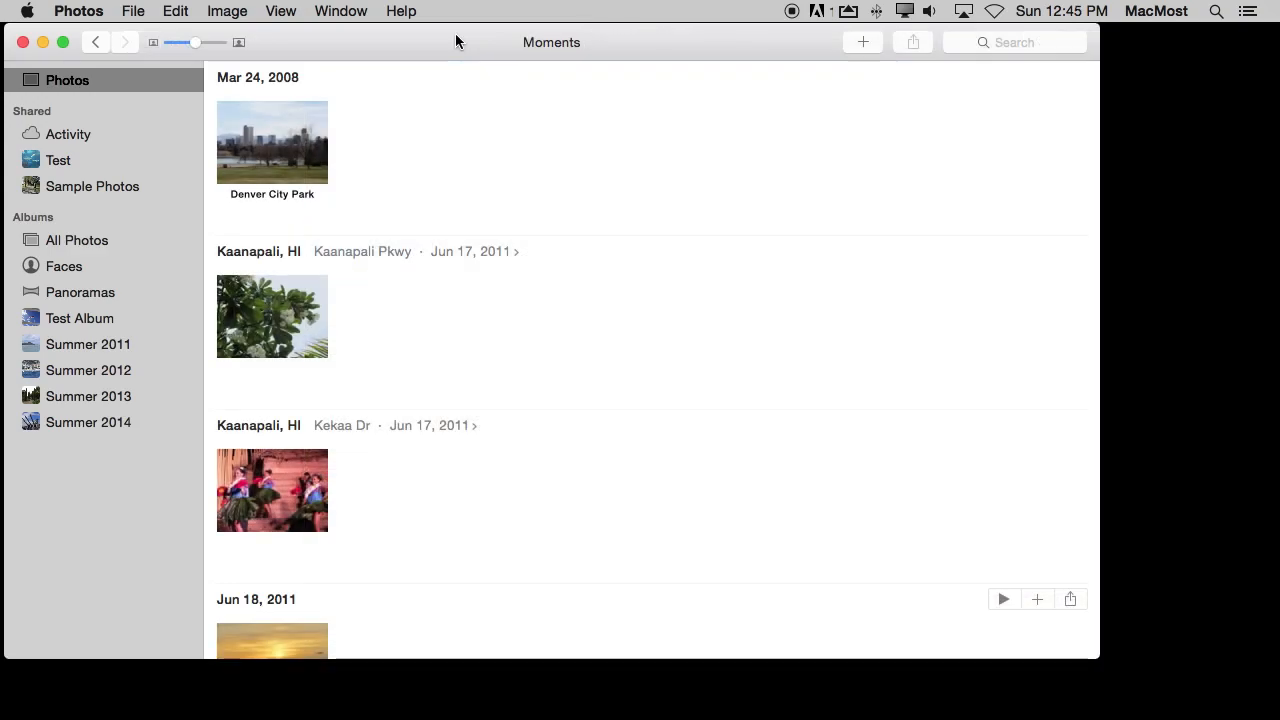
{"action": "mouse_move", "coordinate": [325, 147]}
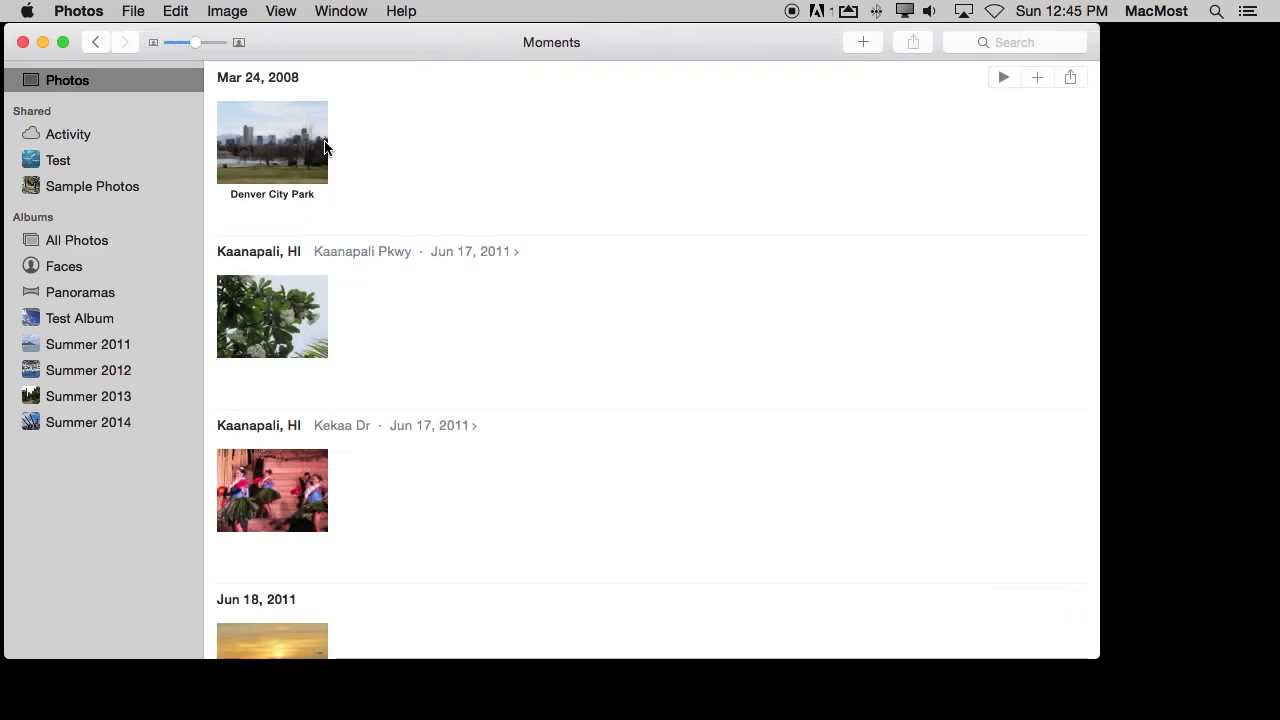
Export the Denver City Park photo's unmodified original, then switch to Test Album.
{"action": "left_click", "coordinate": [272, 142]}
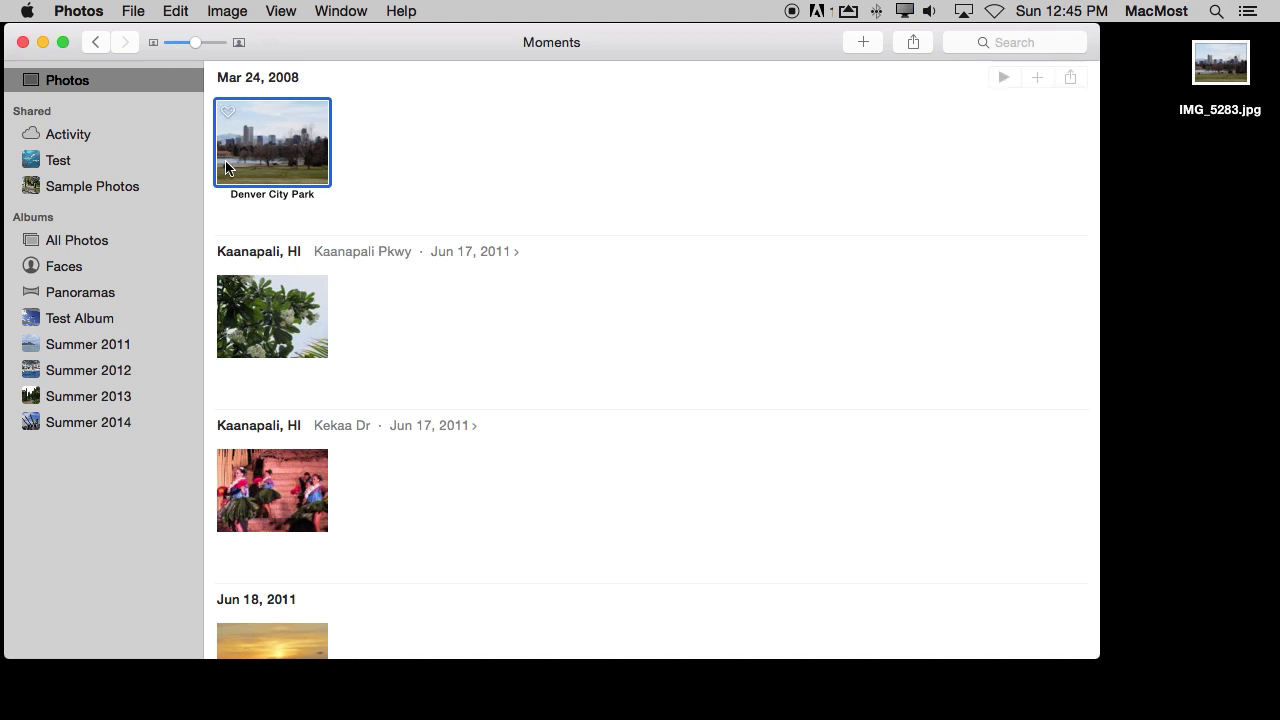
{"action": "left_click", "coordinate": [132, 11]}
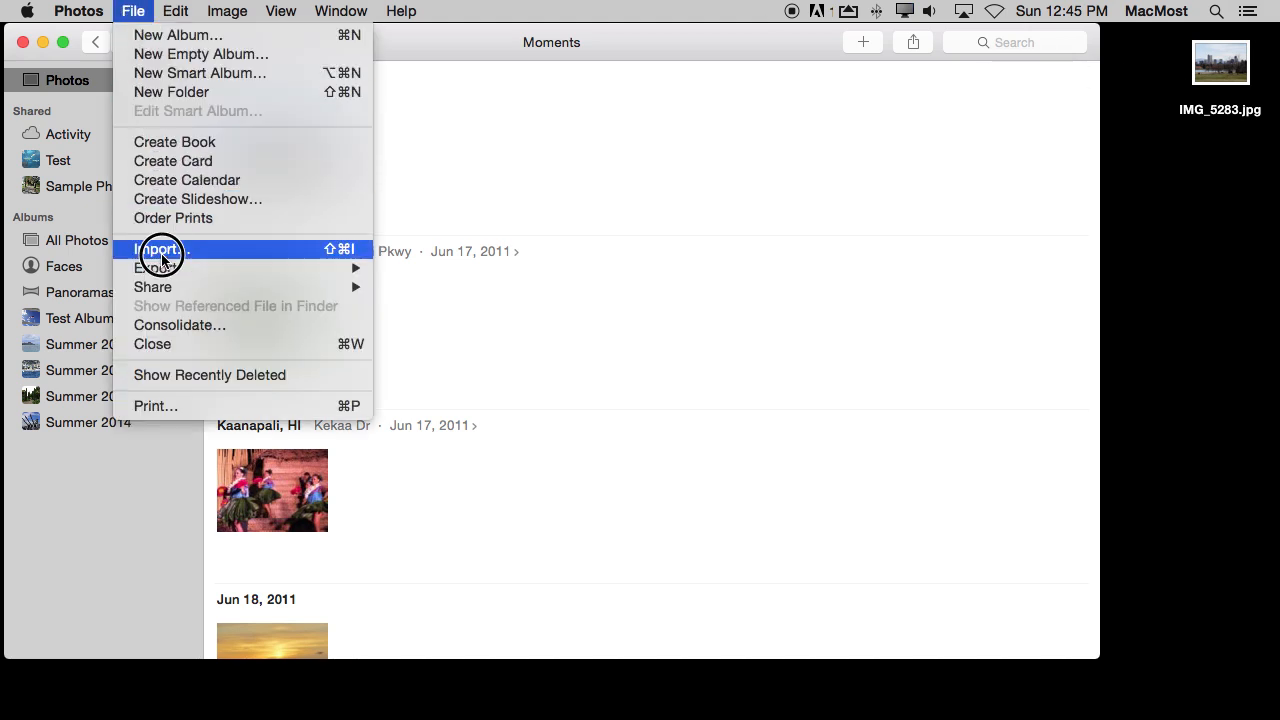
{"action": "mouse_move", "coordinate": [155, 268]}
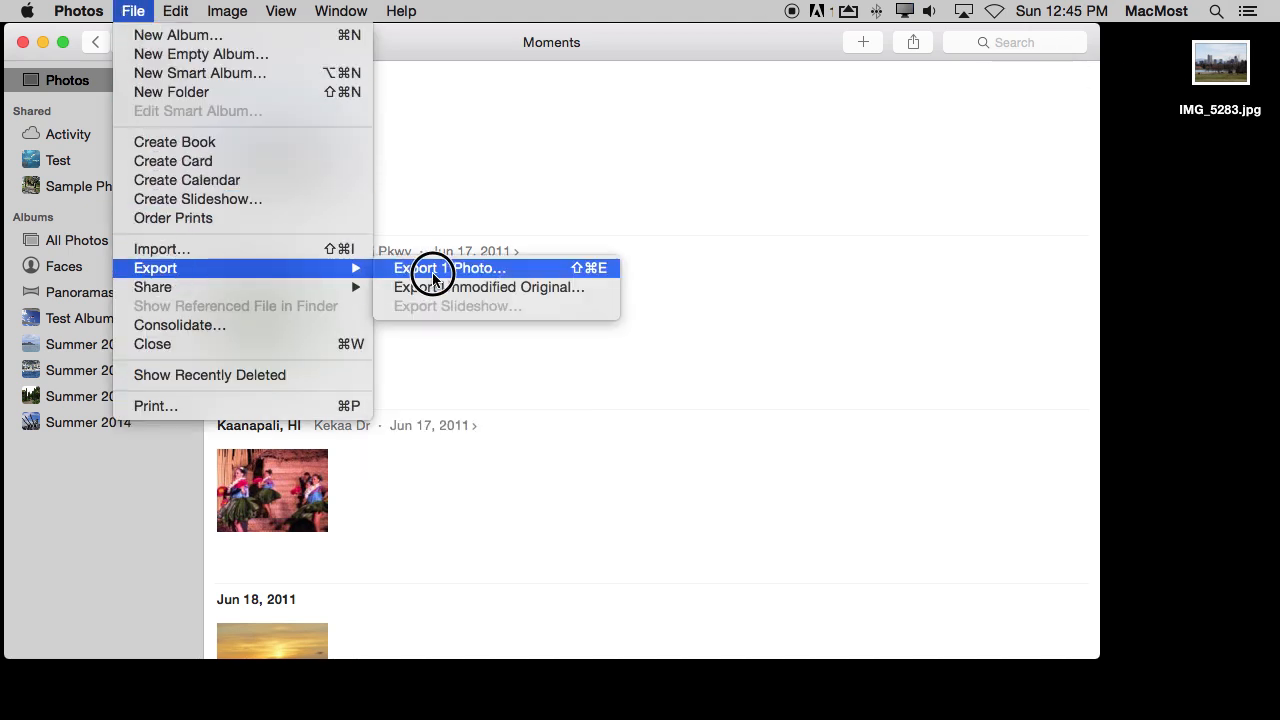
{"action": "mouse_move", "coordinate": [490, 287]}
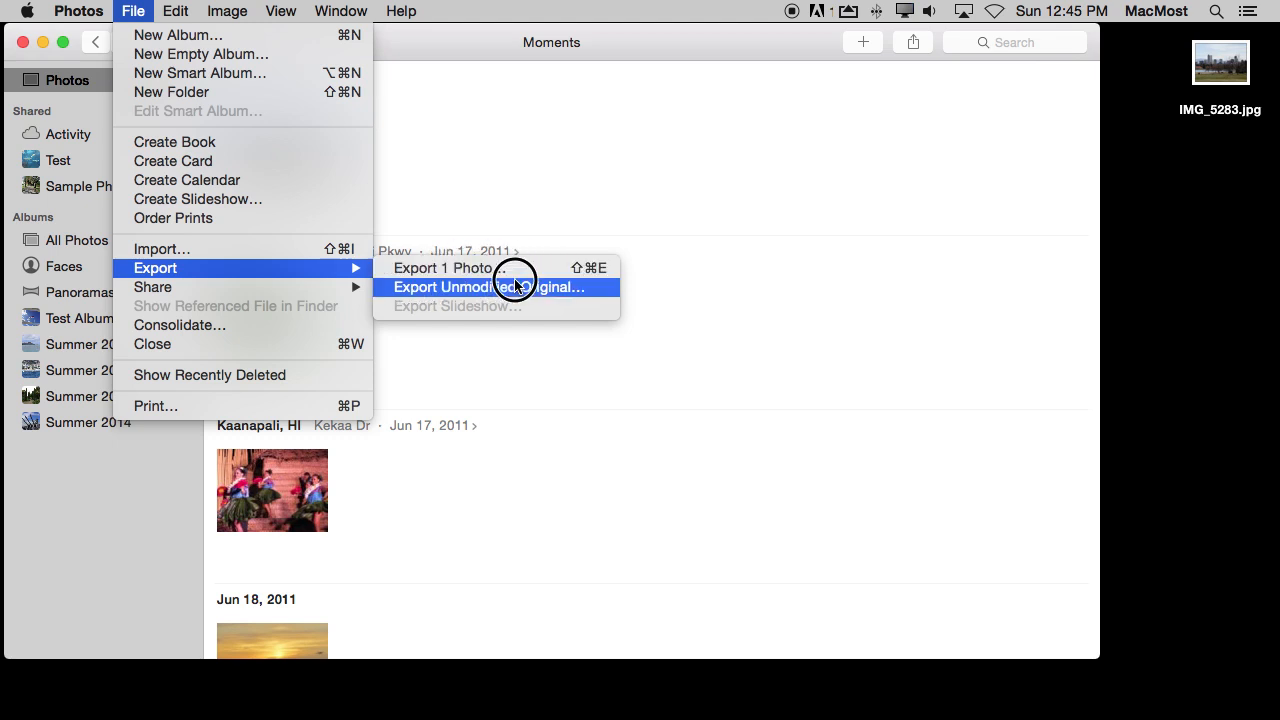
{"action": "mouse_move", "coordinate": [510, 294]}
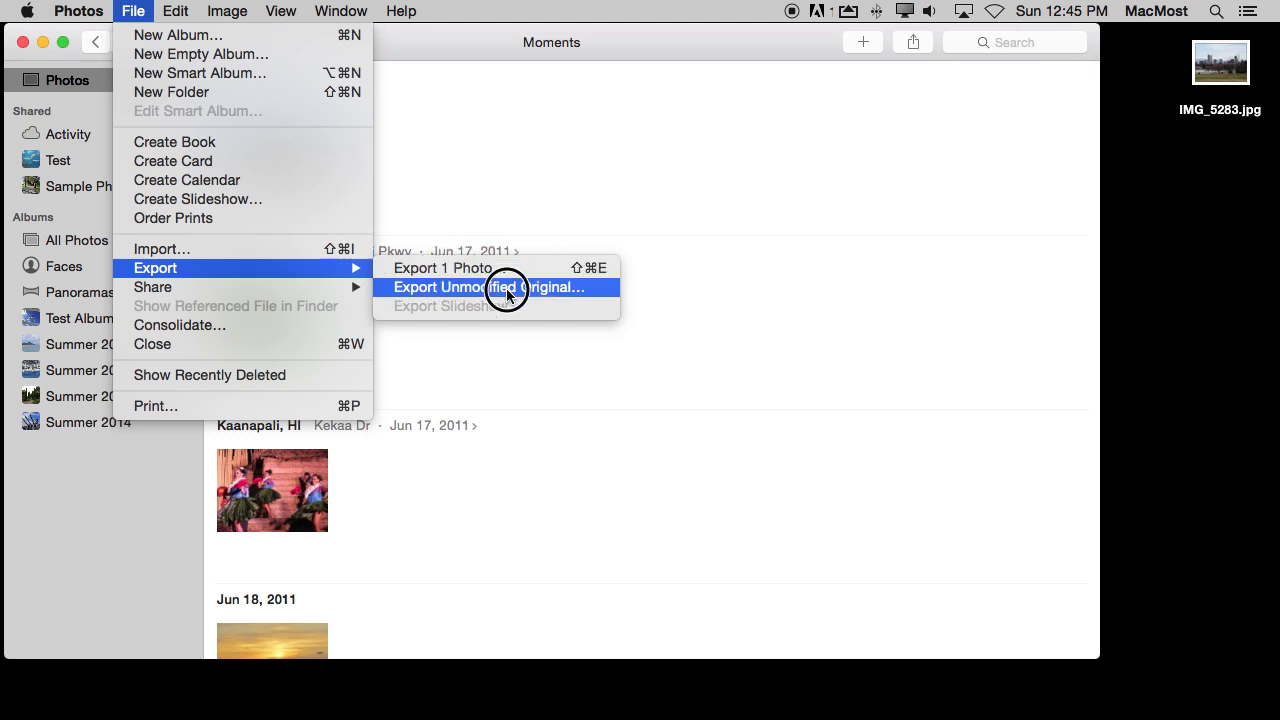
{"action": "left_click", "coordinate": [490, 287]}
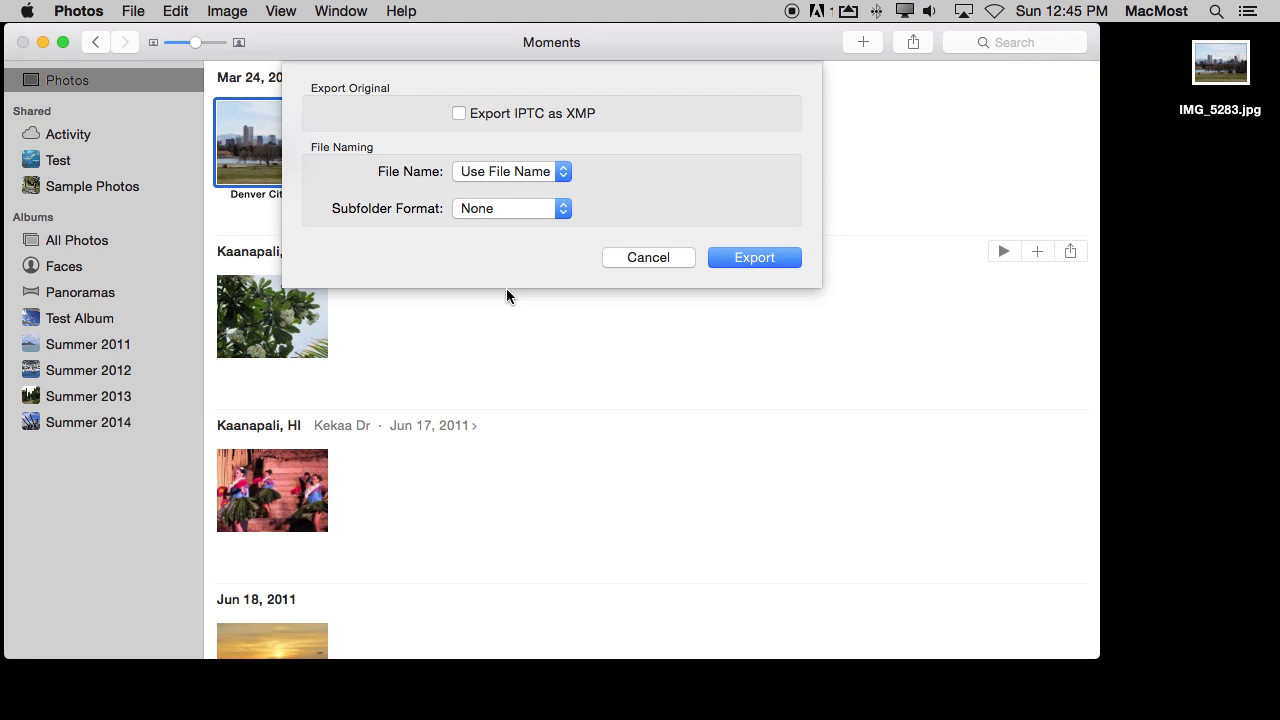
{"action": "mouse_move", "coordinate": [573, 228]}
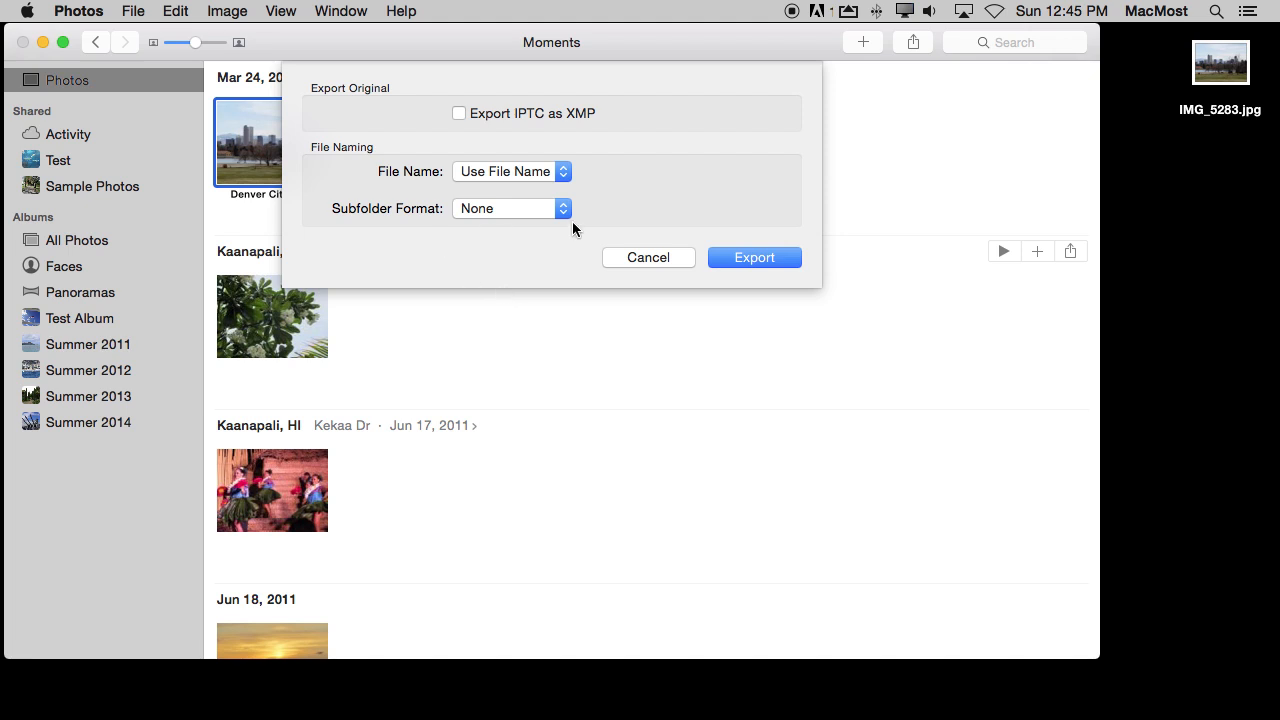
{"action": "left_click", "coordinate": [648, 257]}
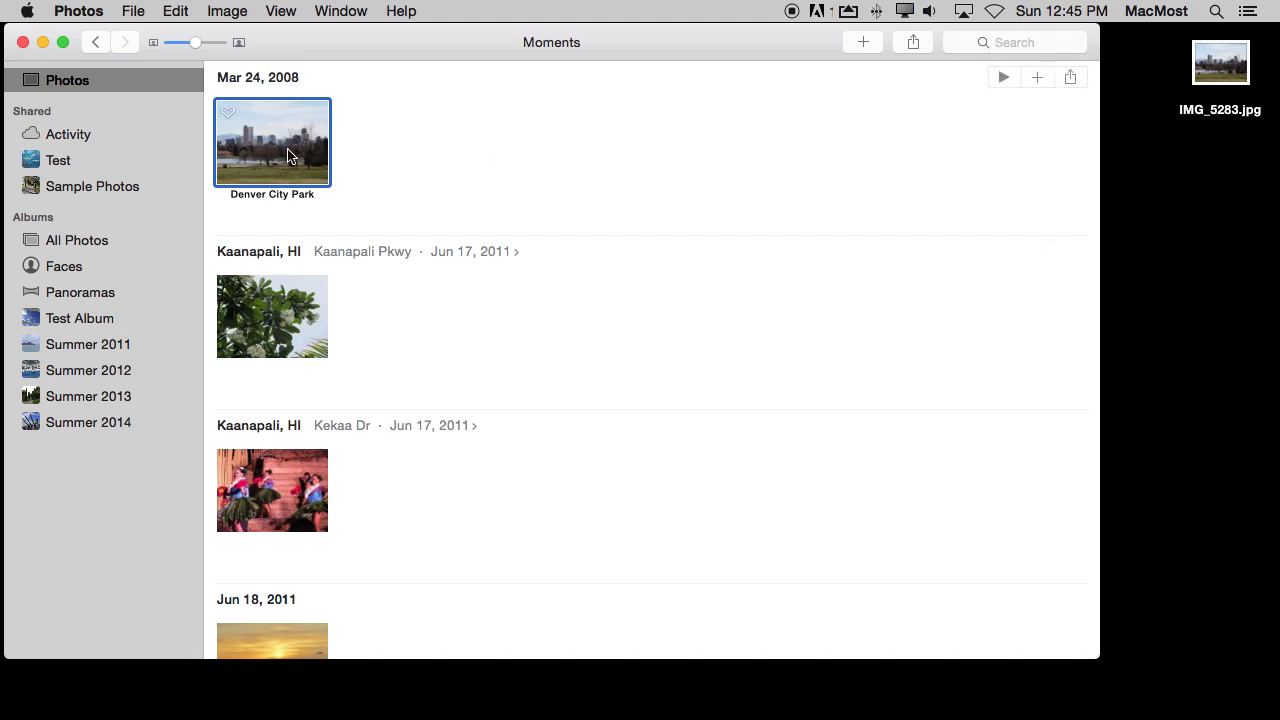
{"action": "left_click", "coordinate": [80, 318]}
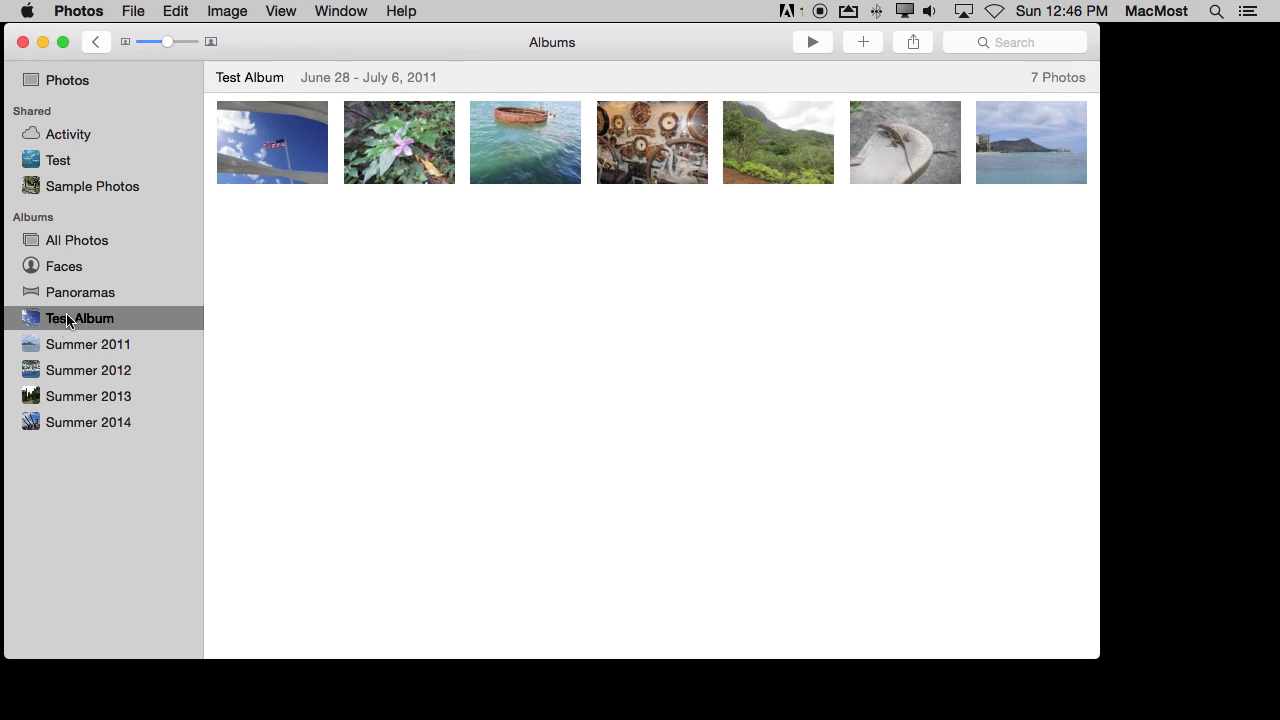
Create a seven-slide Test Album slideshow and choose a movie export resolution.
{"action": "left_click", "coordinate": [132, 11]}
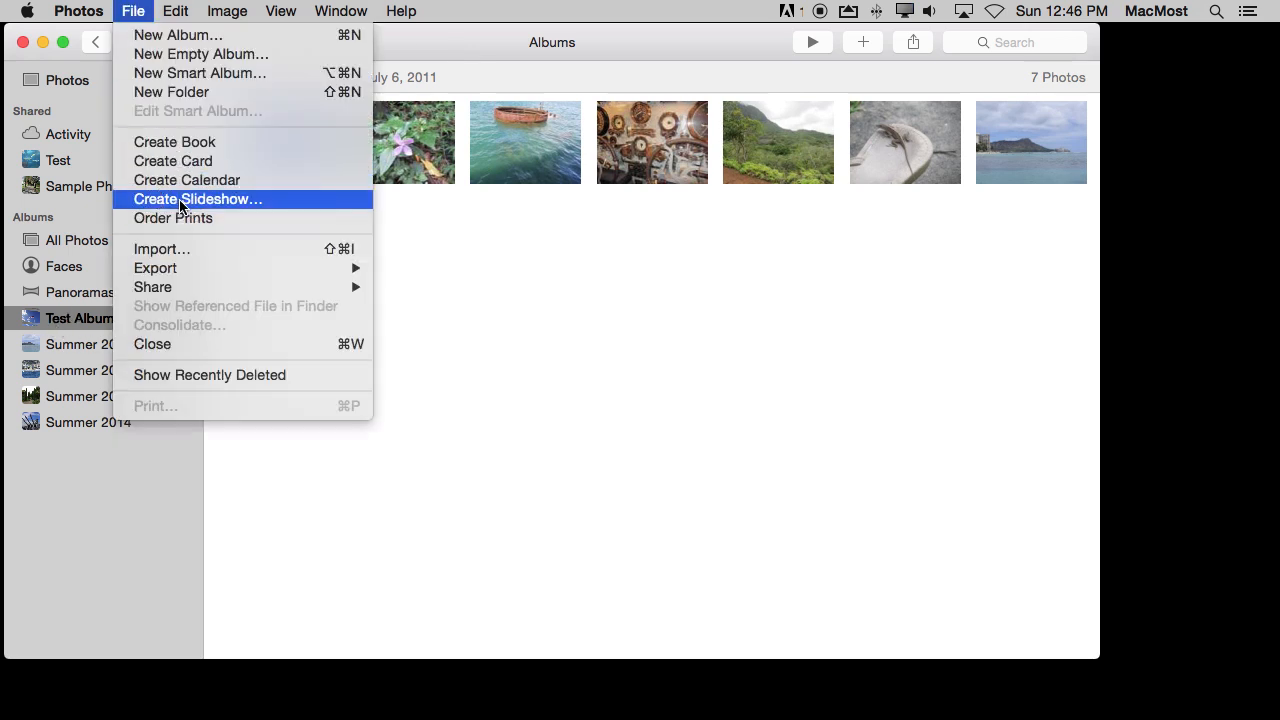
{"action": "left_click", "coordinate": [198, 199]}
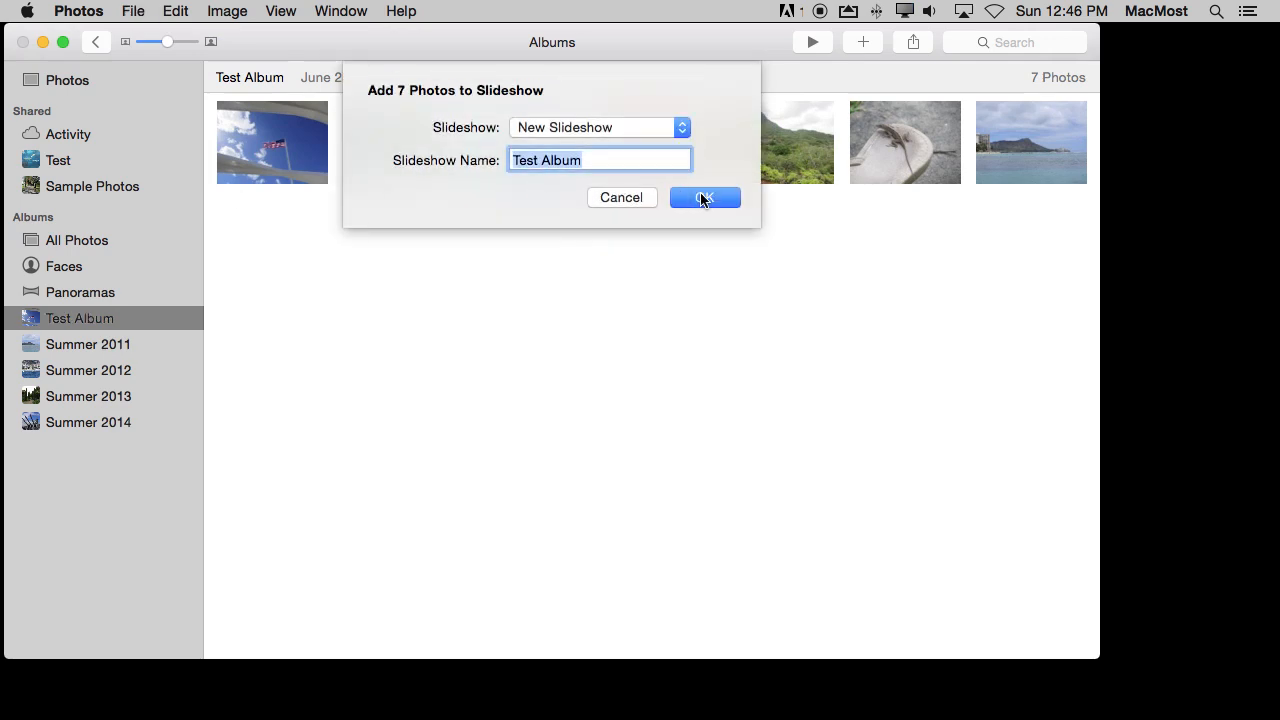
{"action": "left_click", "coordinate": [705, 197]}
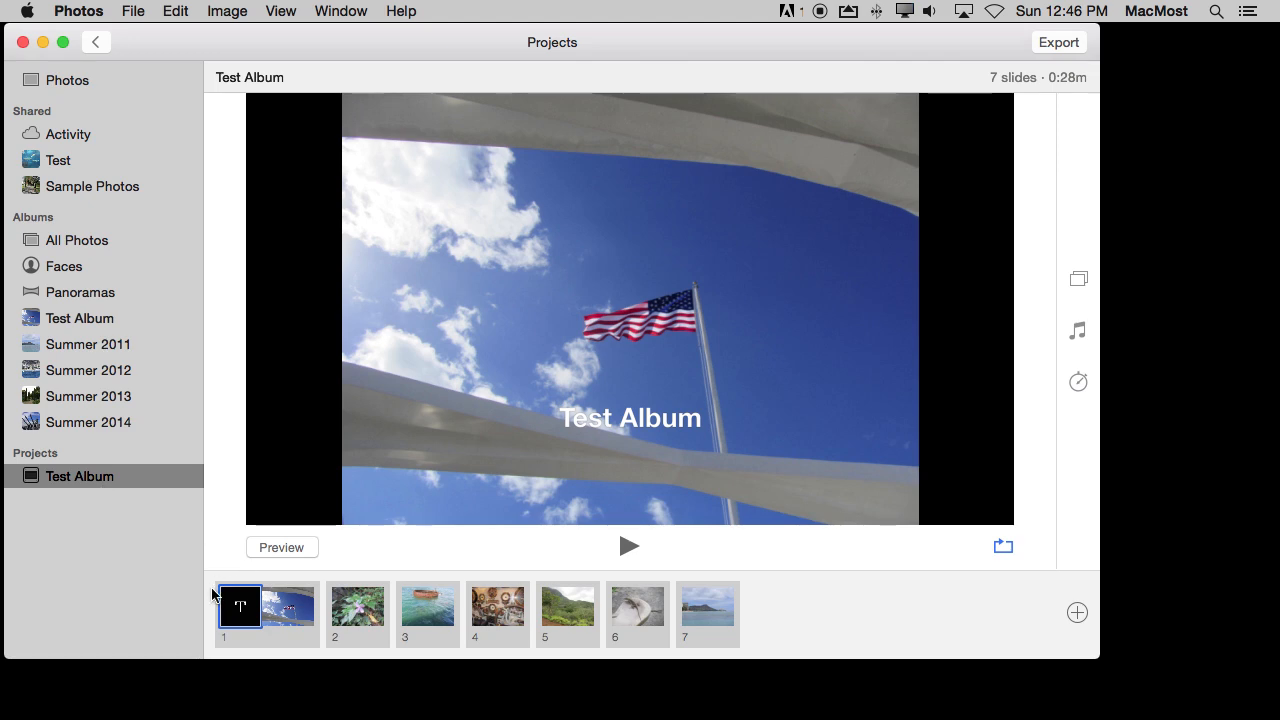
{"action": "mouse_move", "coordinate": [567, 607]}
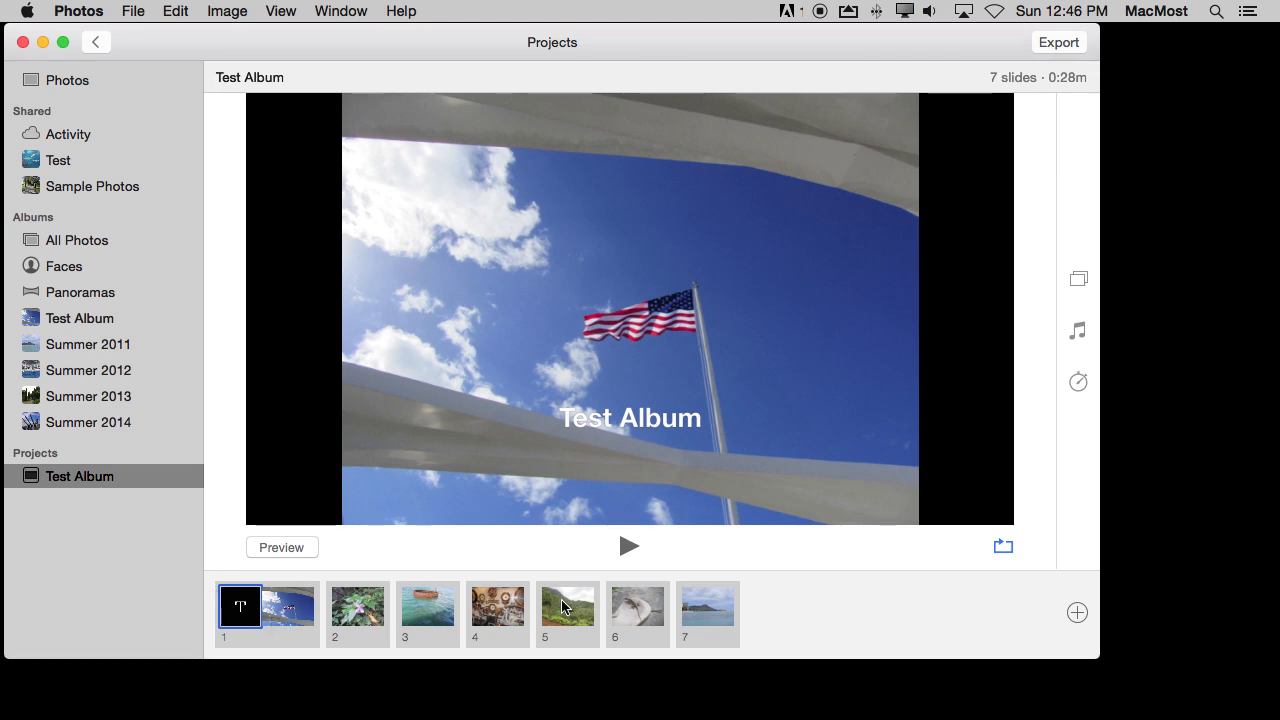
{"action": "mouse_move", "coordinate": [1074, 304]}
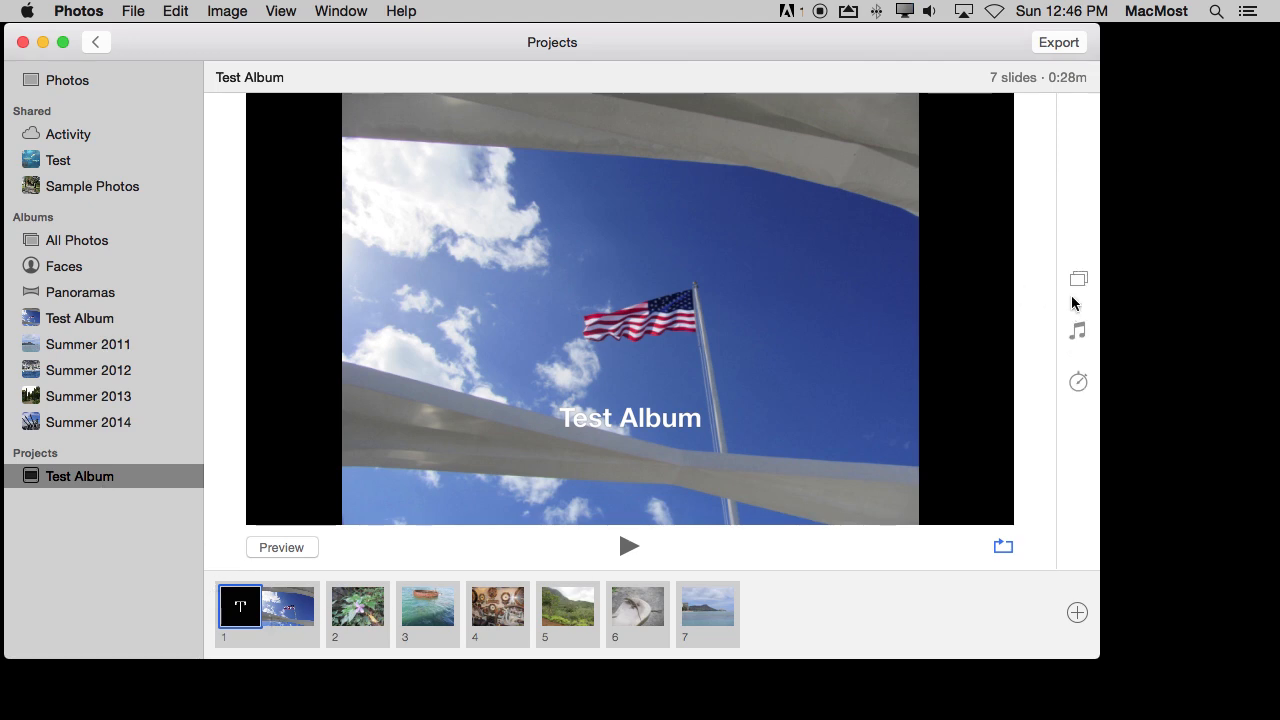
{"action": "mouse_move", "coordinate": [1080, 335]}
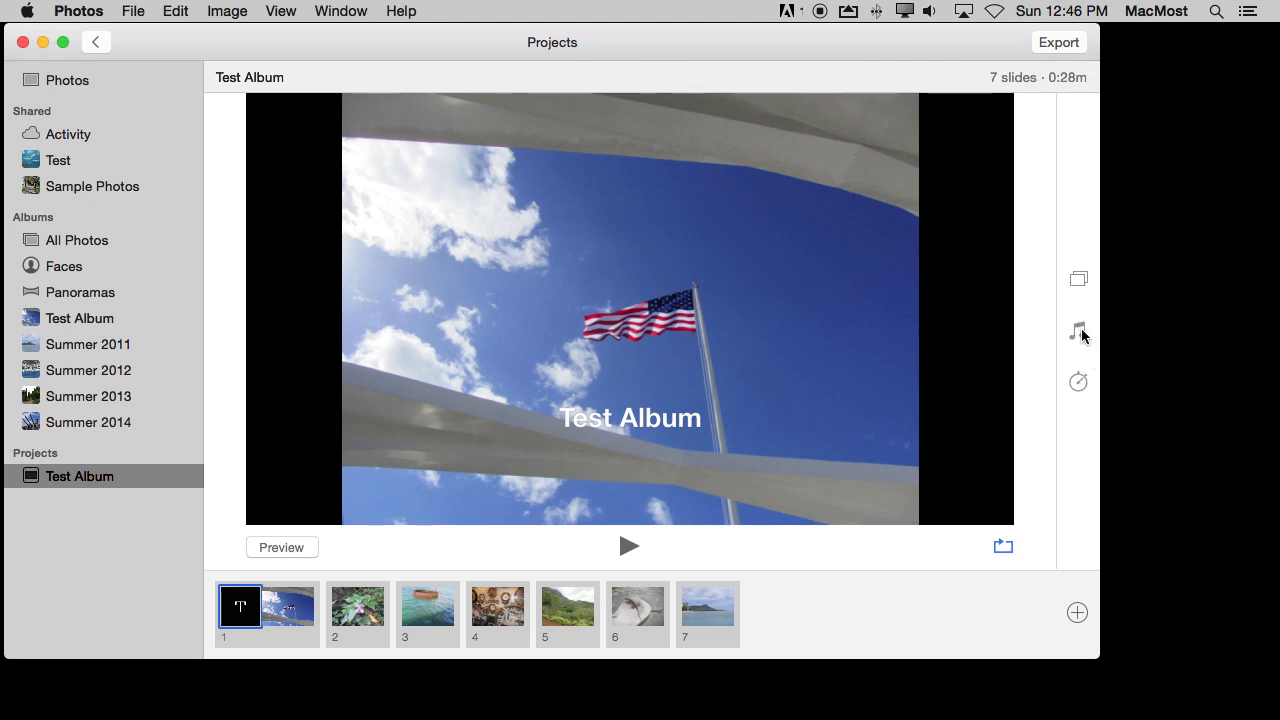
{"action": "mouse_move", "coordinate": [1021, 91]}
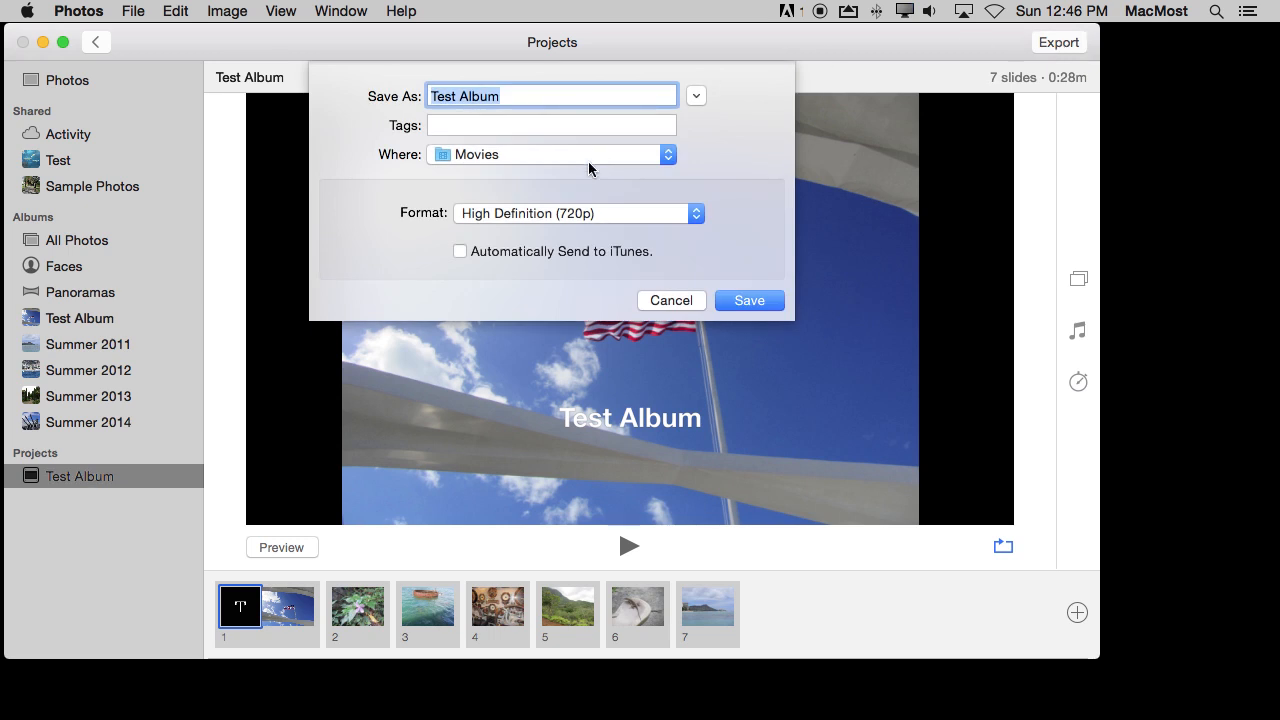
{"action": "left_click", "coordinate": [577, 213]}
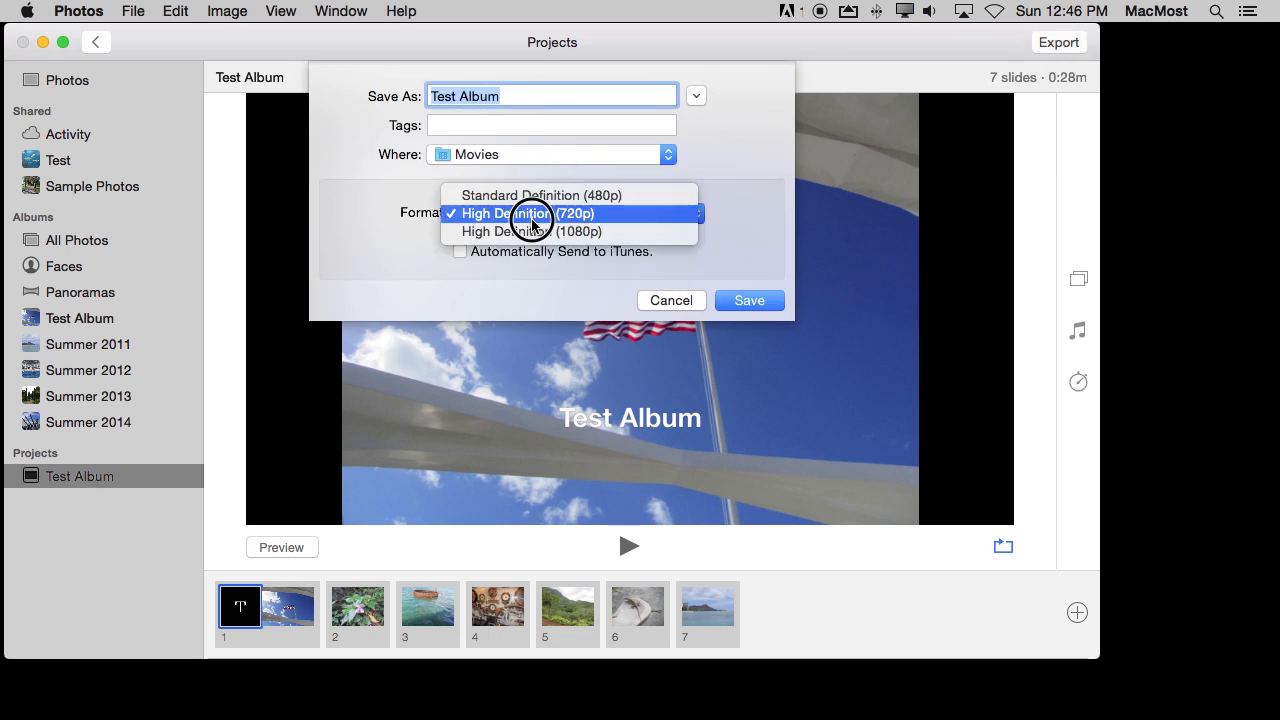
{"action": "left_click", "coordinate": [530, 213]}
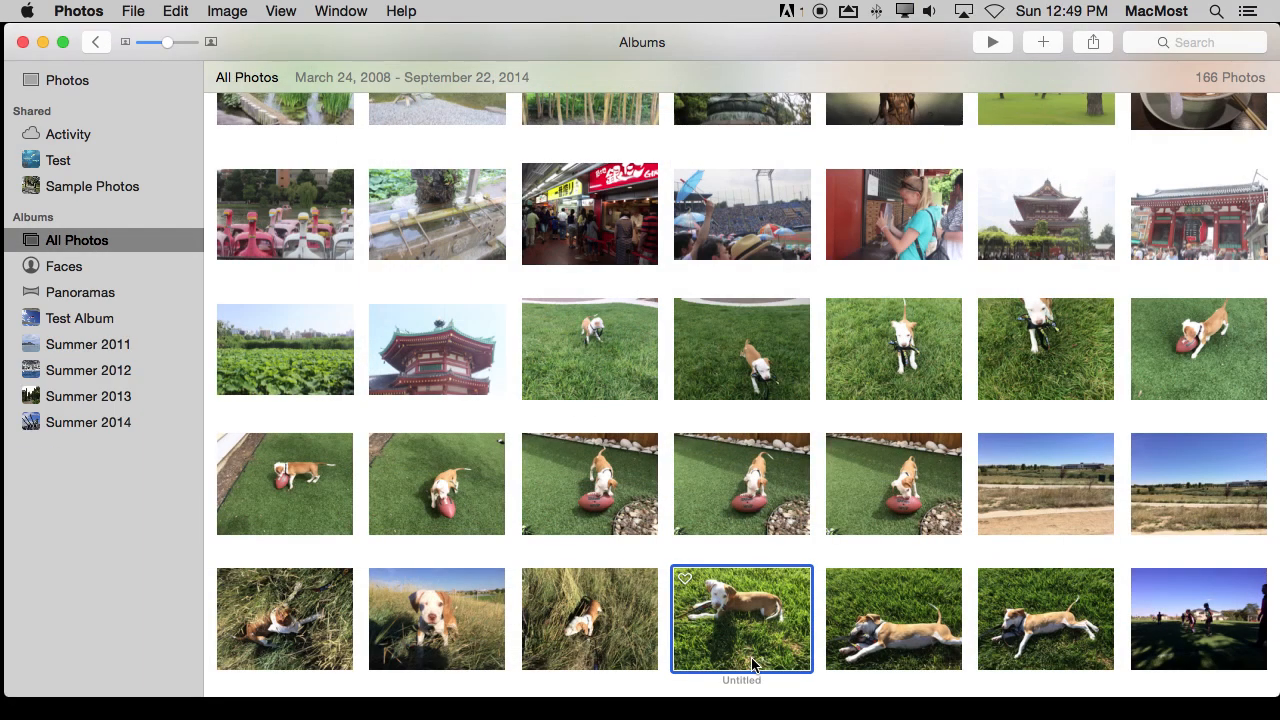
Open the puppy-on-grass photo full size and apply the Fade filter.
{"action": "double_click", "coordinate": [741, 618]}
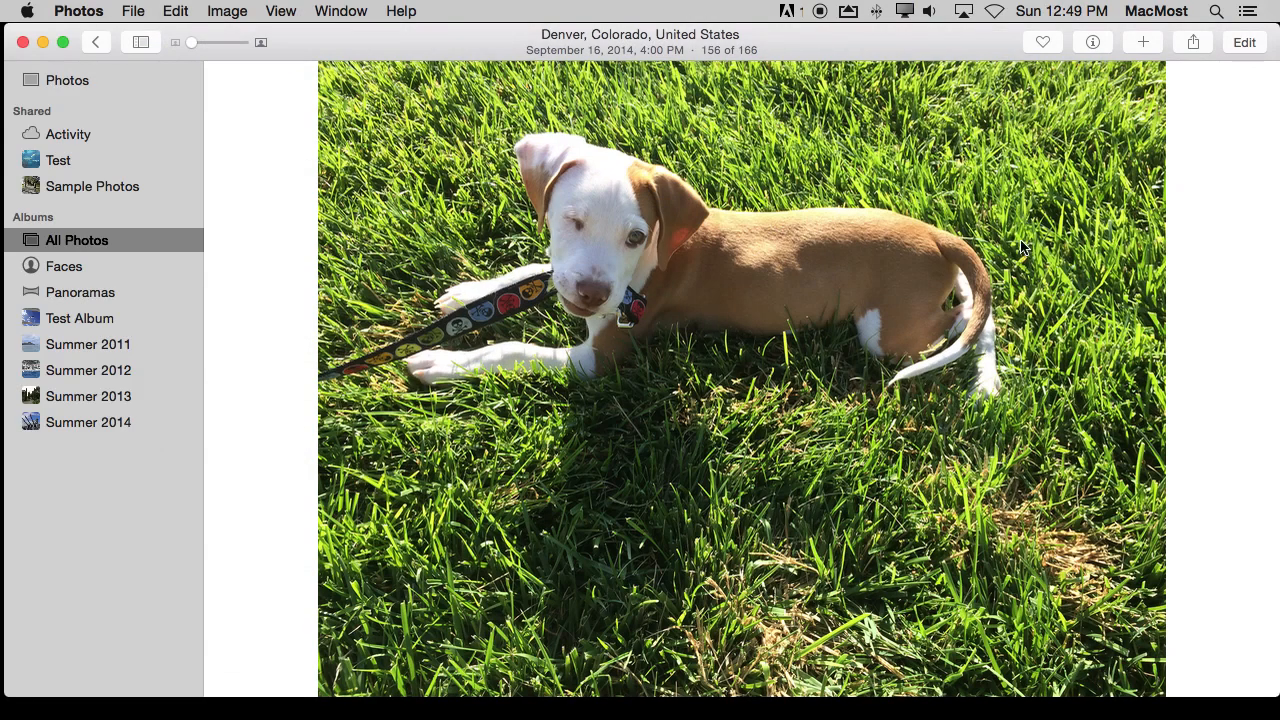
{"action": "left_click", "coordinate": [1244, 42]}
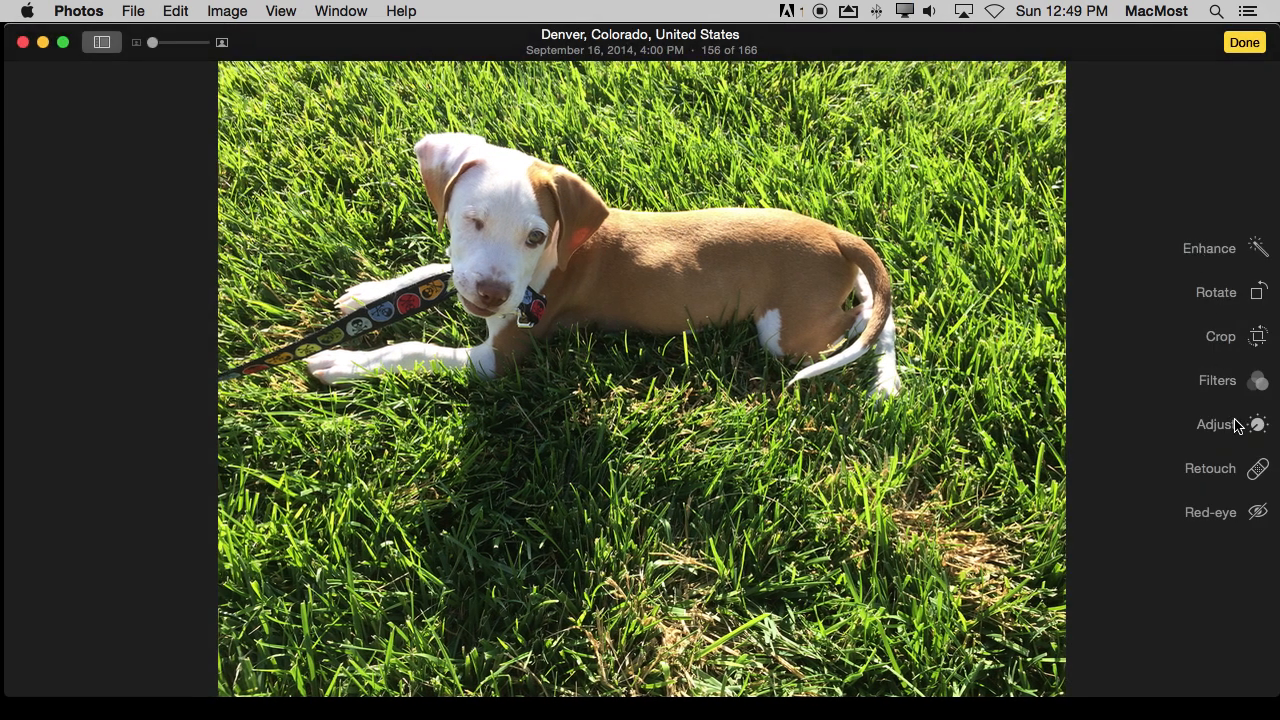
{"action": "left_click", "coordinate": [1215, 424]}
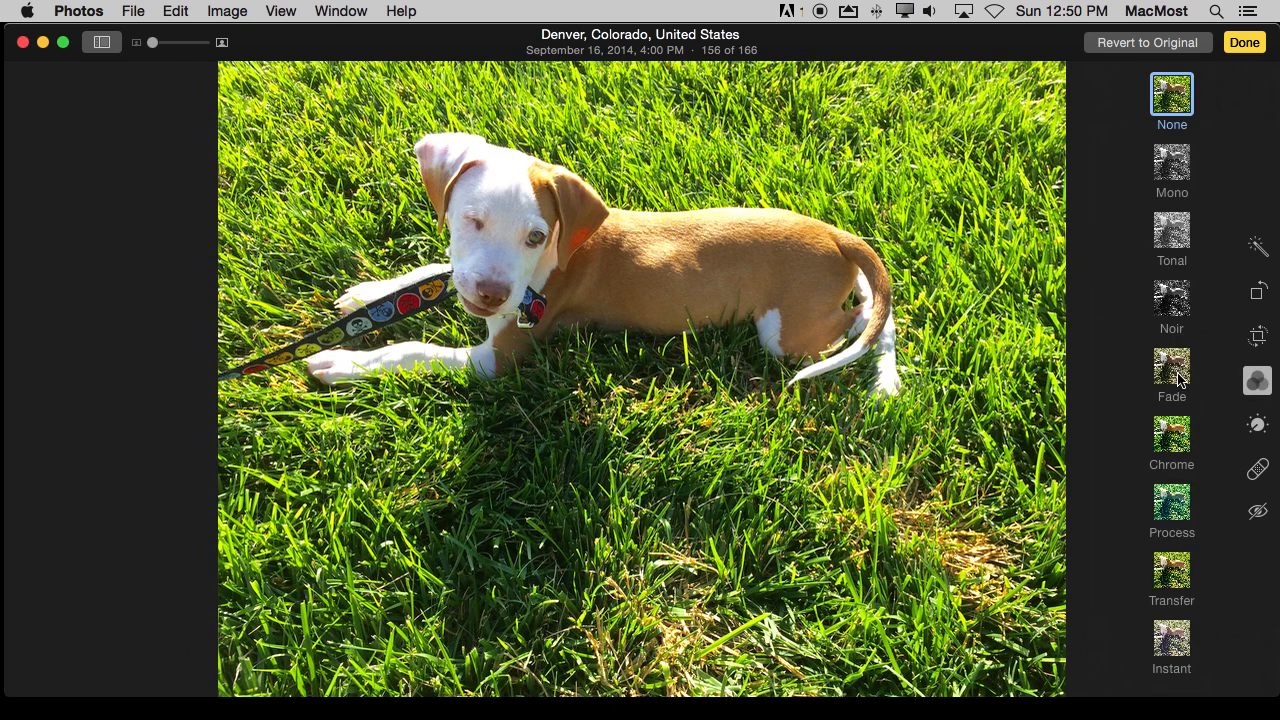
{"action": "left_click", "coordinate": [1171, 366]}
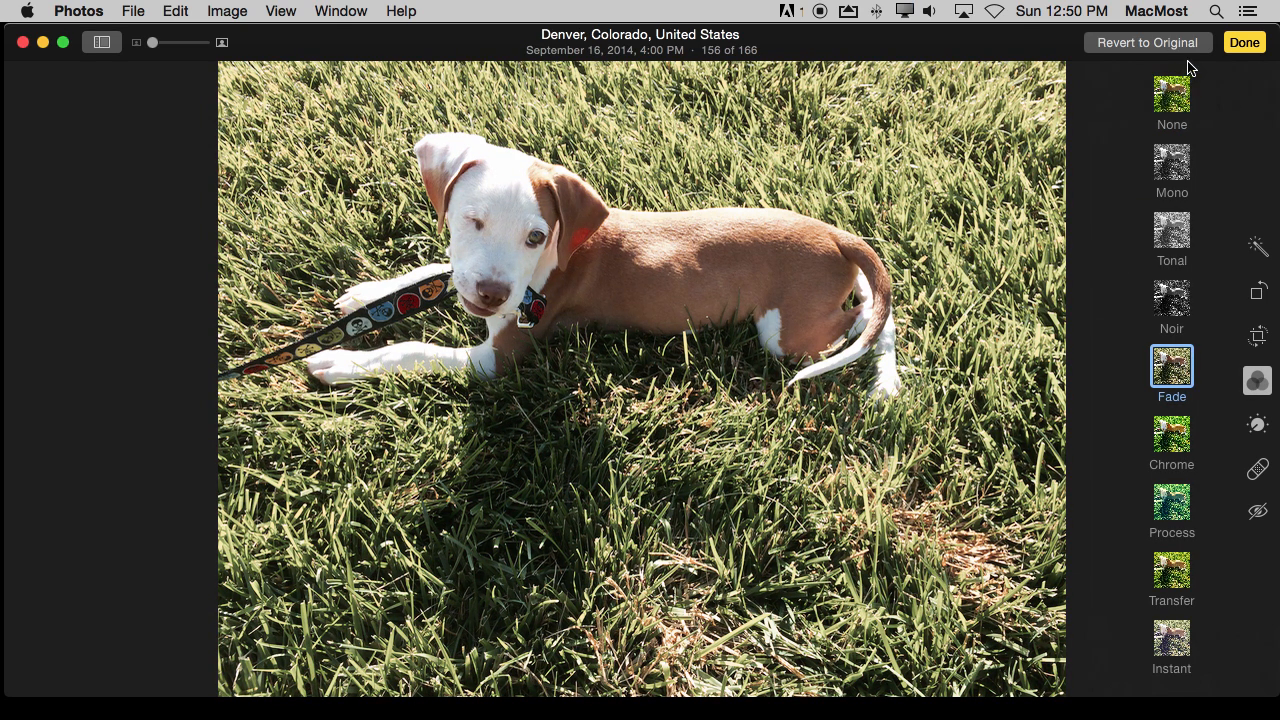
{"action": "left_click", "coordinate": [1244, 42]}
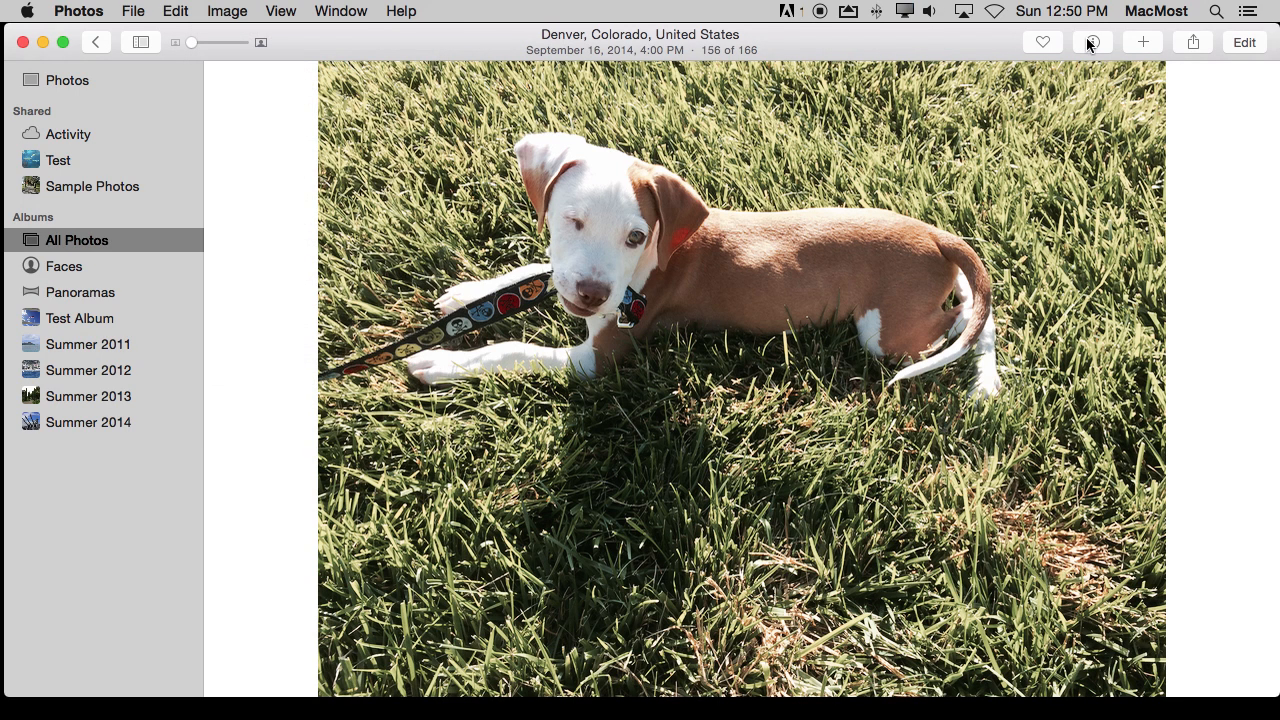
Reopen the puppy photo in Edit and copy its adjustments.
{"action": "left_click", "coordinate": [1244, 42]}
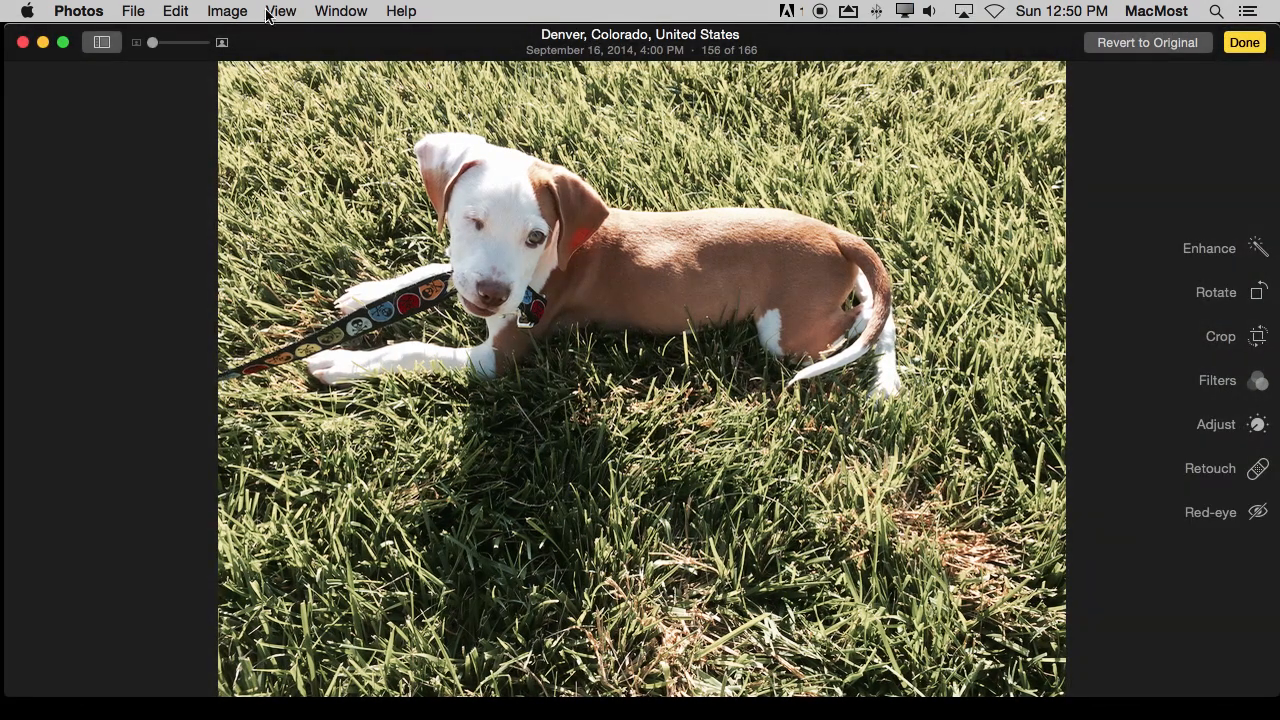
{"action": "left_click", "coordinate": [226, 11]}
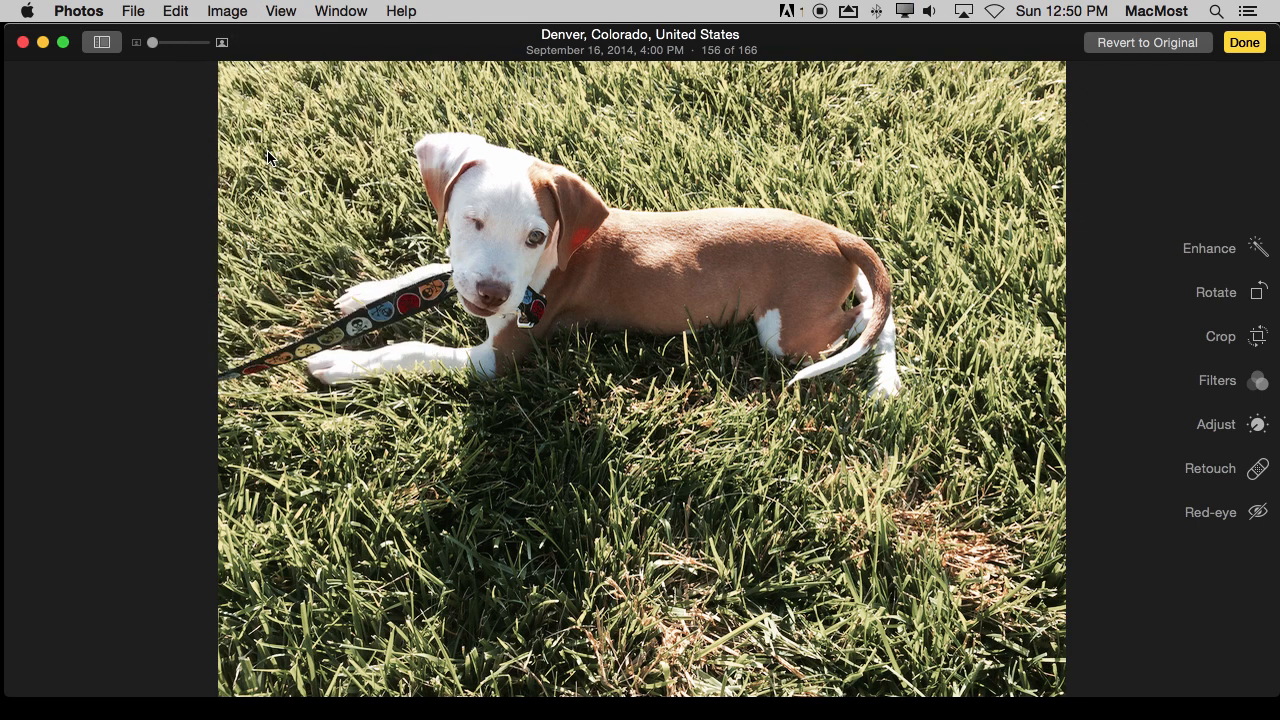
{"action": "left_click", "coordinate": [1244, 42]}
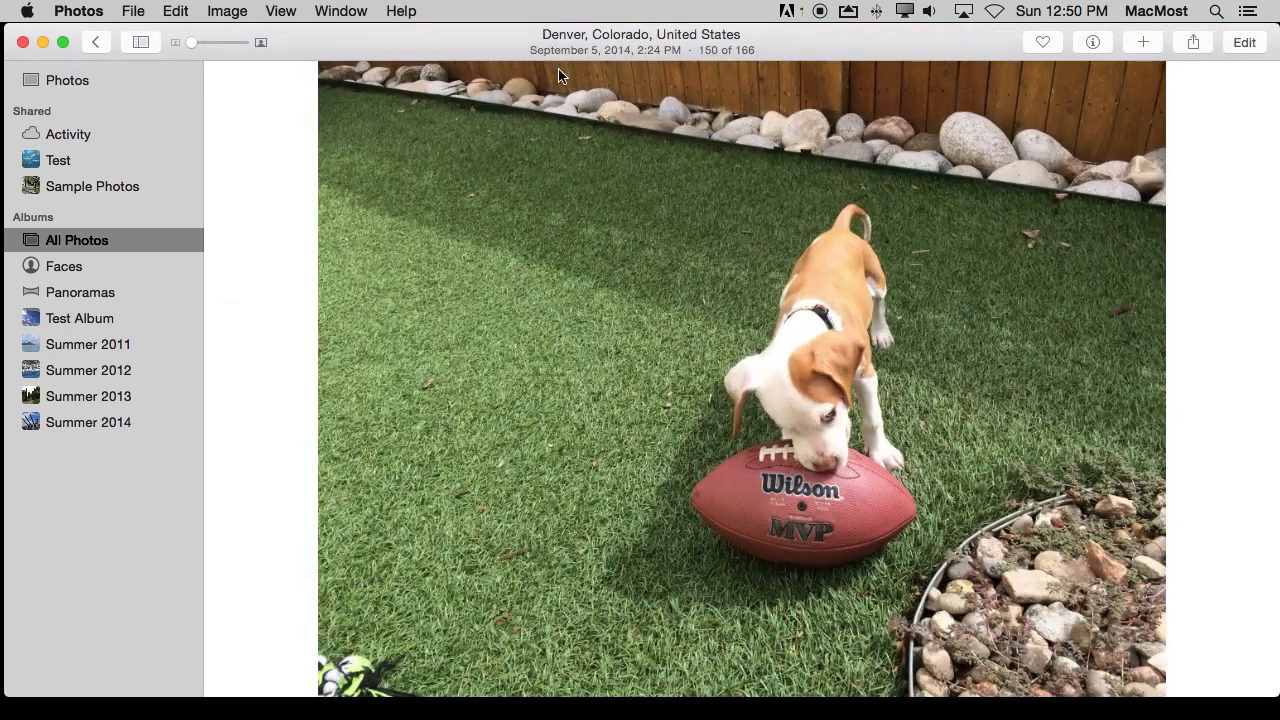
Paste the copied Fade adjustments onto the September 5, 2014 football photo.
{"action": "left_click", "coordinate": [1244, 42]}
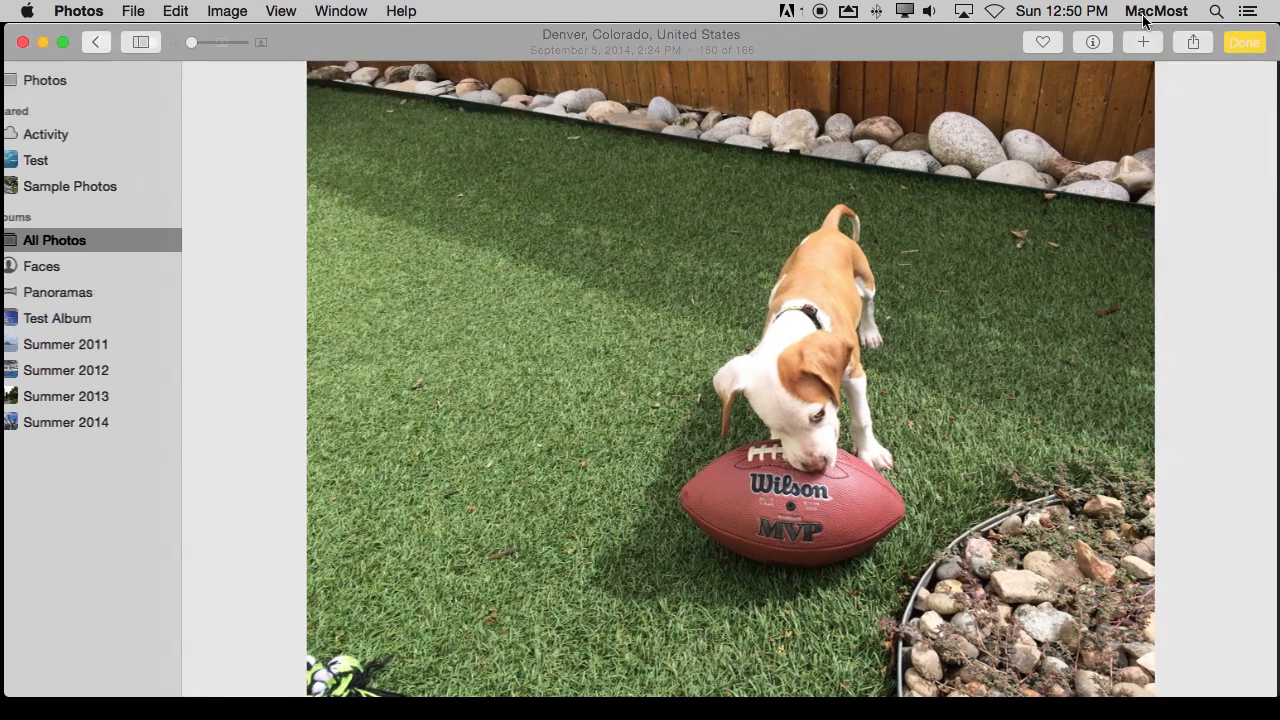
{"action": "left_click", "coordinate": [226, 11]}
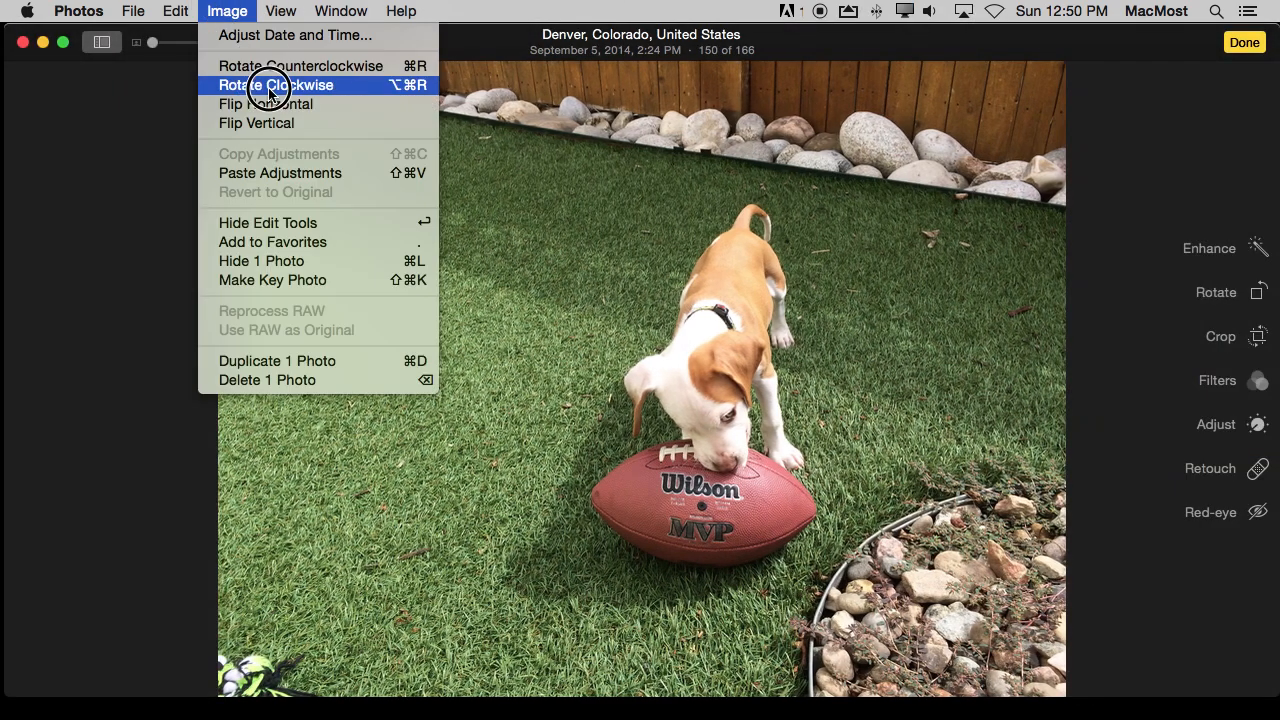
{"action": "left_click", "coordinate": [274, 85]}
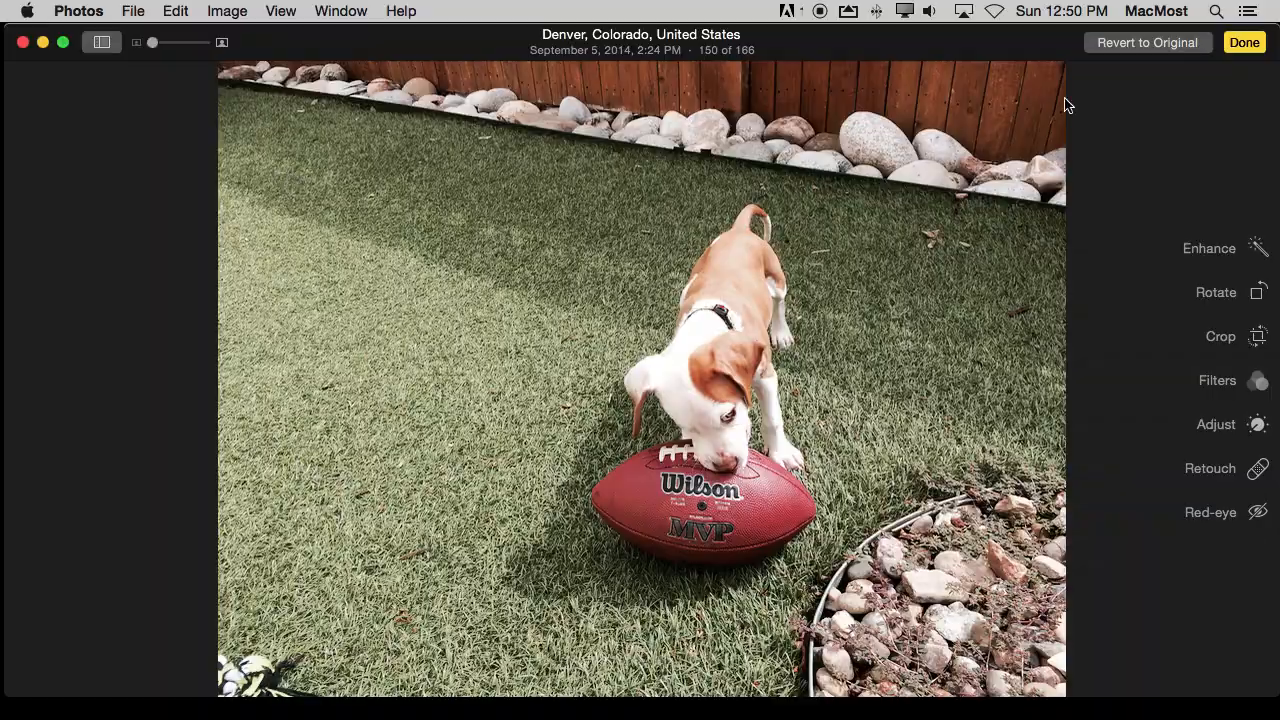
{"action": "left_click", "coordinate": [1244, 42]}
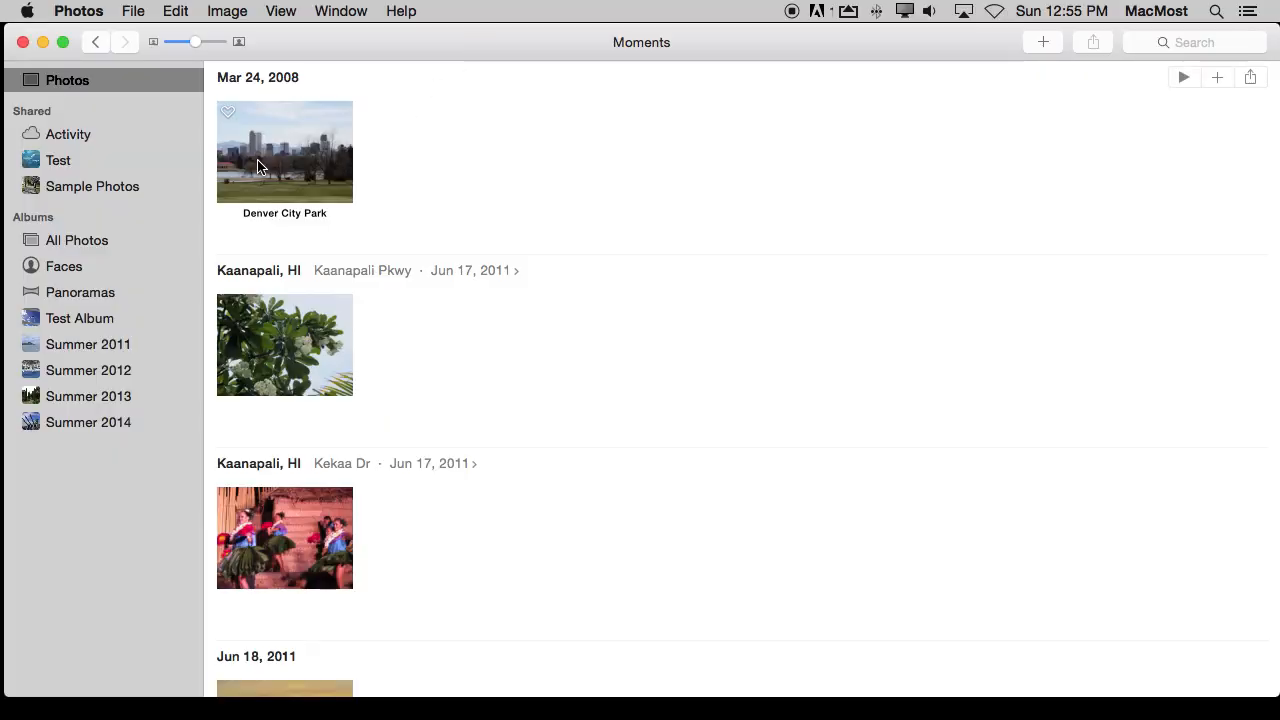
Add the keywords 'Denver' and 'skyline' in the Denver City Park photo's Info panel.
{"action": "left_click", "coordinate": [341, 11]}
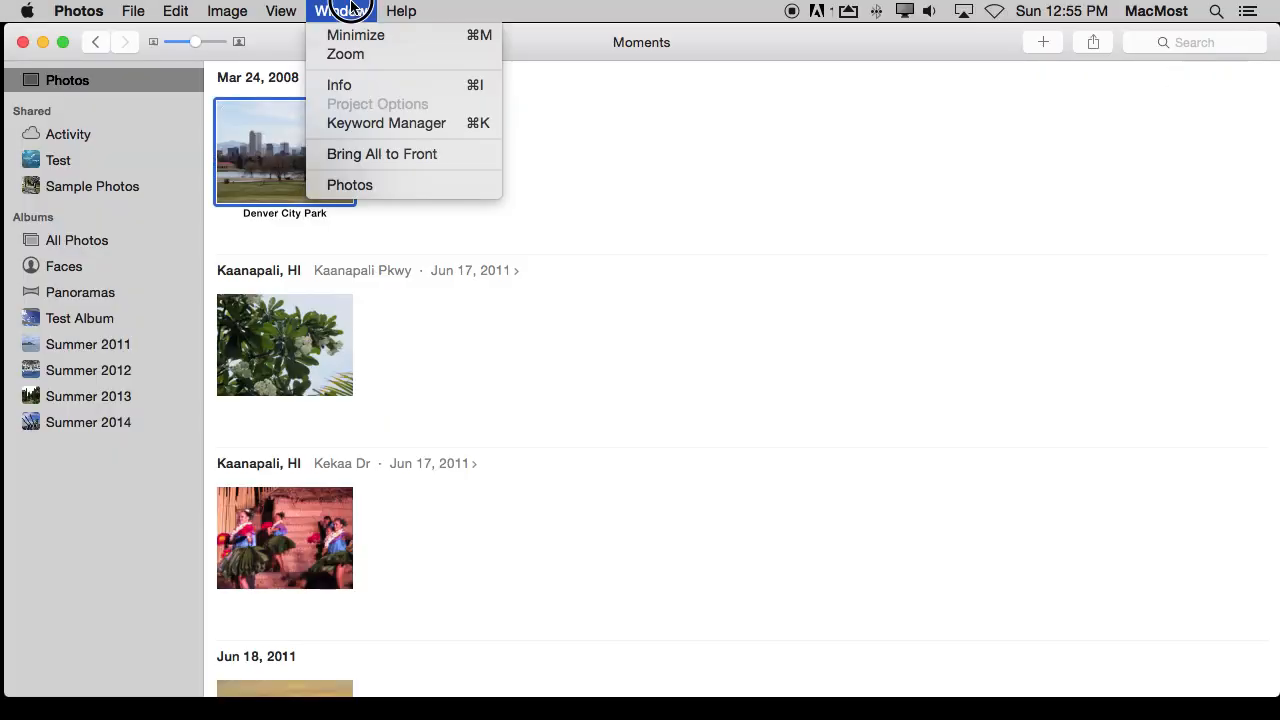
{"action": "mouse_move", "coordinate": [339, 84]}
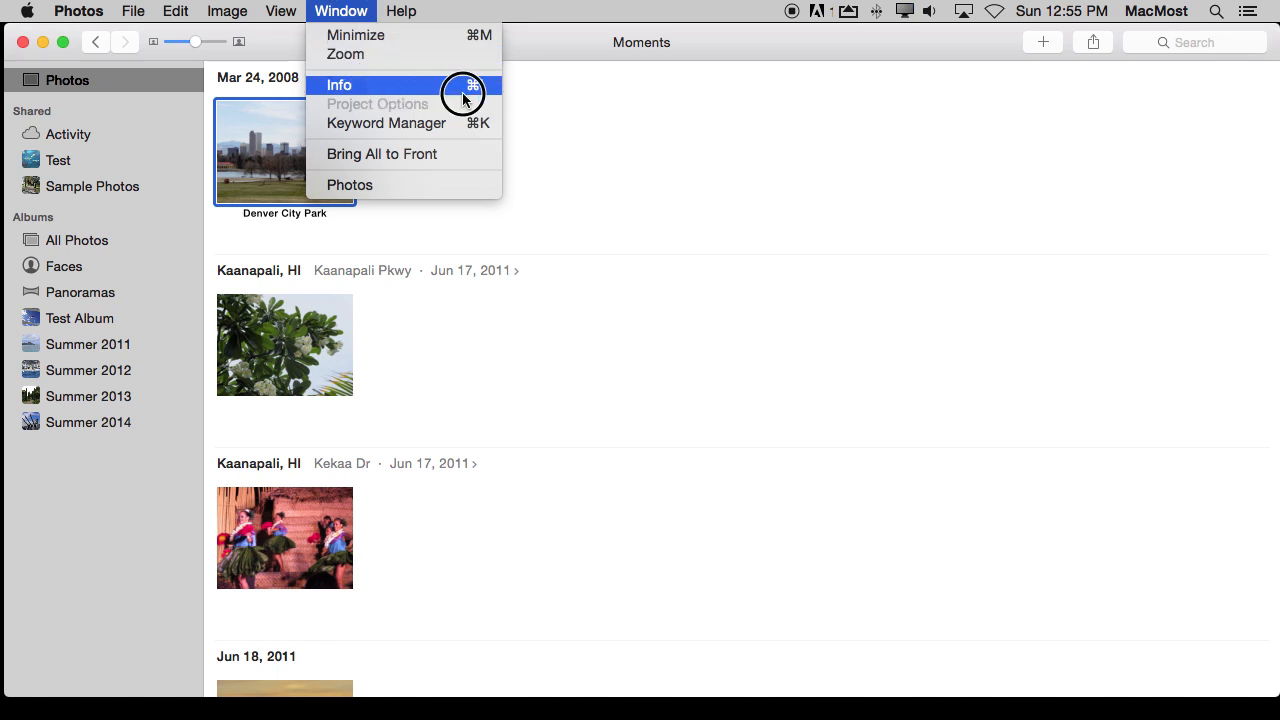
{"action": "left_click", "coordinate": [339, 84]}
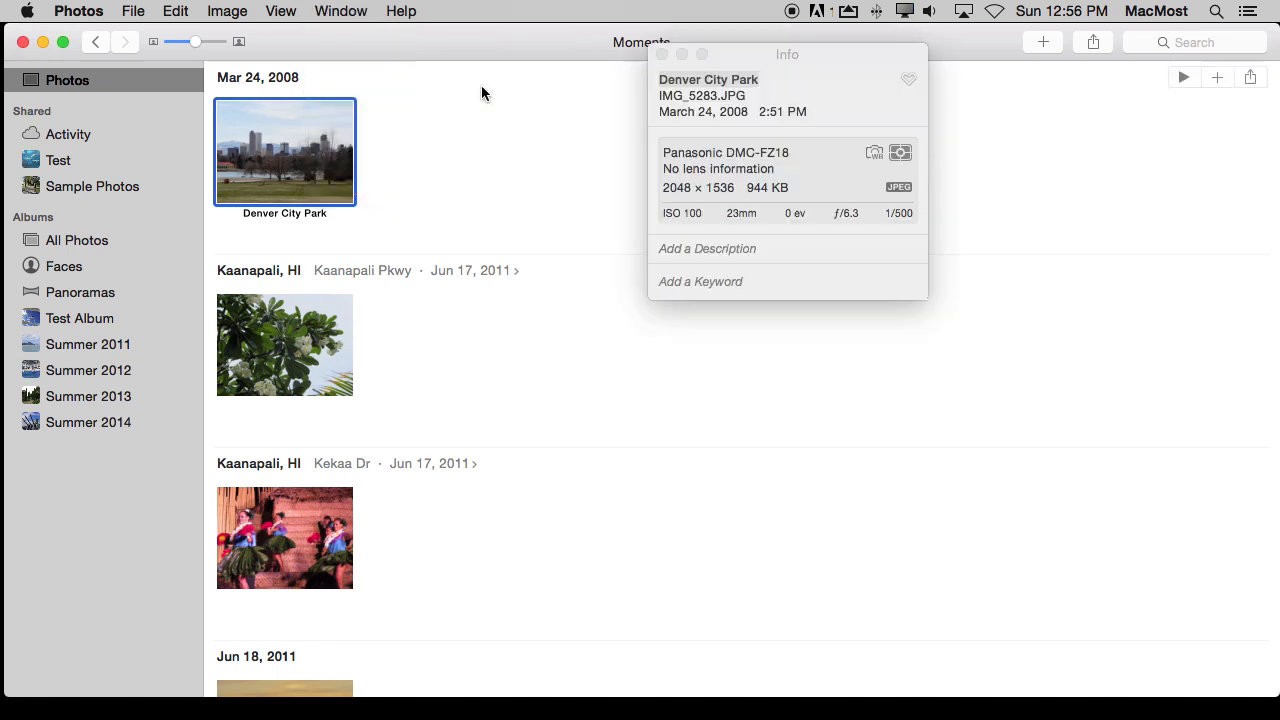
{"action": "mouse_move", "coordinate": [807, 188]}
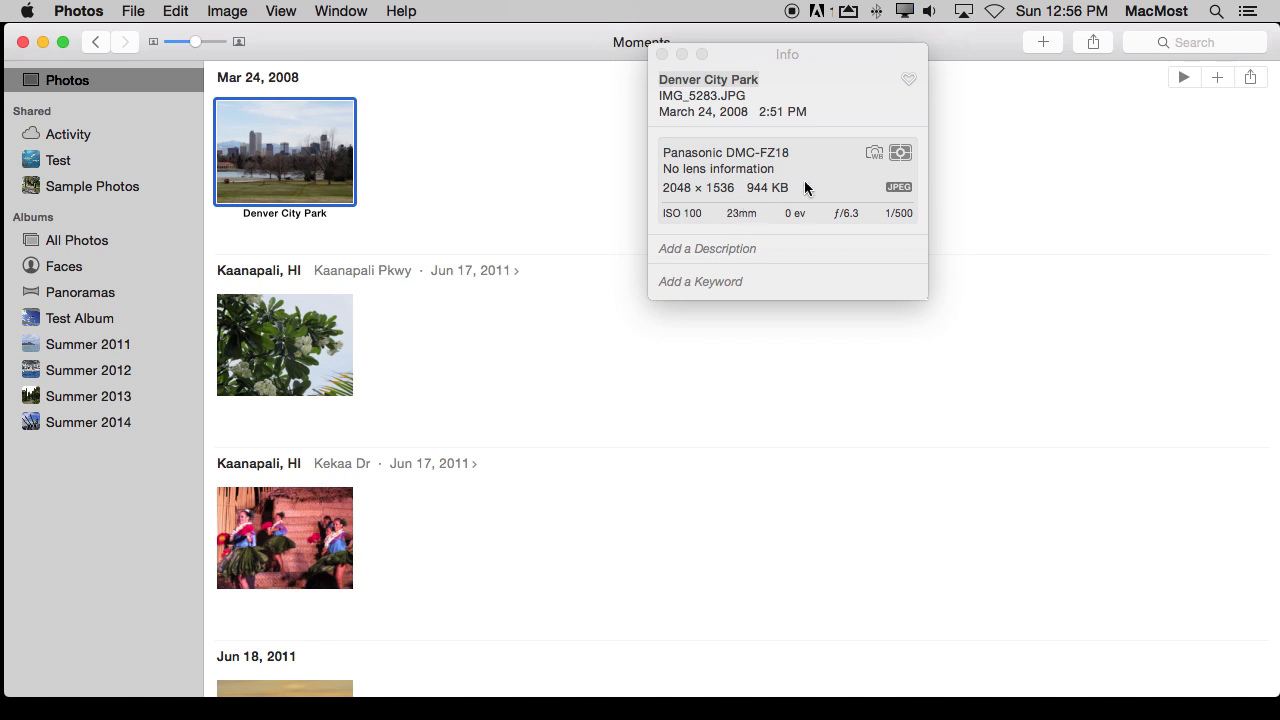
{"action": "mouse_move", "coordinate": [773, 223]}
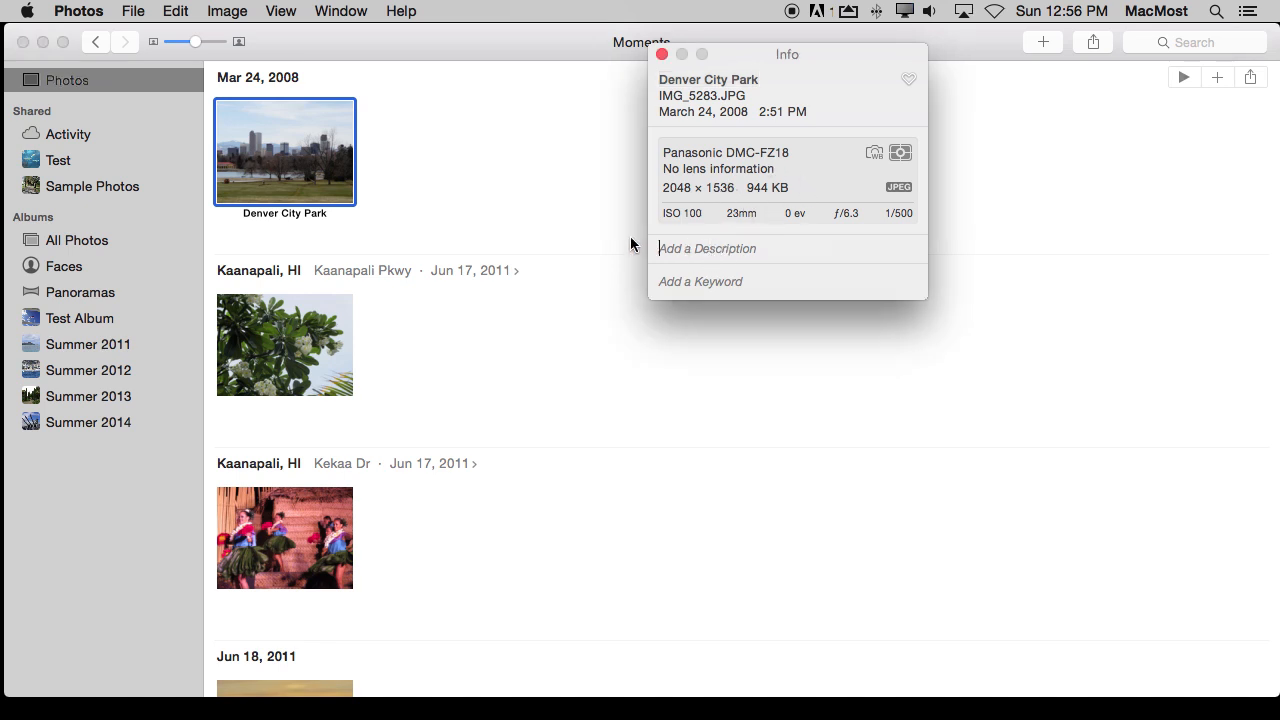
{"action": "mouse_move", "coordinate": [505, 221]}
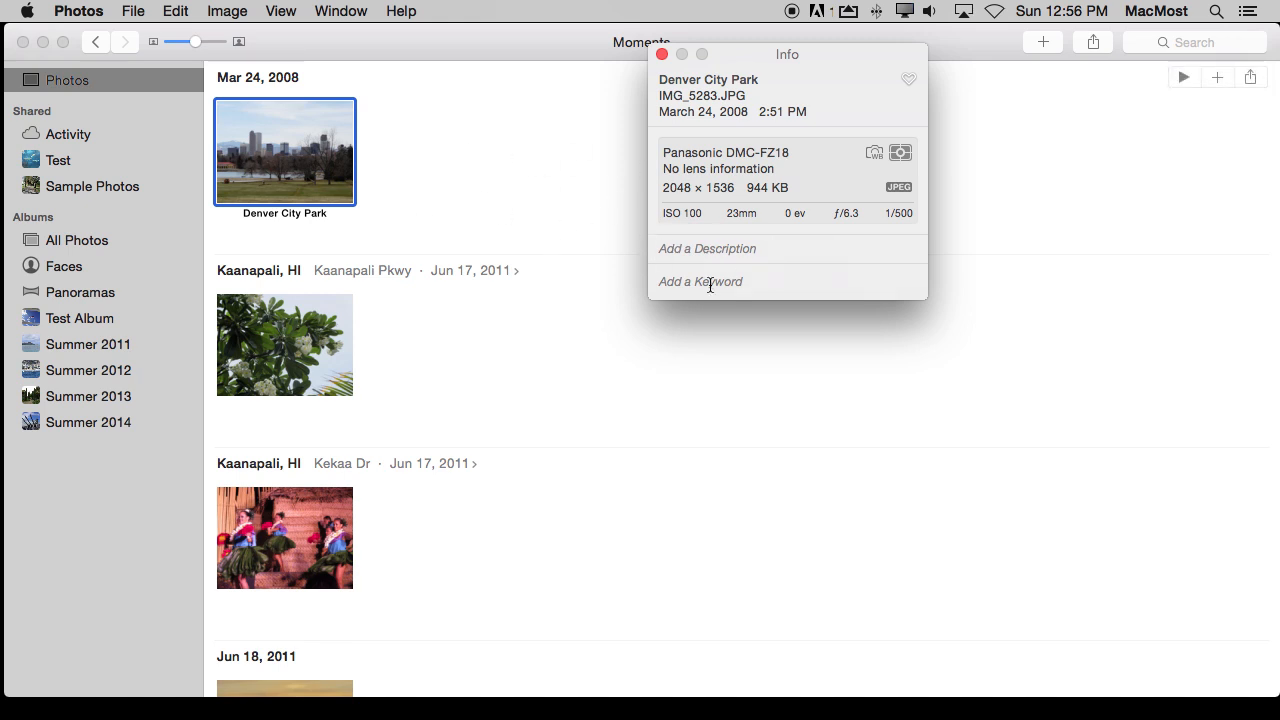
{"action": "type", "text": "Denver"}
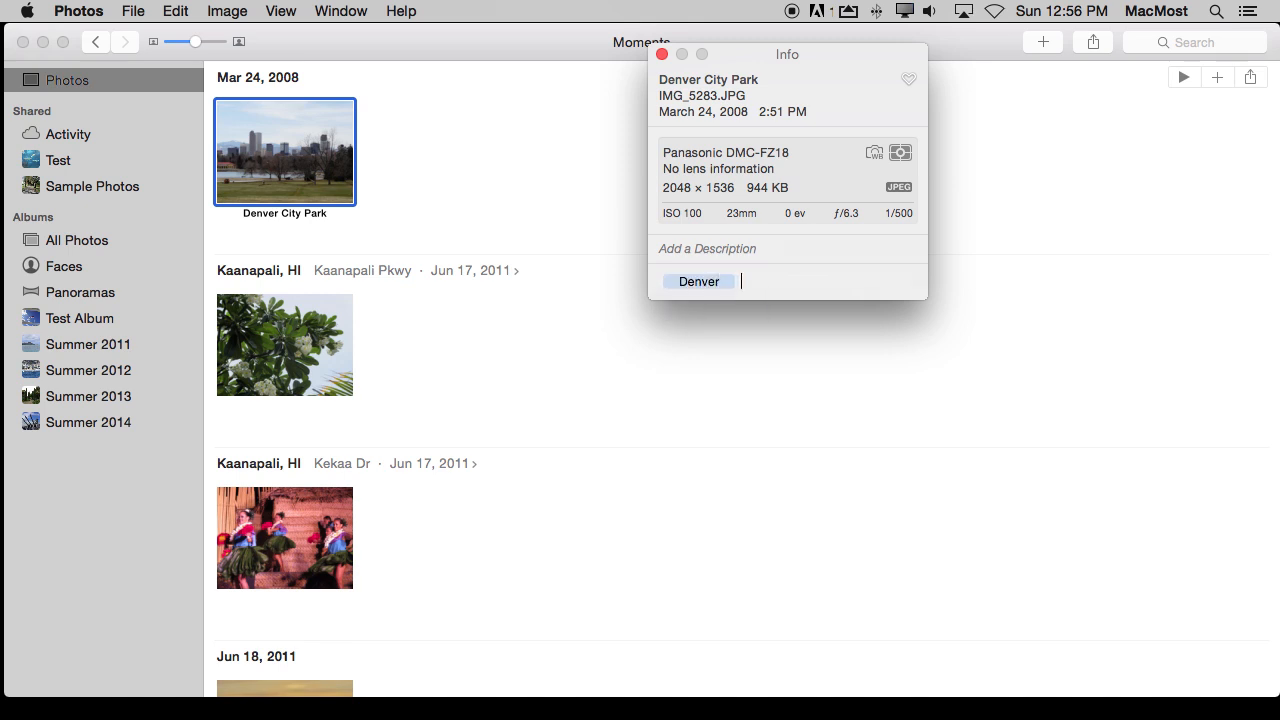
{"action": "type", "text": "s"}
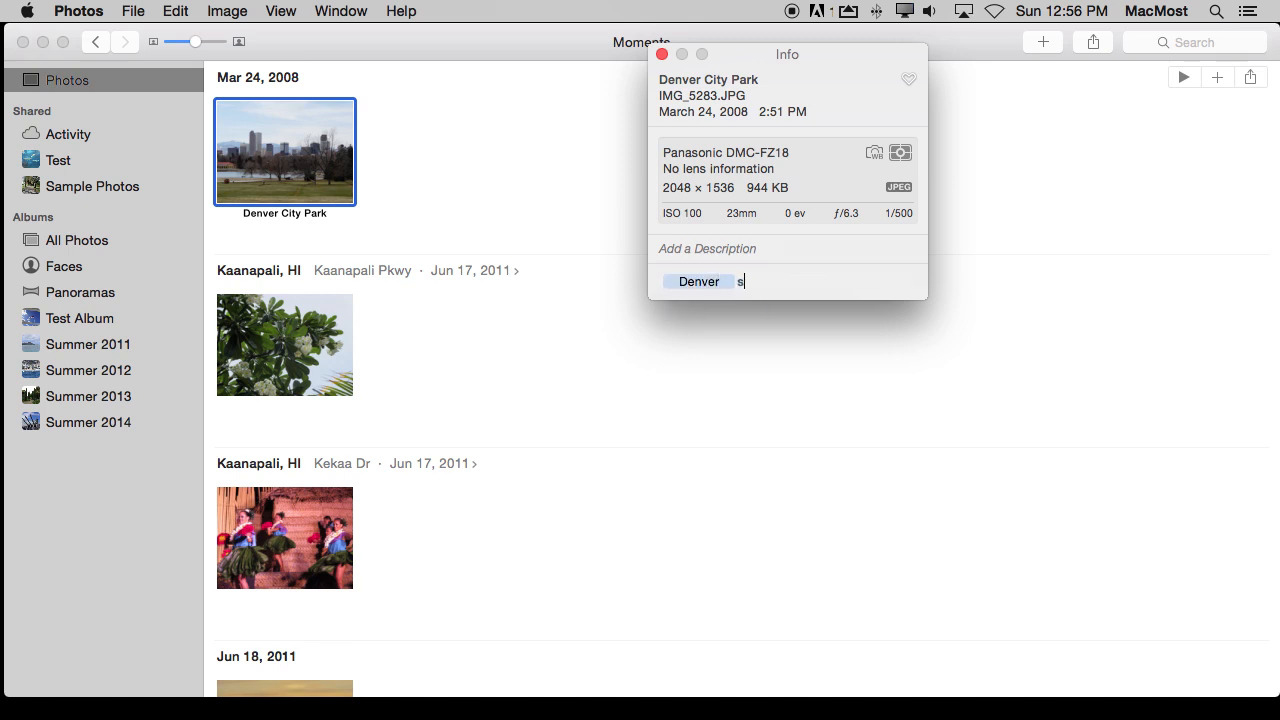
{"action": "type", "text": "kyline"}
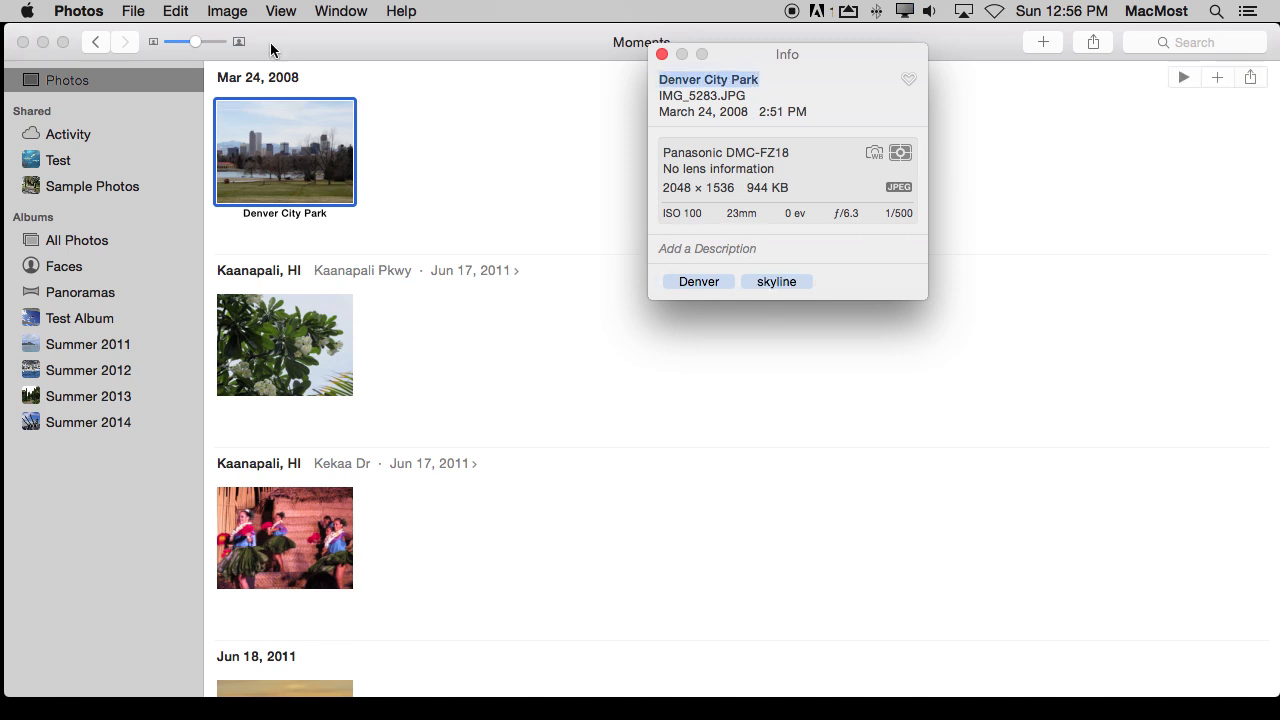
{"action": "left_click", "coordinate": [281, 11]}
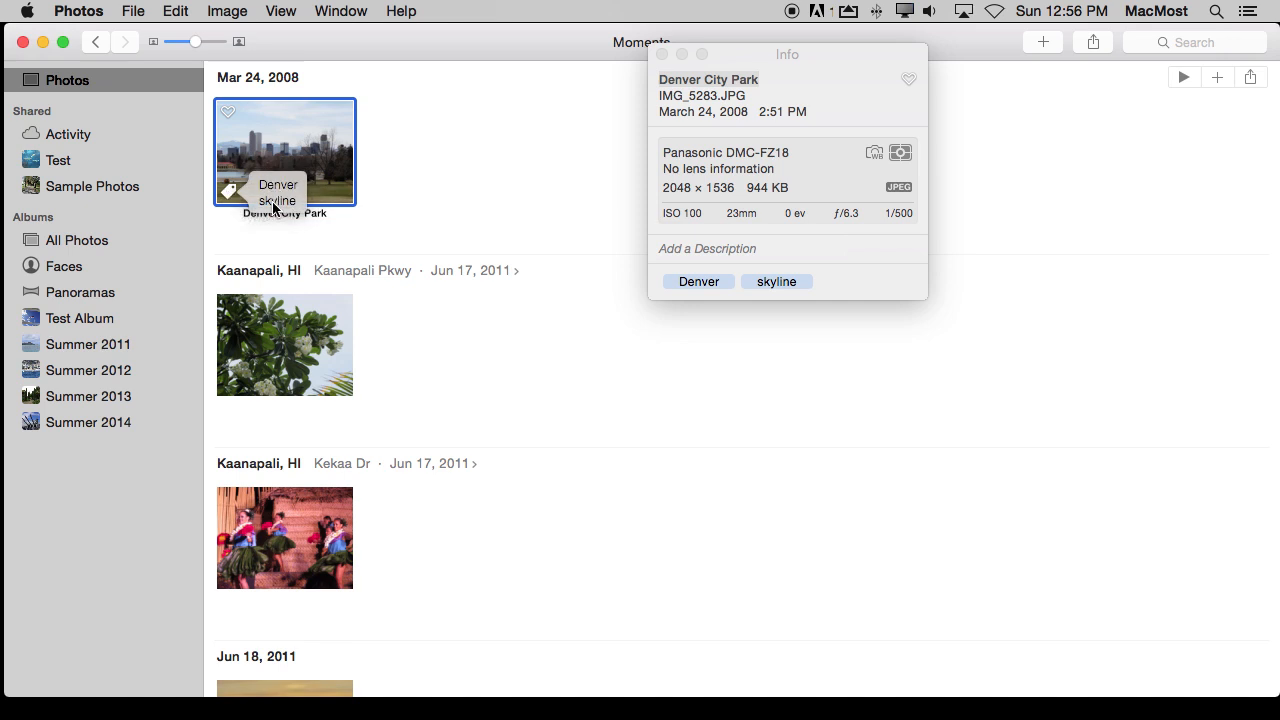
{"action": "mouse_move", "coordinate": [847, 194]}
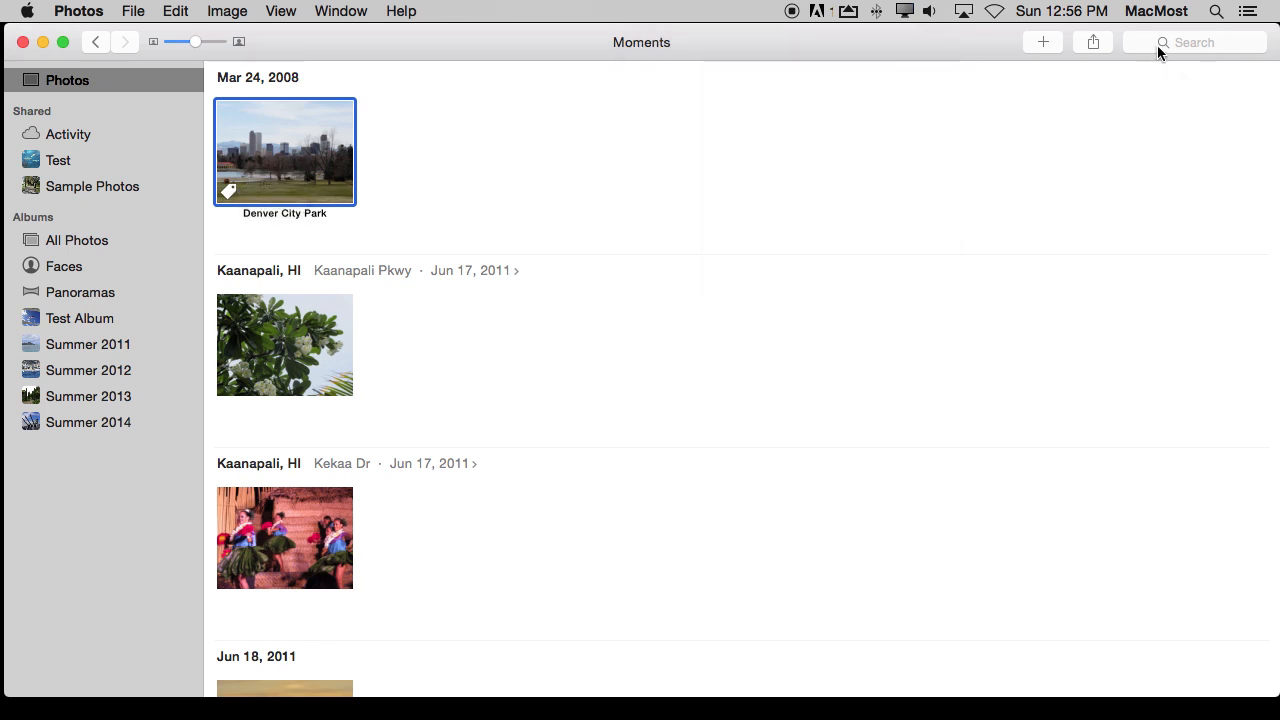
Search Photos for 'sky' to find the skyline-tagged photo.
{"action": "type", "text": "skyline"}
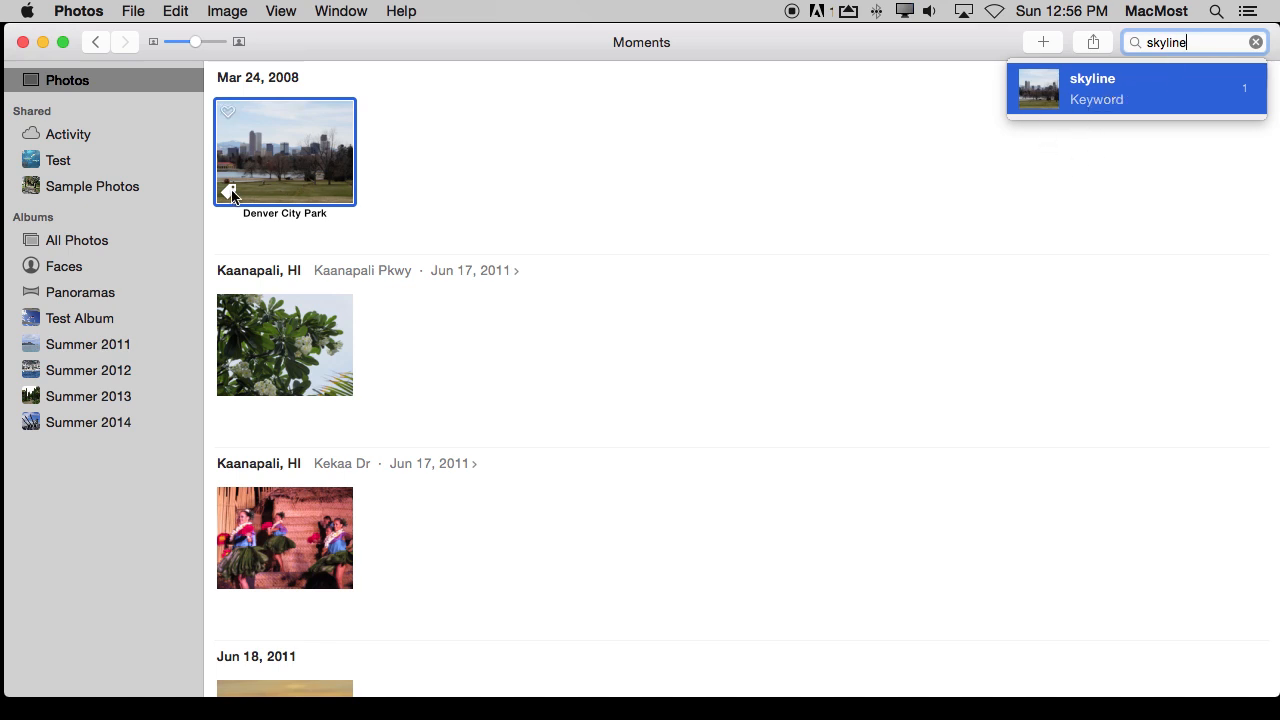
{"action": "mouse_move", "coordinate": [420, 210]}
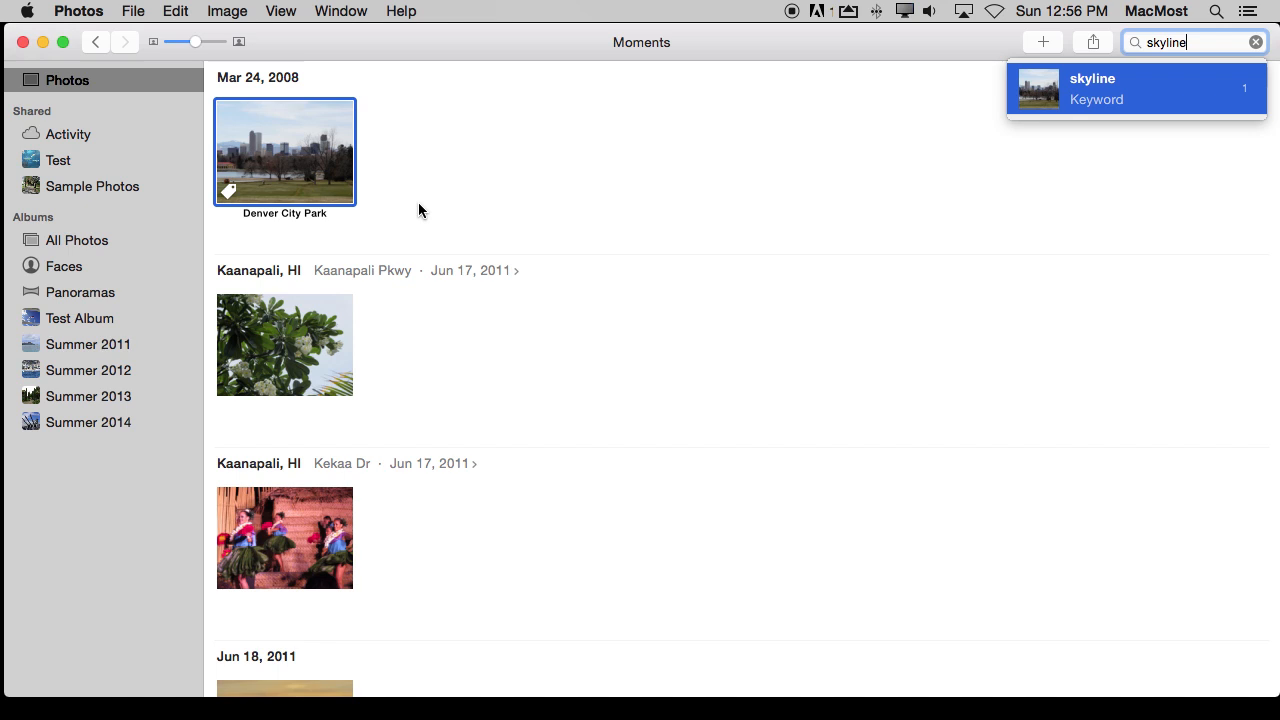
{"action": "left_click", "coordinate": [341, 11]}
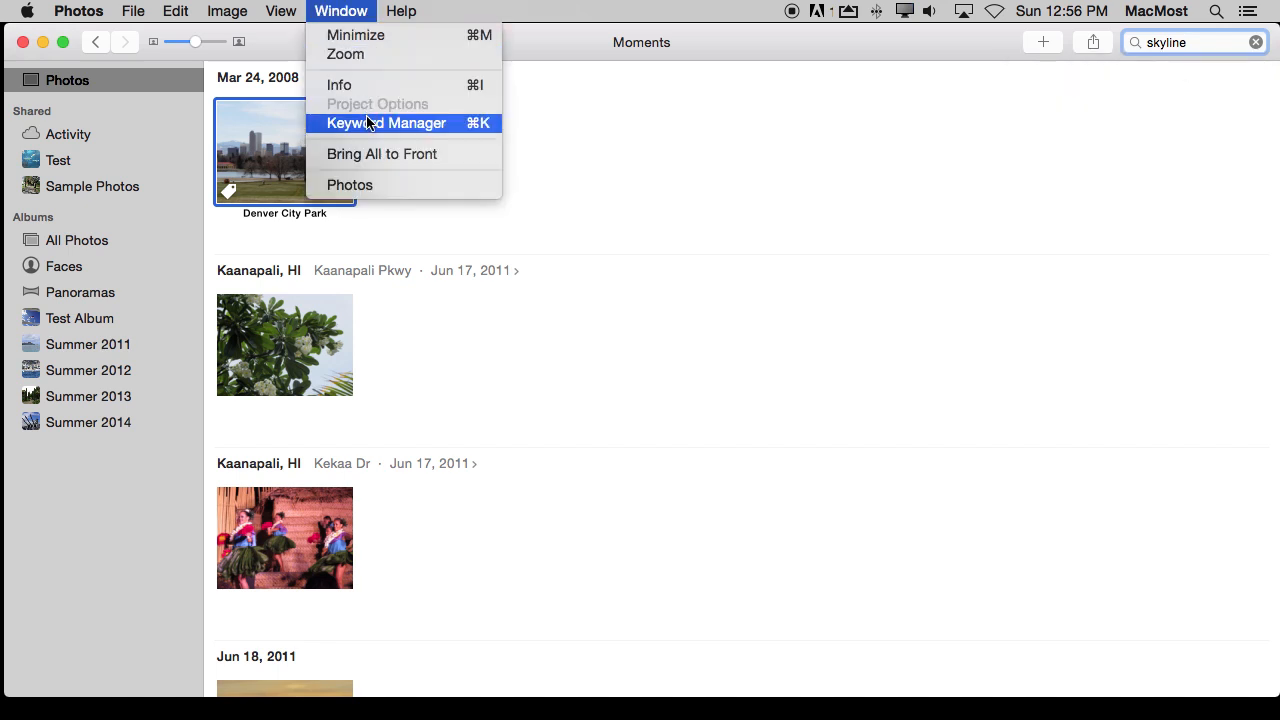
Open the Keyword Manager and briefly view its editable keyword list.
{"action": "left_click", "coordinate": [385, 122]}
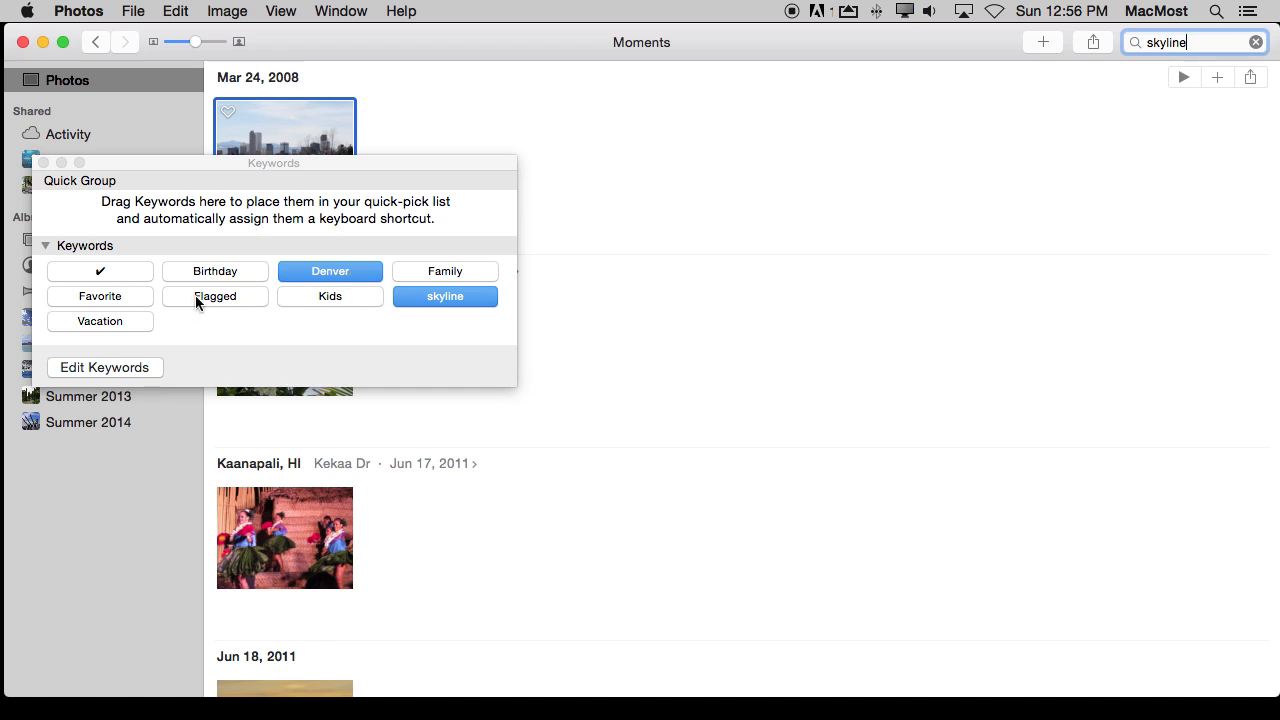
{"action": "left_click", "coordinate": [104, 367]}
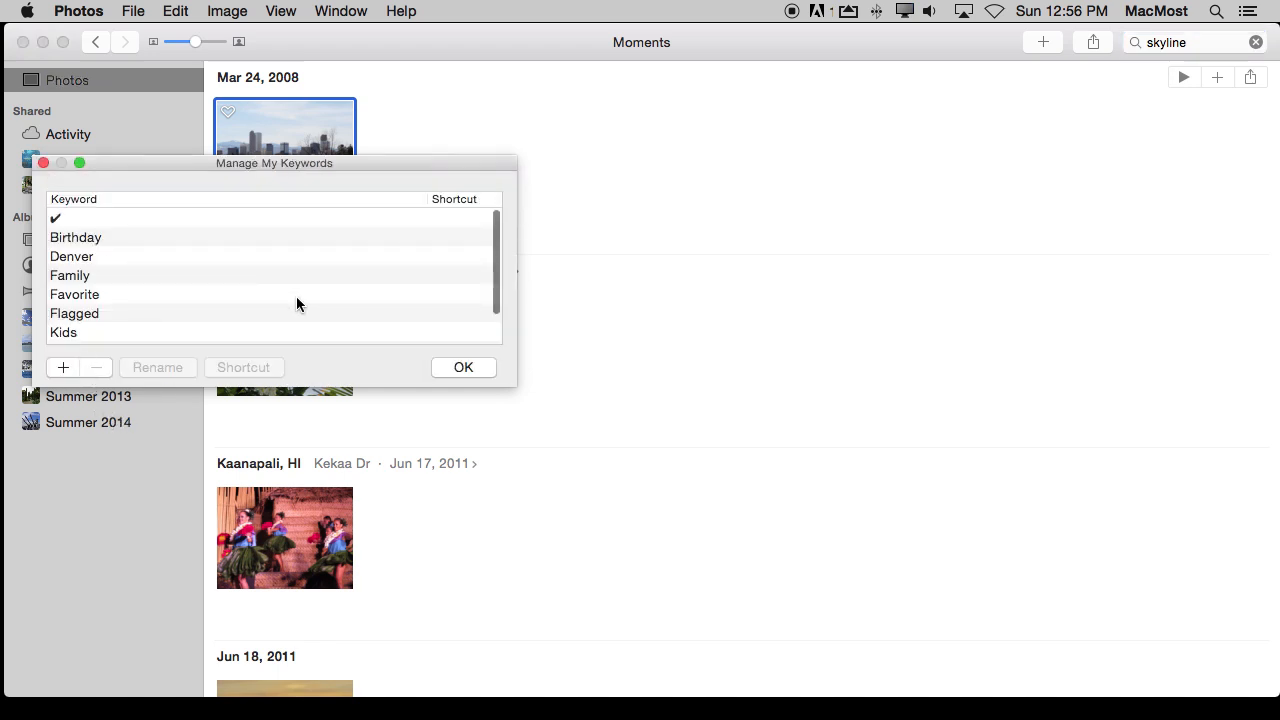
{"action": "left_click", "coordinate": [463, 367]}
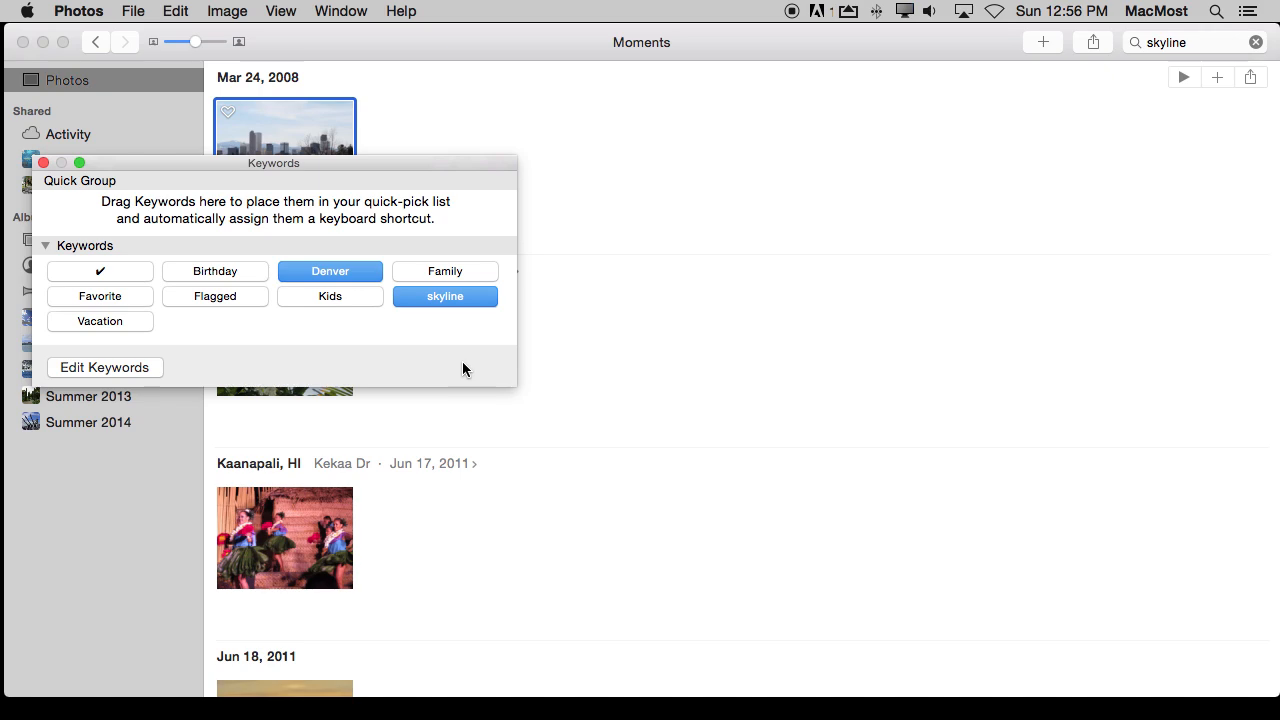